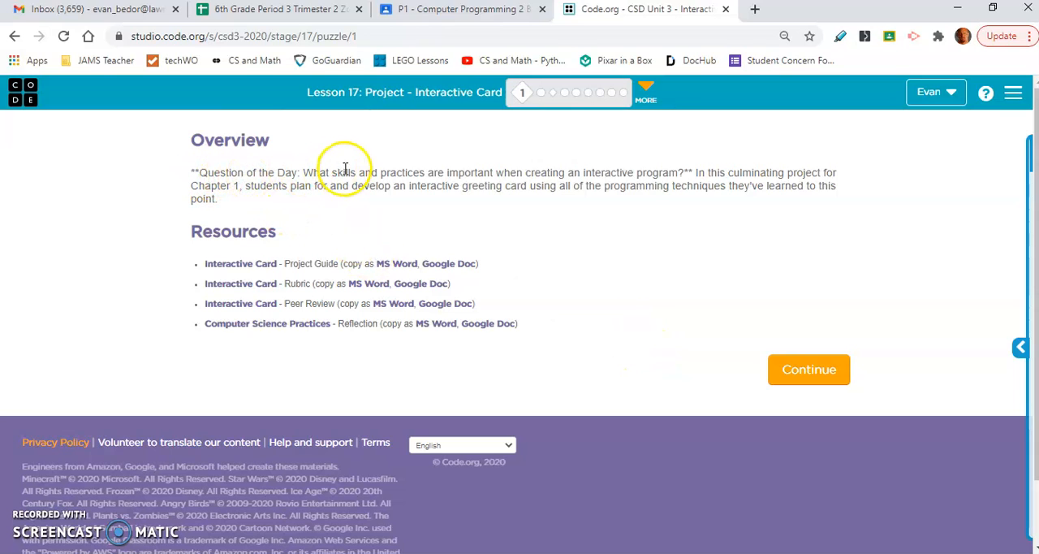
mouse_move(505, 176)
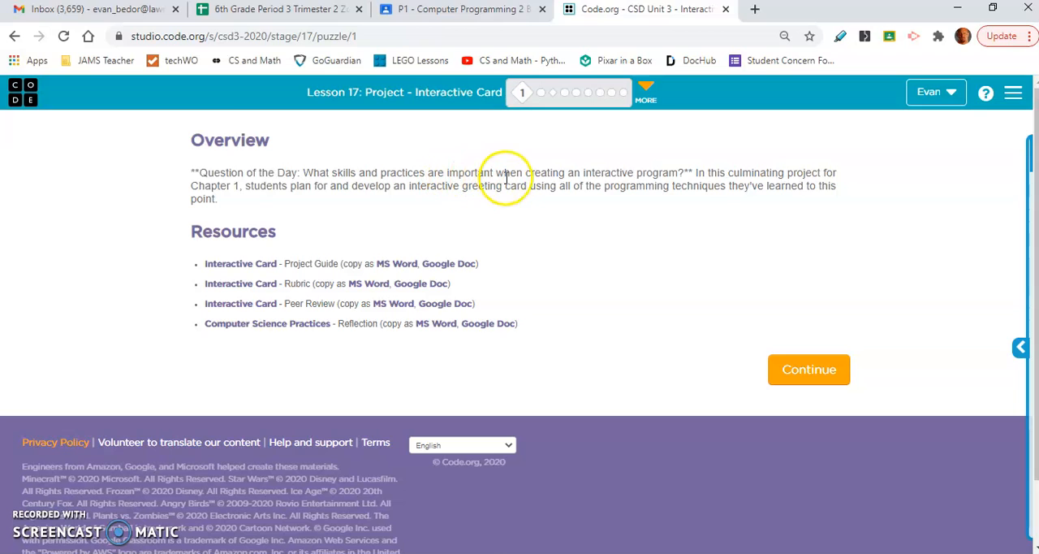
mouse_move(593, 175)
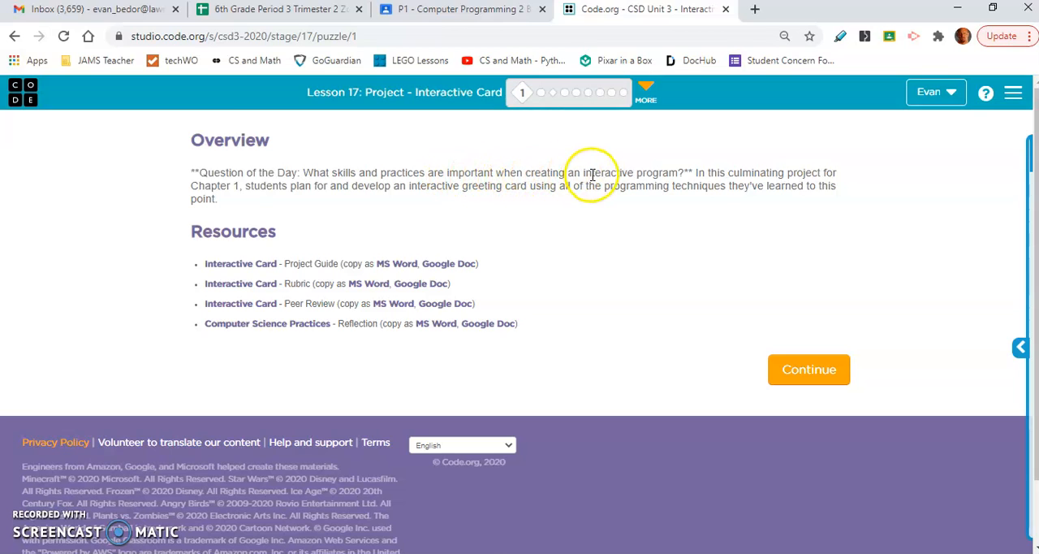
mouse_move(685, 307)
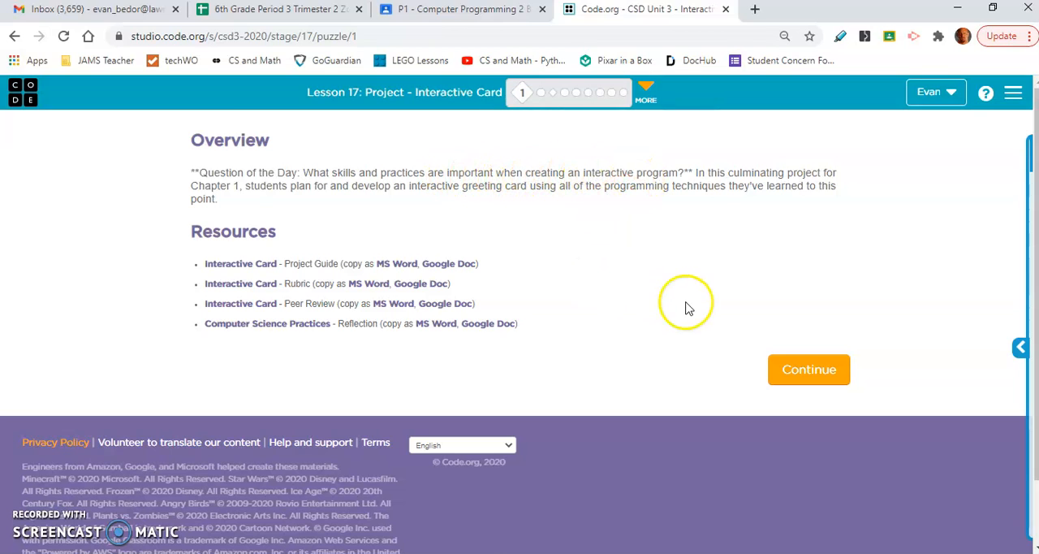
- Continue past the Interactive Card overview to the example birthday card level
click(808, 370)
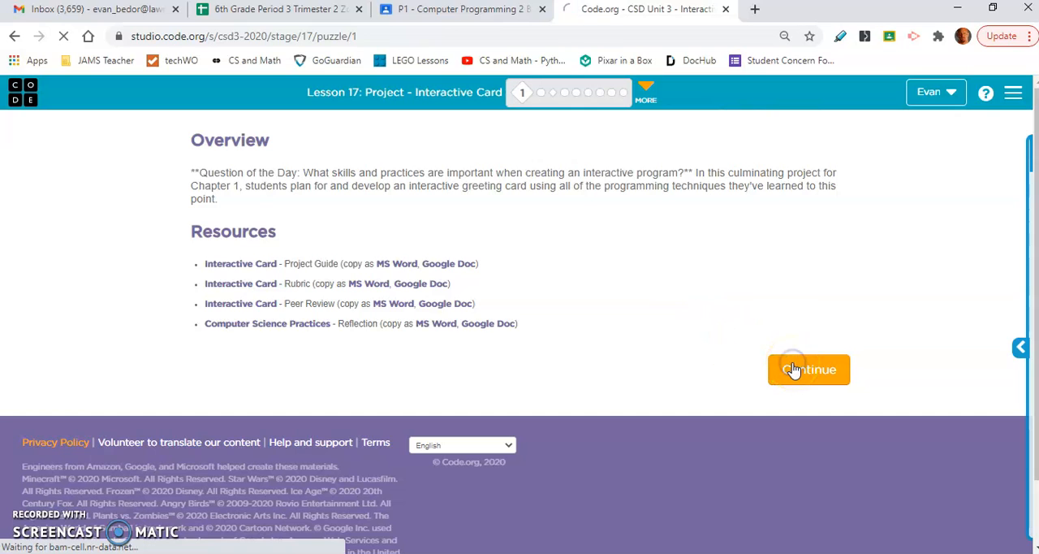
click(809, 370)
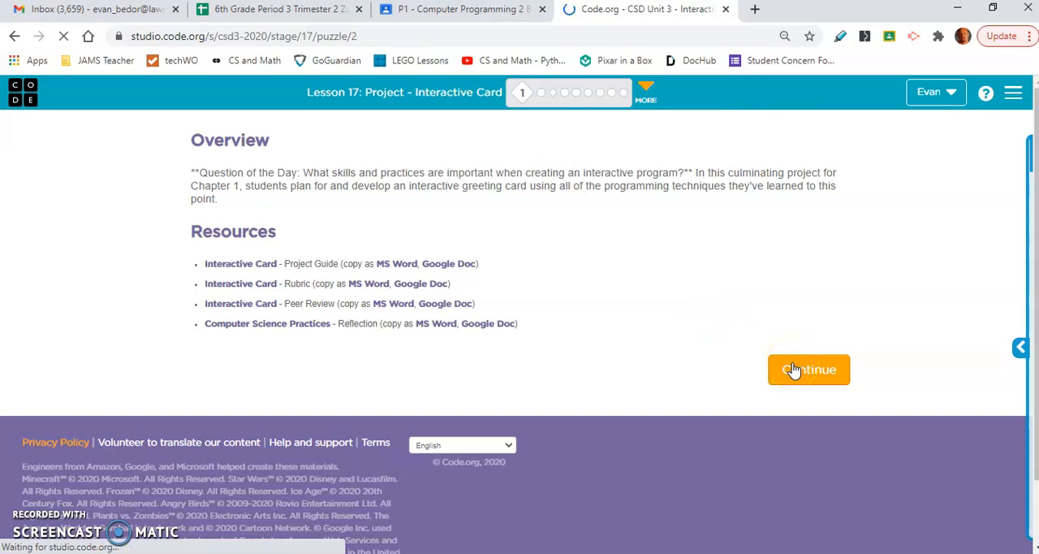
click(809, 370)
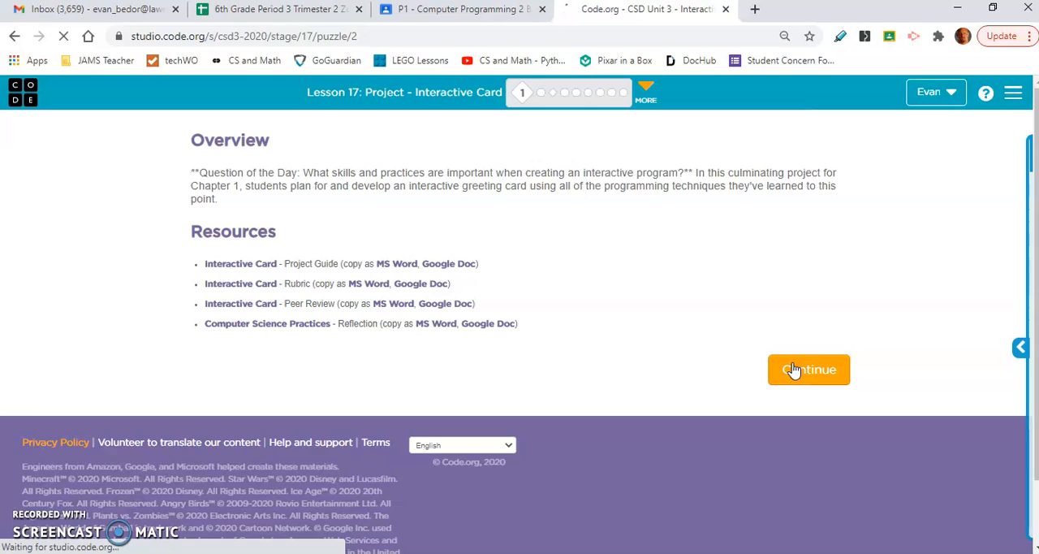
click(808, 371)
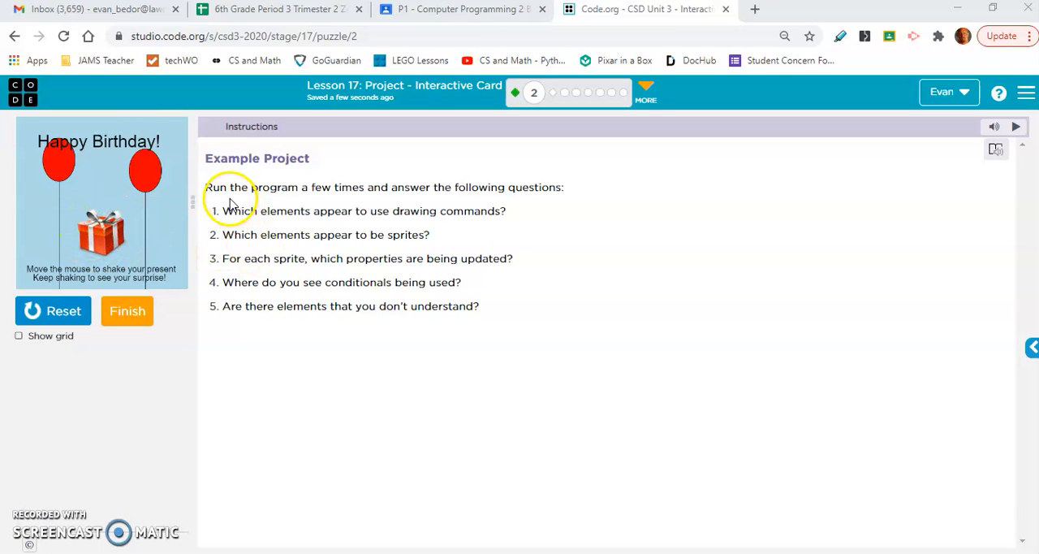
mouse_move(495, 199)
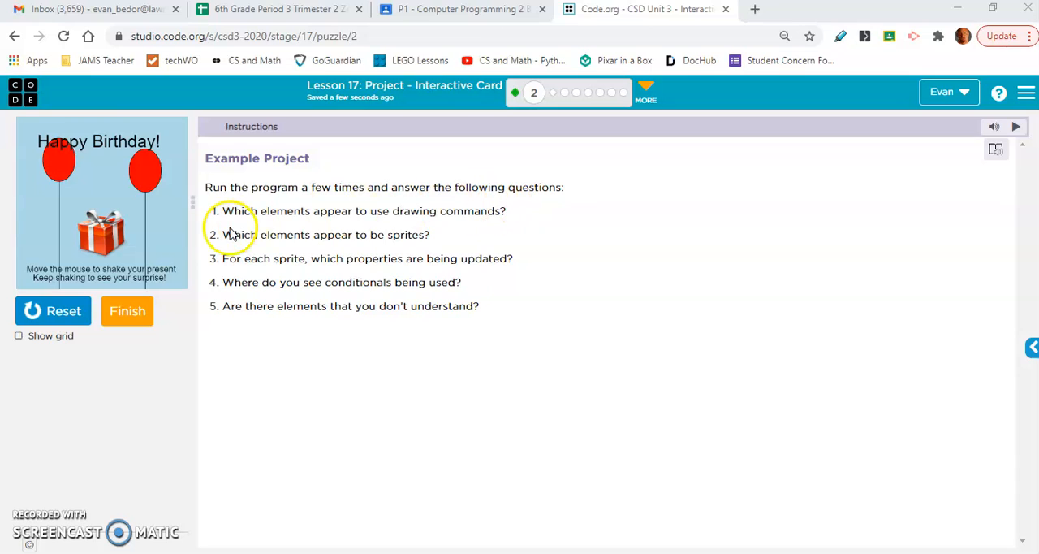
mouse_move(398, 228)
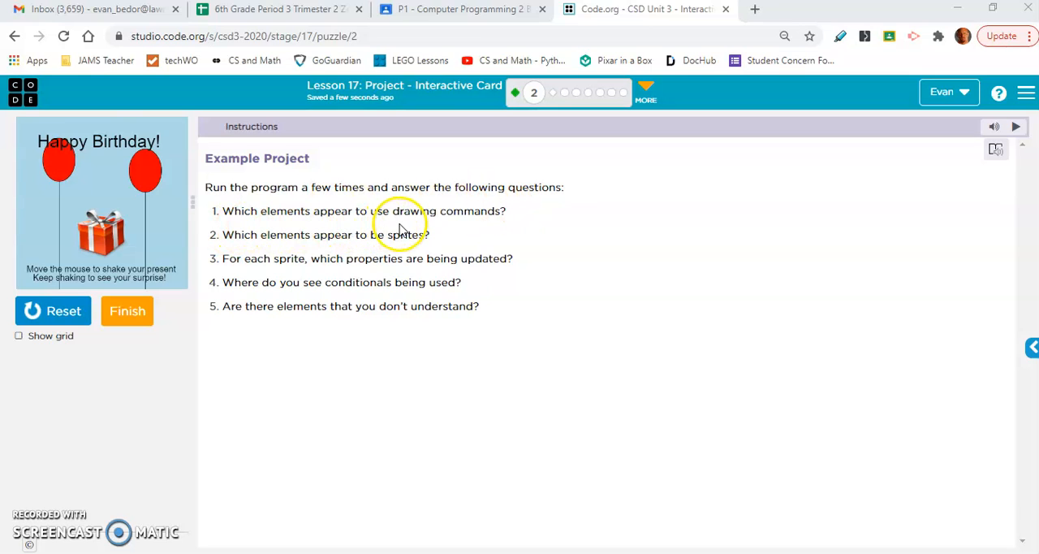
mouse_move(351, 251)
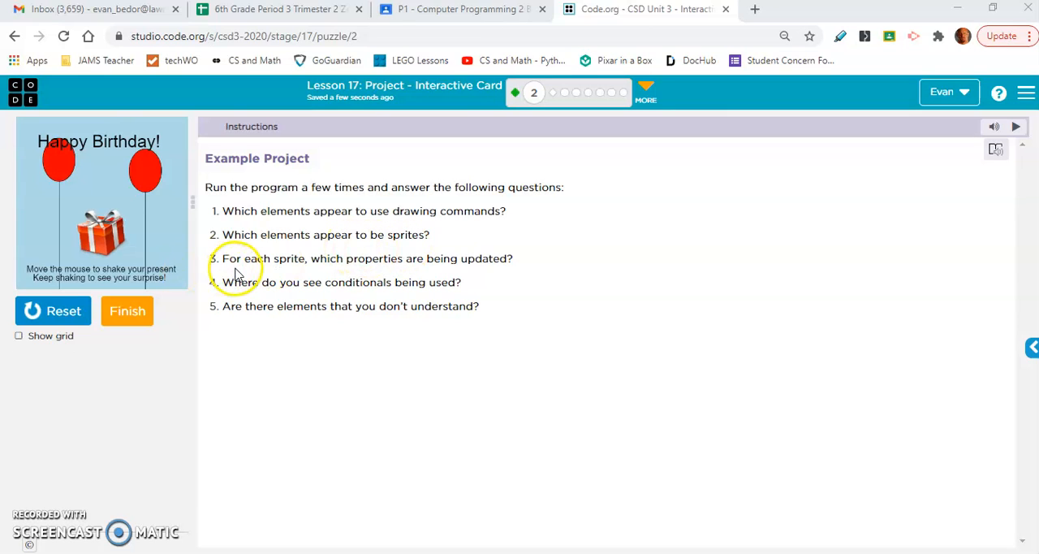
mouse_move(477, 263)
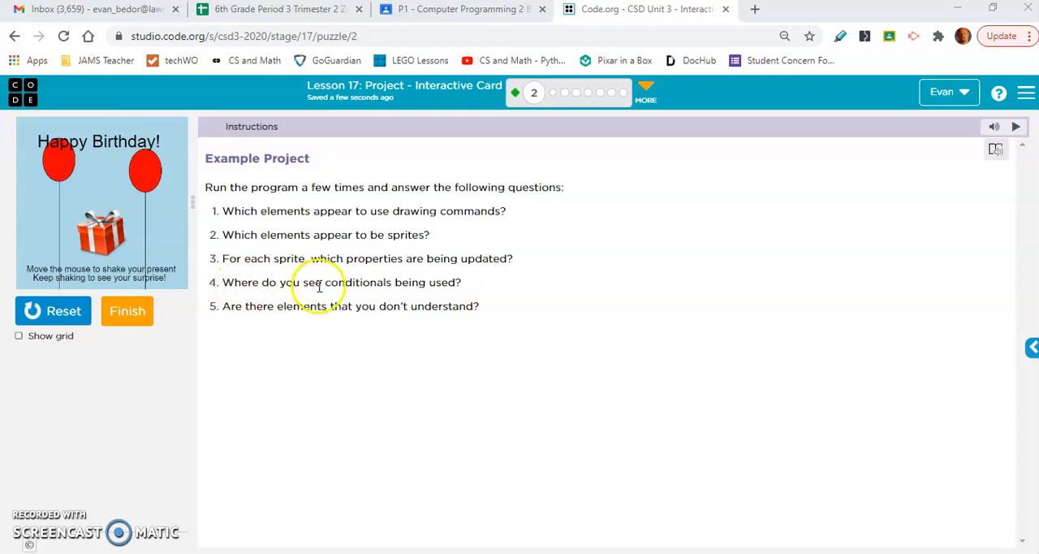
mouse_move(225, 317)
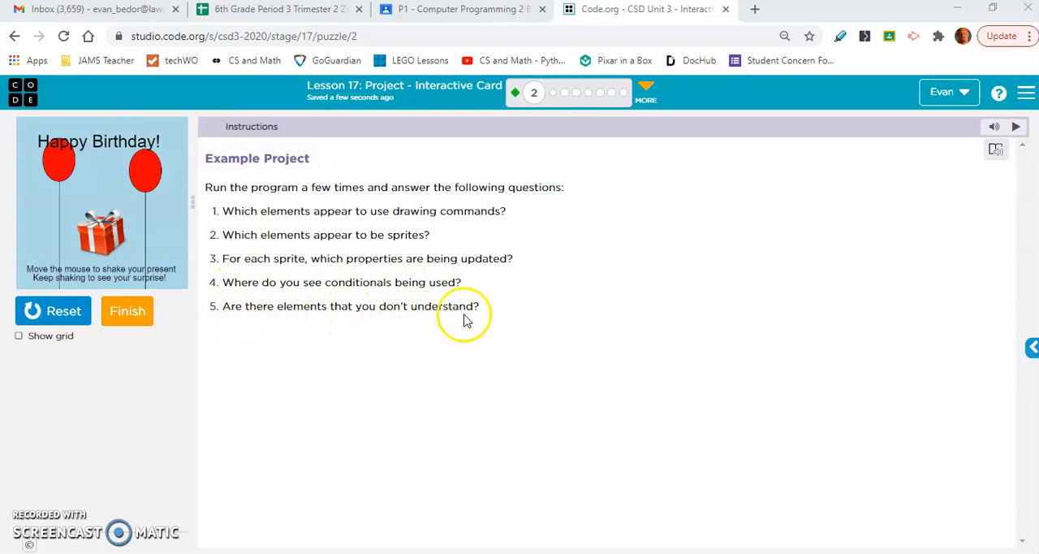
mouse_move(479, 318)
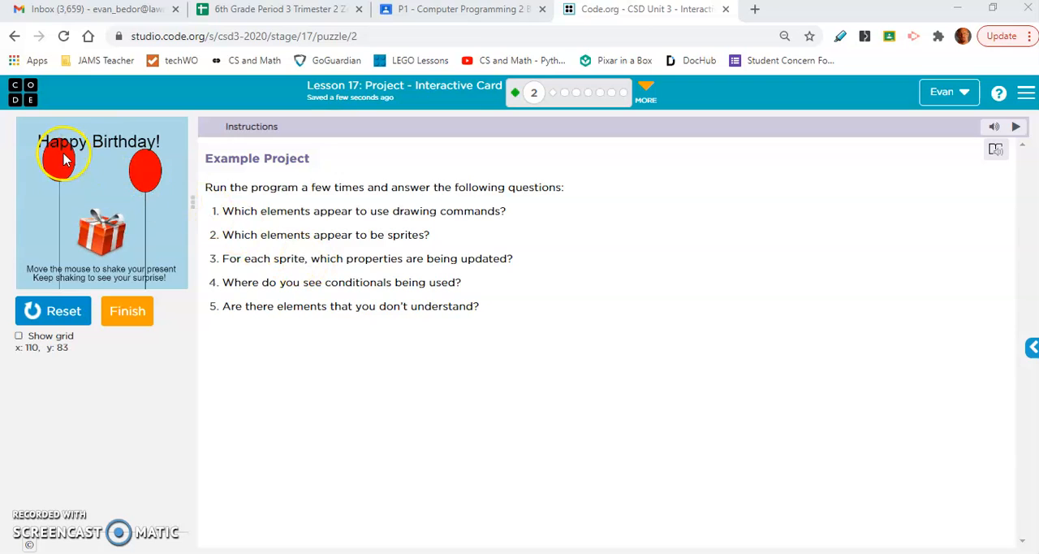
mouse_move(144, 160)
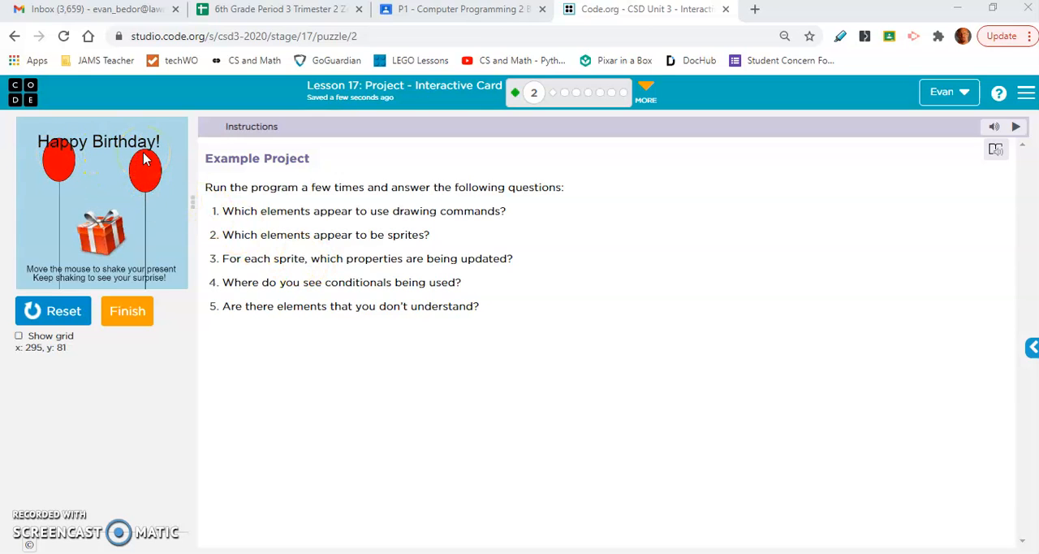
mouse_move(111, 276)
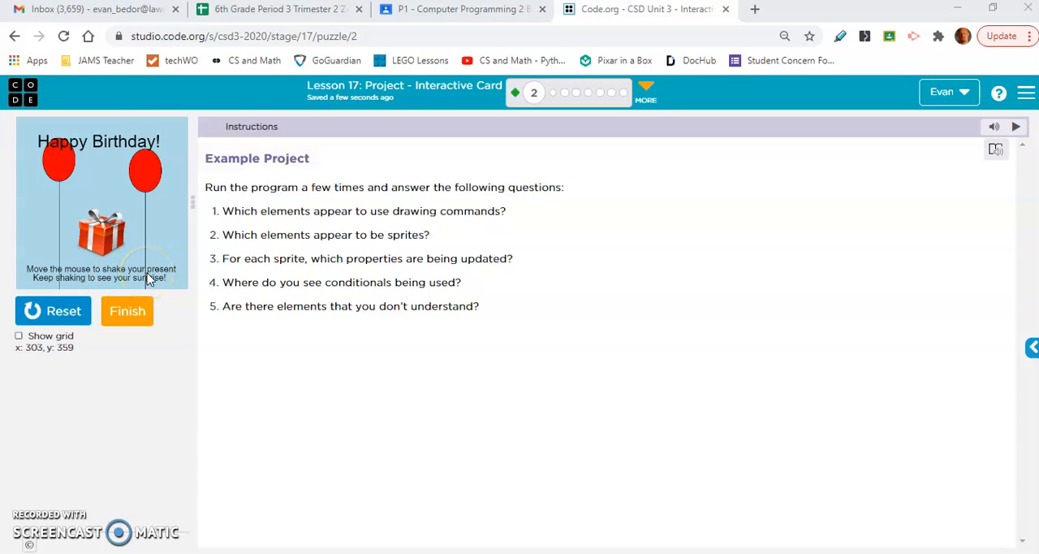
mouse_move(150, 247)
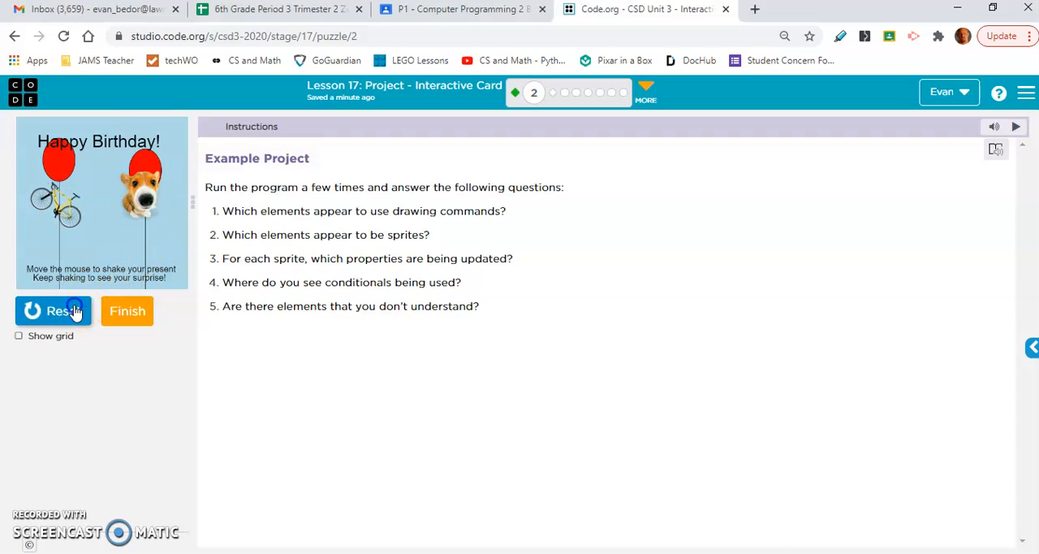
- Restart the Happy Birthday card, then stop and run it again to shake the present
click(52, 310)
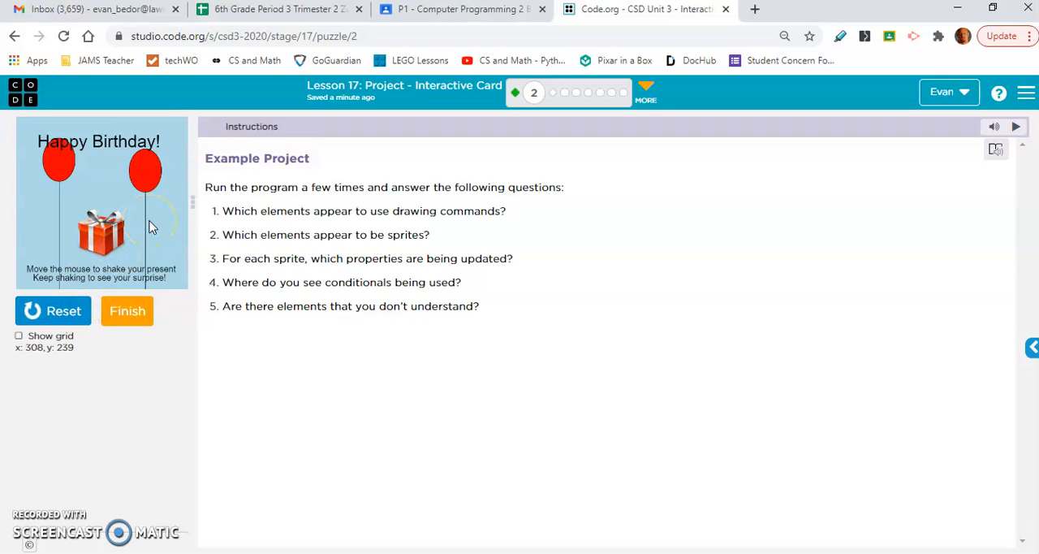
mouse_move(137, 165)
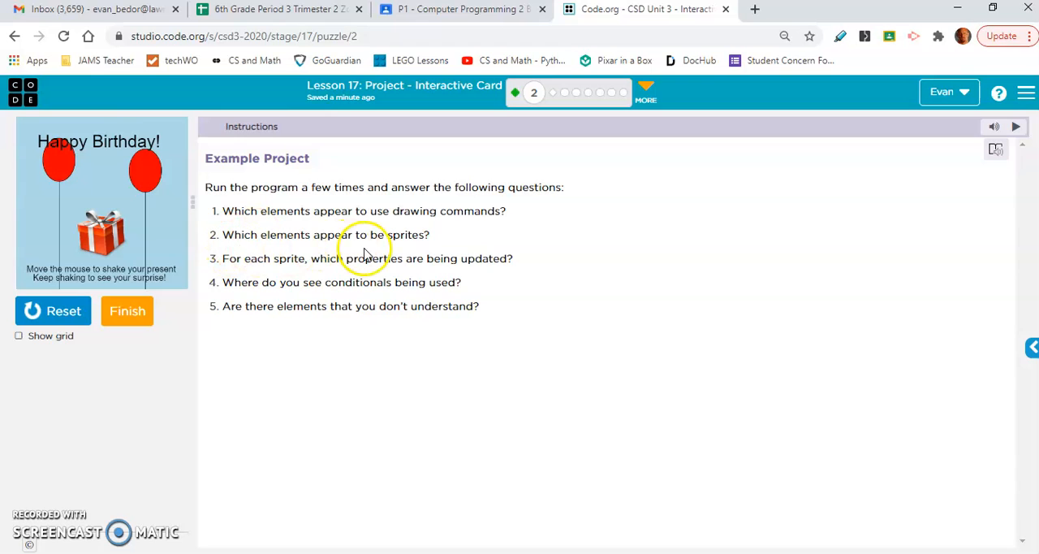
mouse_move(126, 247)
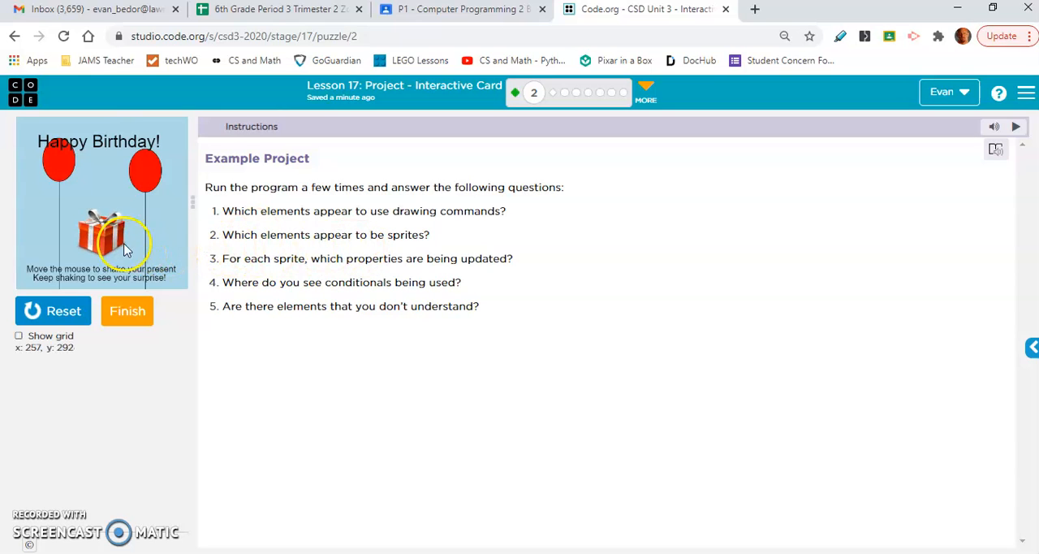
mouse_move(124, 242)
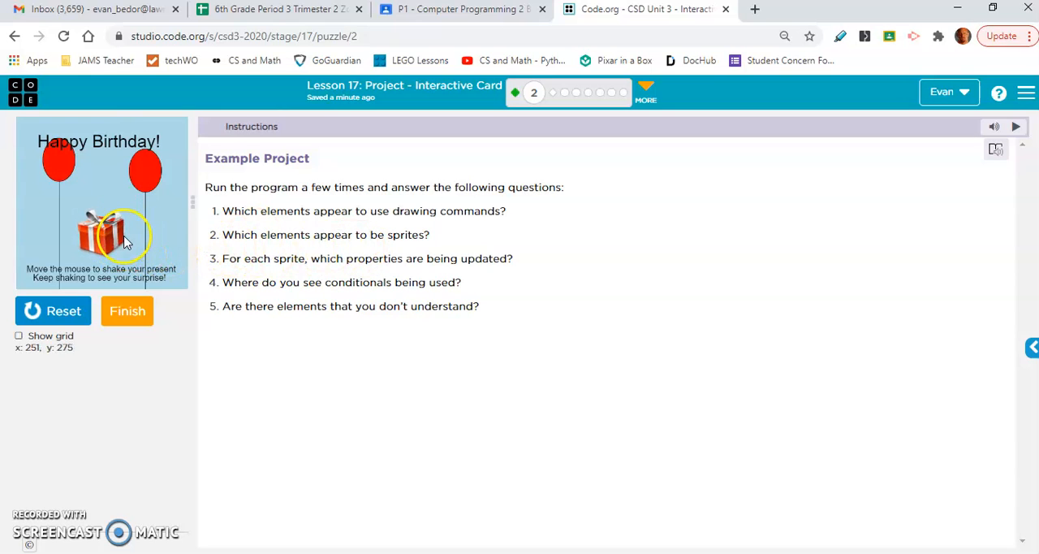
mouse_move(110, 228)
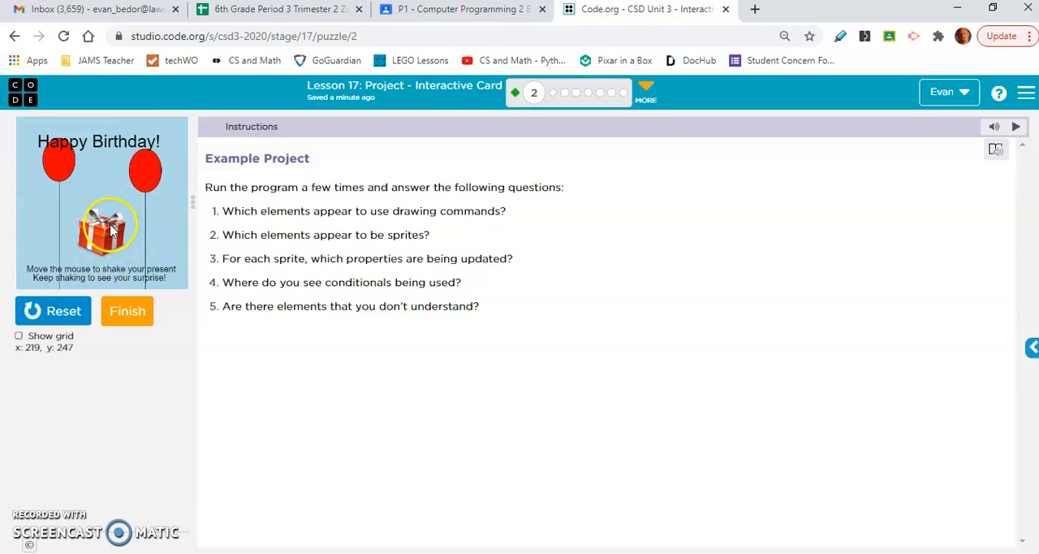
mouse_move(145, 202)
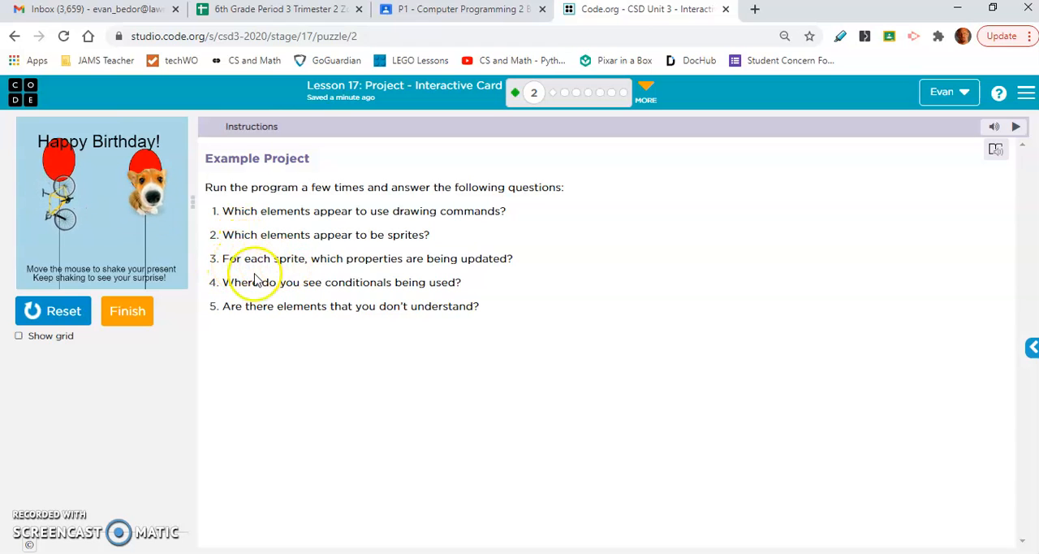
click(51, 310)
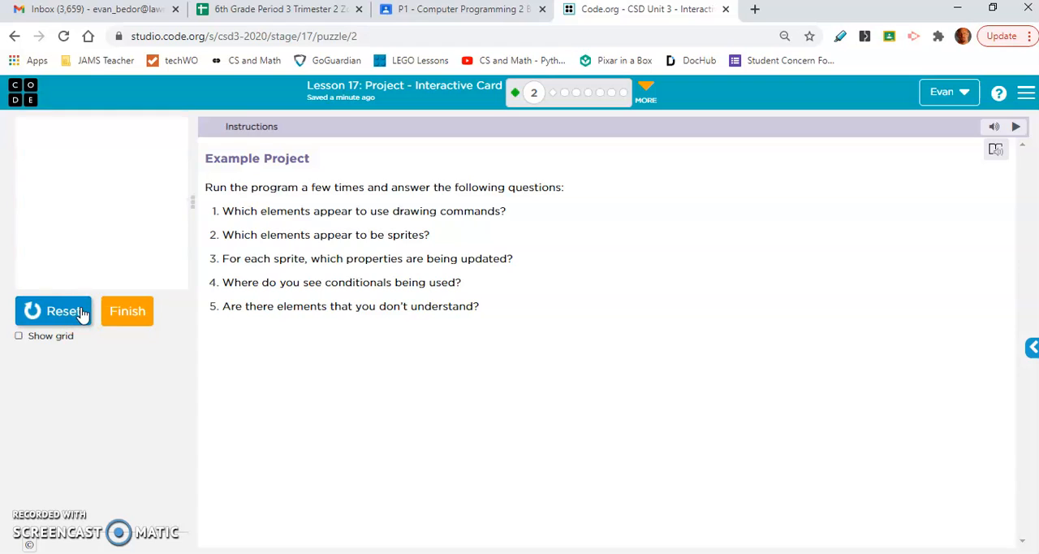
click(52, 311)
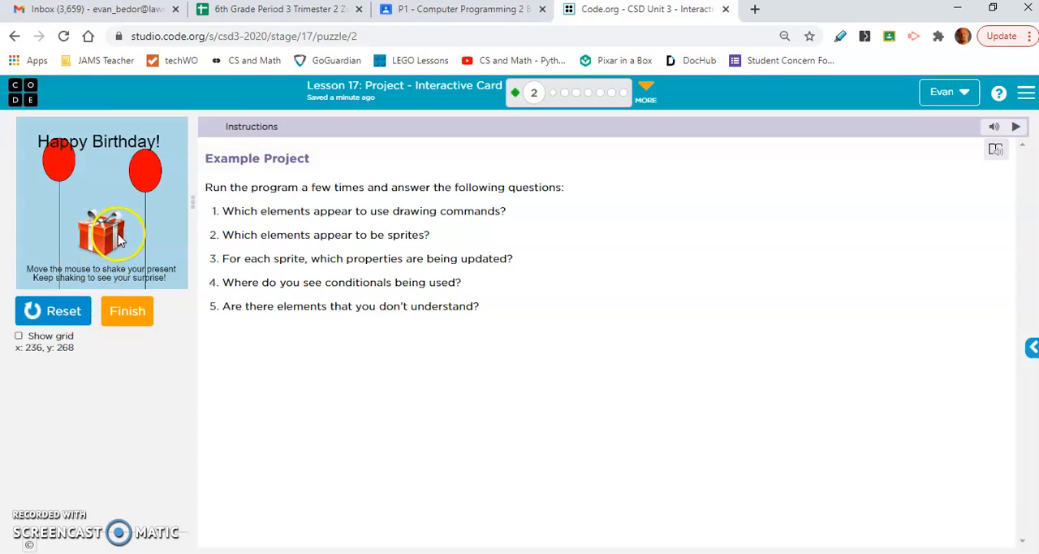
mouse_move(107, 240)
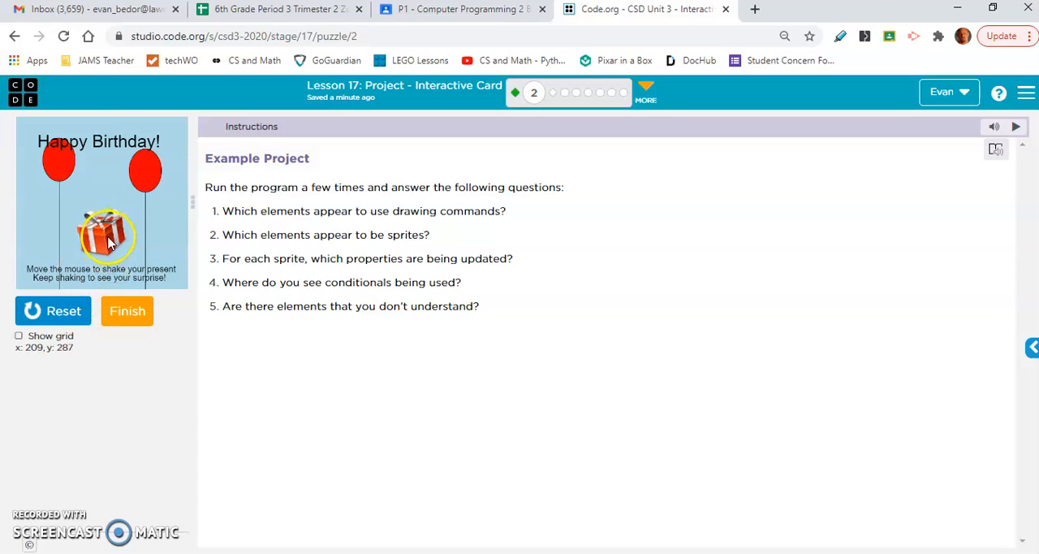
mouse_move(120, 245)
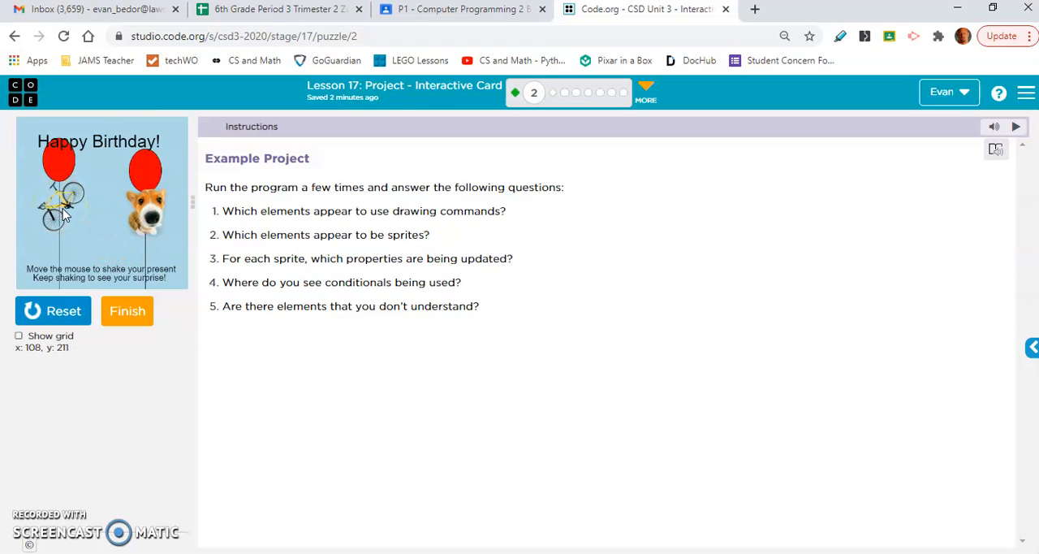
mouse_move(144, 211)
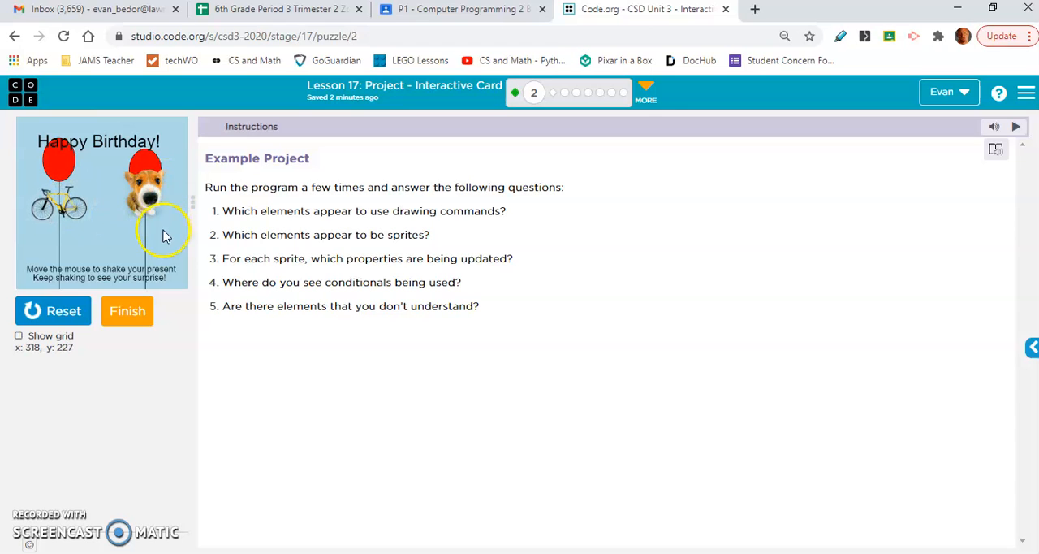
mouse_move(163, 214)
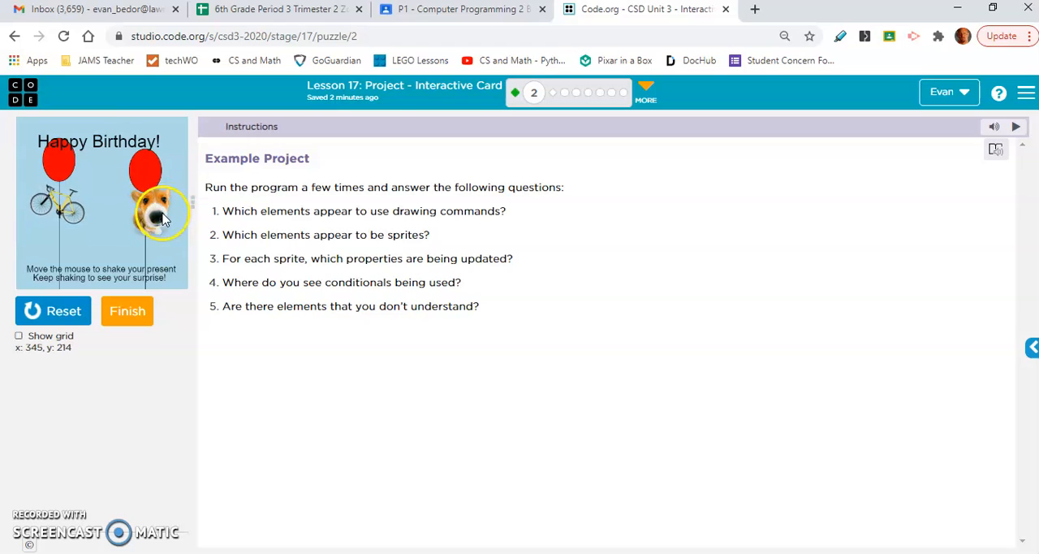
mouse_move(366, 262)
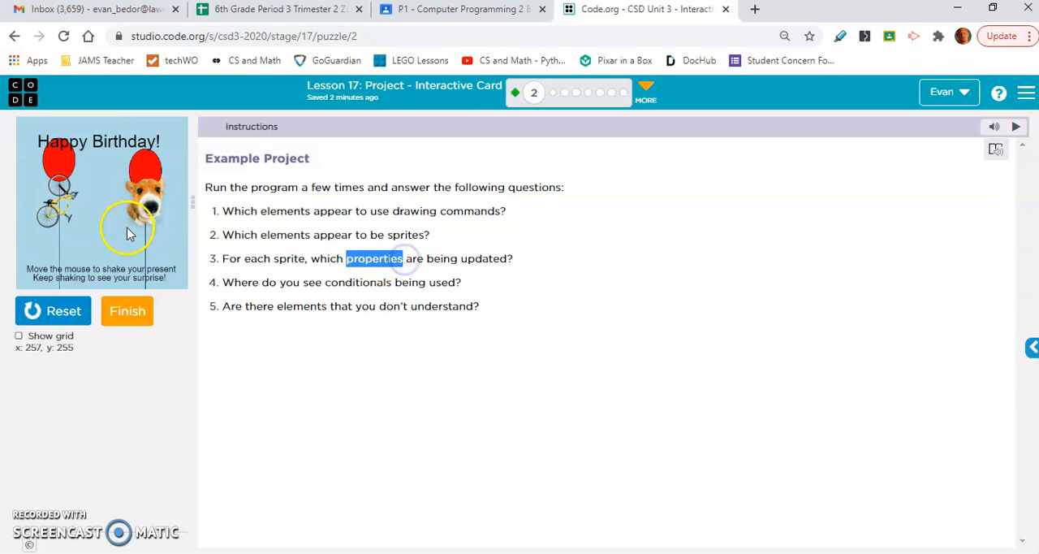
mouse_move(62, 266)
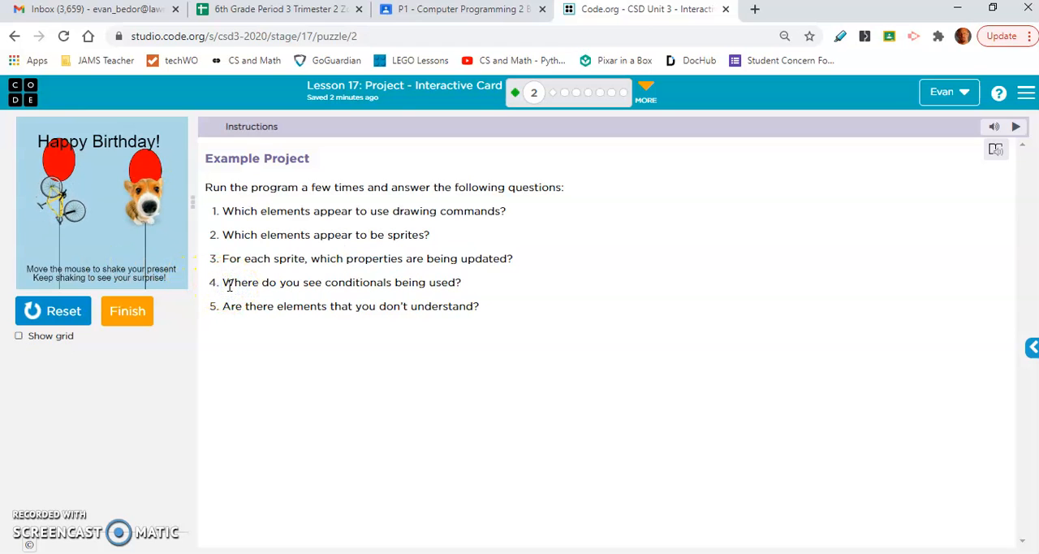
- Select the conditionals question, then reset and start the Happy Birthday card again
triple_click(341, 282)
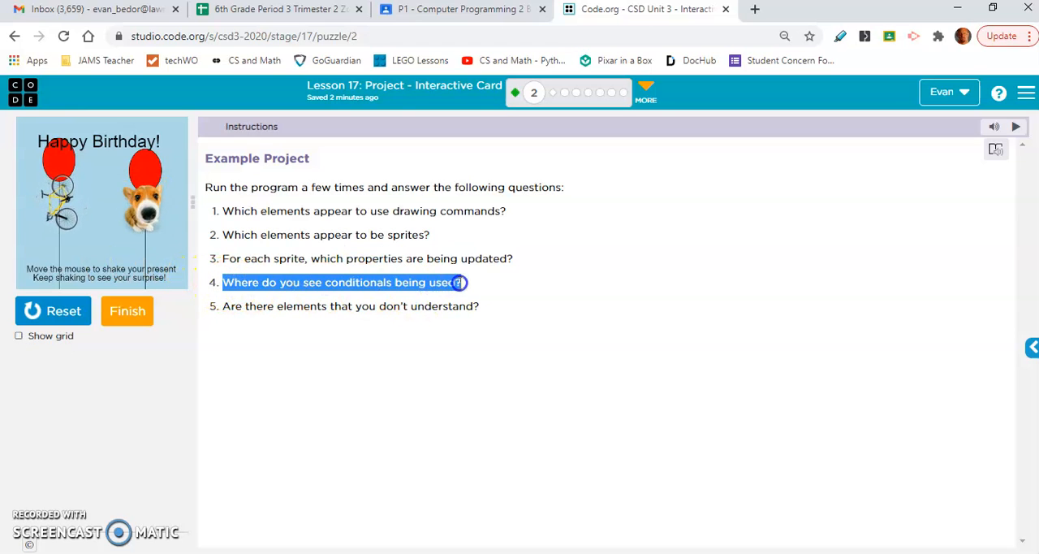
click(52, 310)
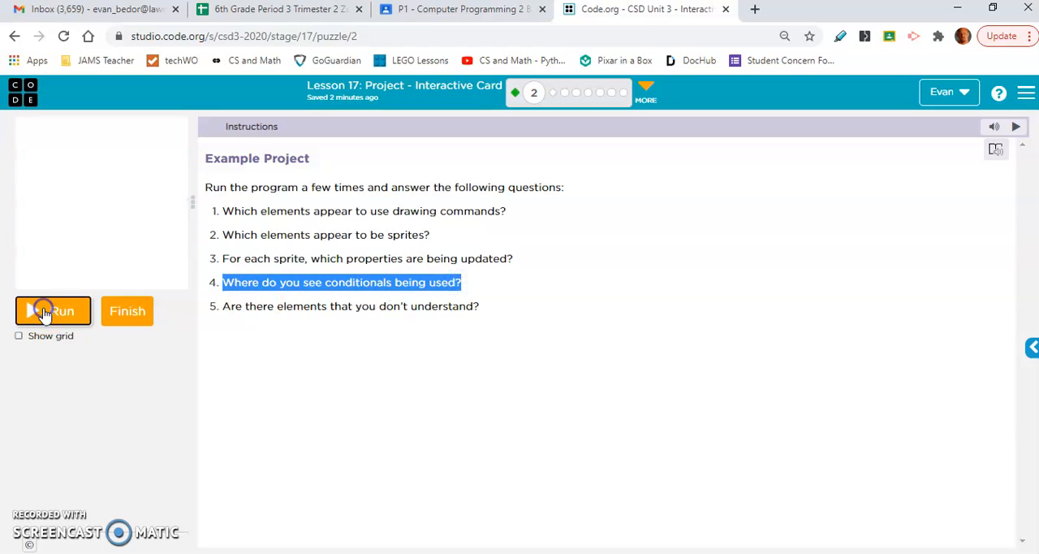
click(52, 310)
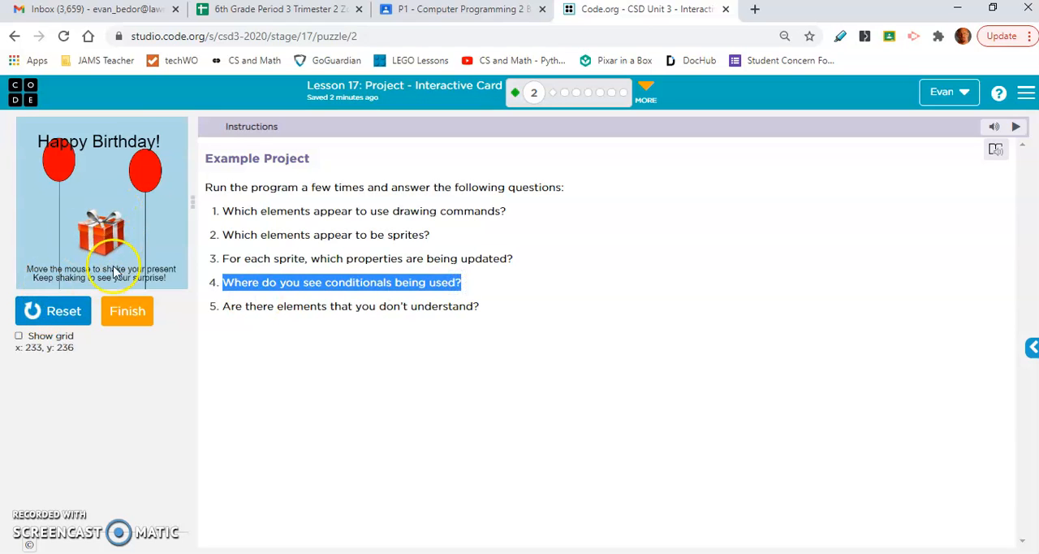
mouse_move(110, 247)
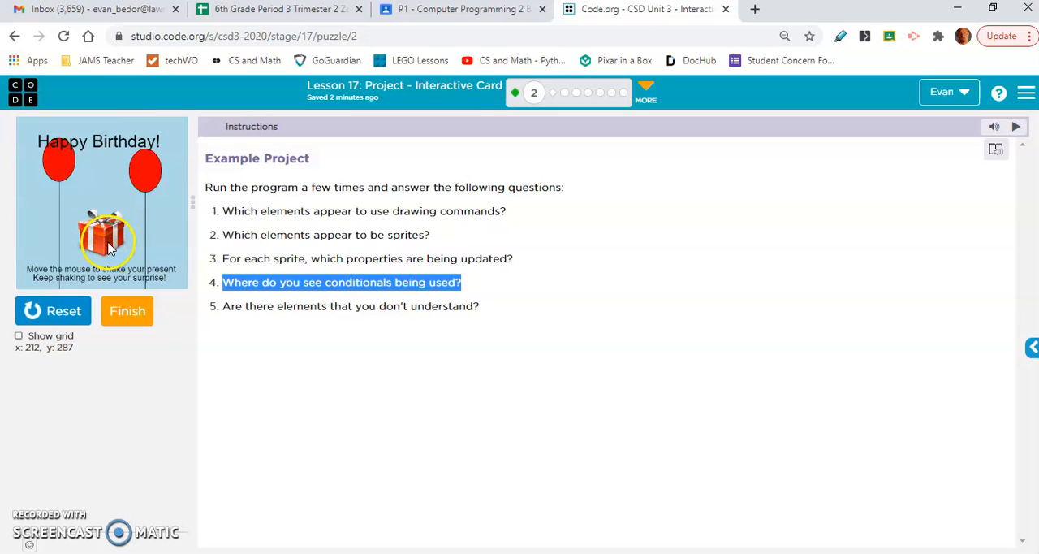
mouse_move(105, 230)
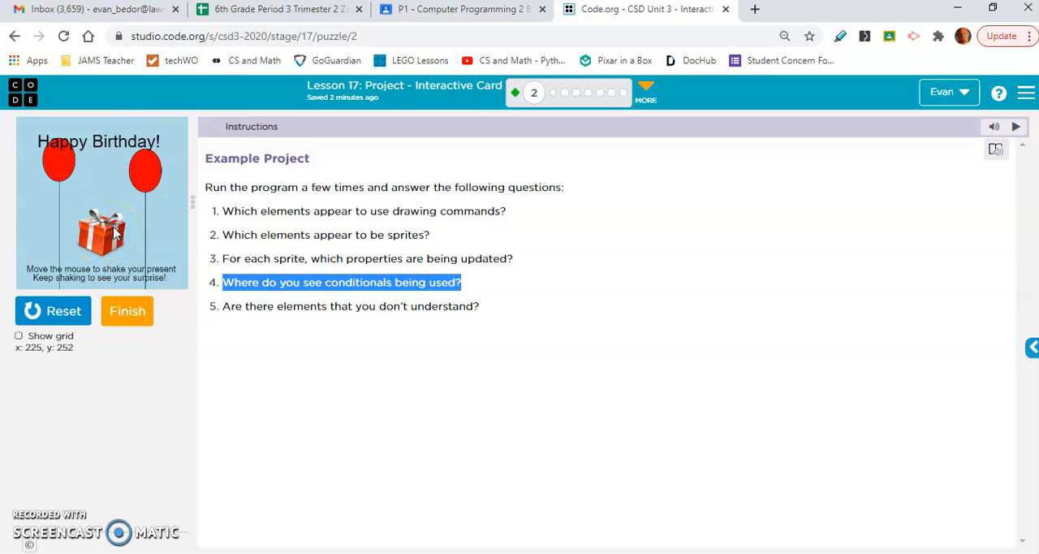
mouse_move(117, 247)
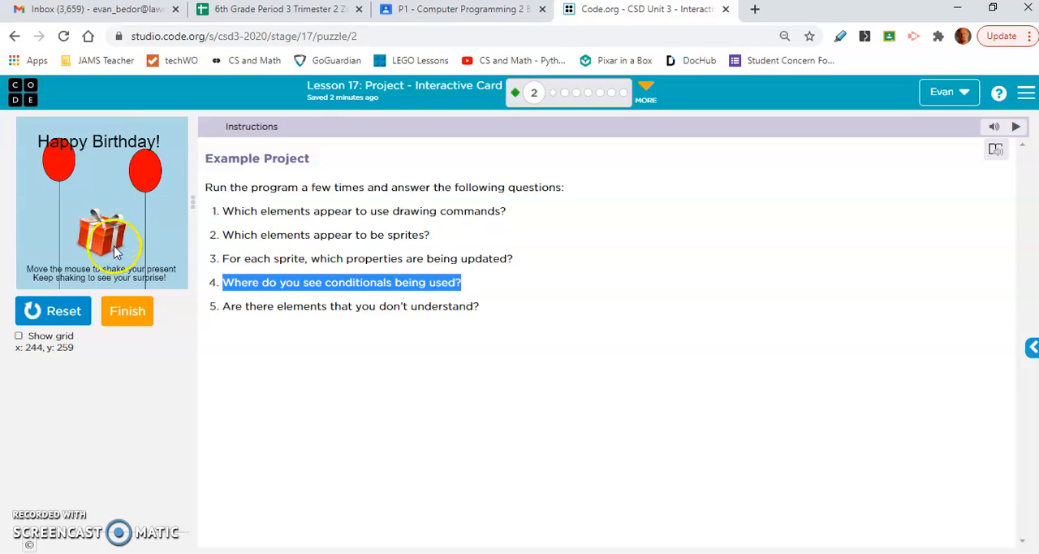
mouse_move(127, 247)
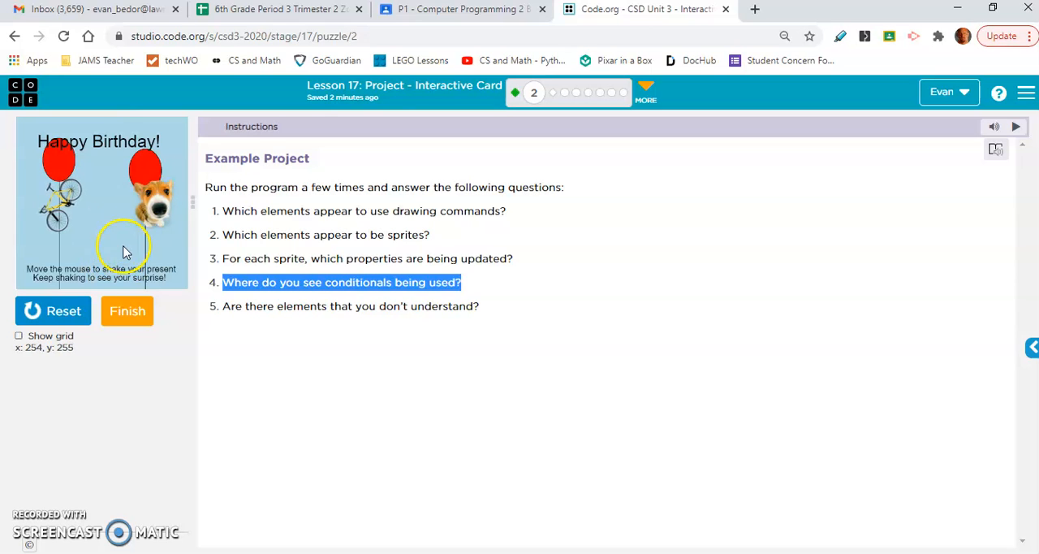
mouse_move(81, 219)
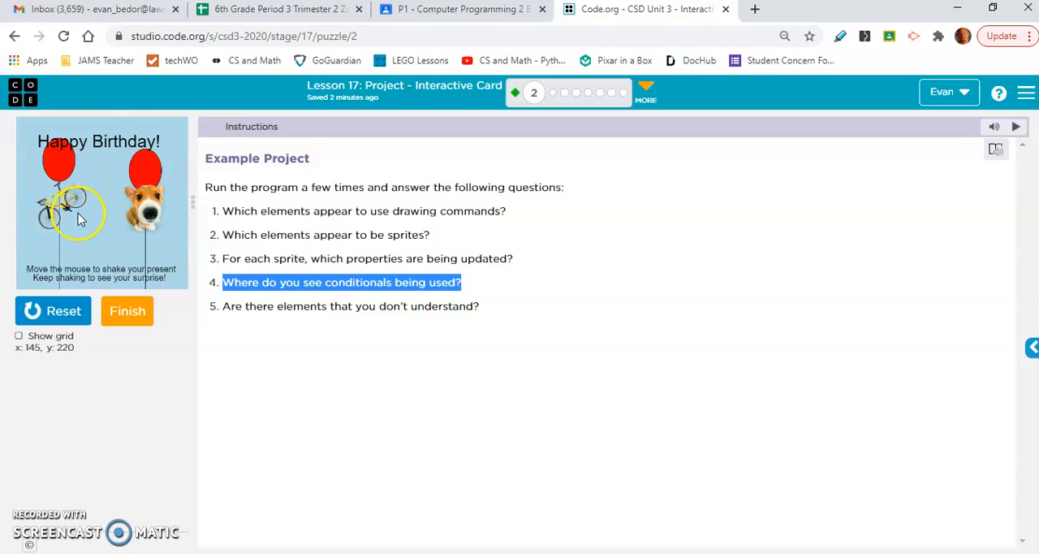
mouse_move(106, 247)
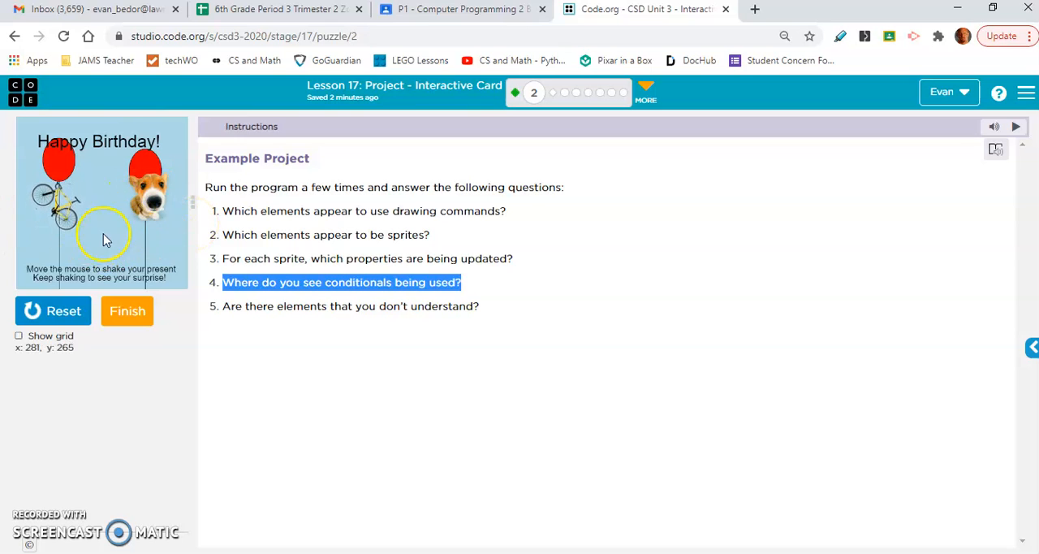
mouse_move(146, 225)
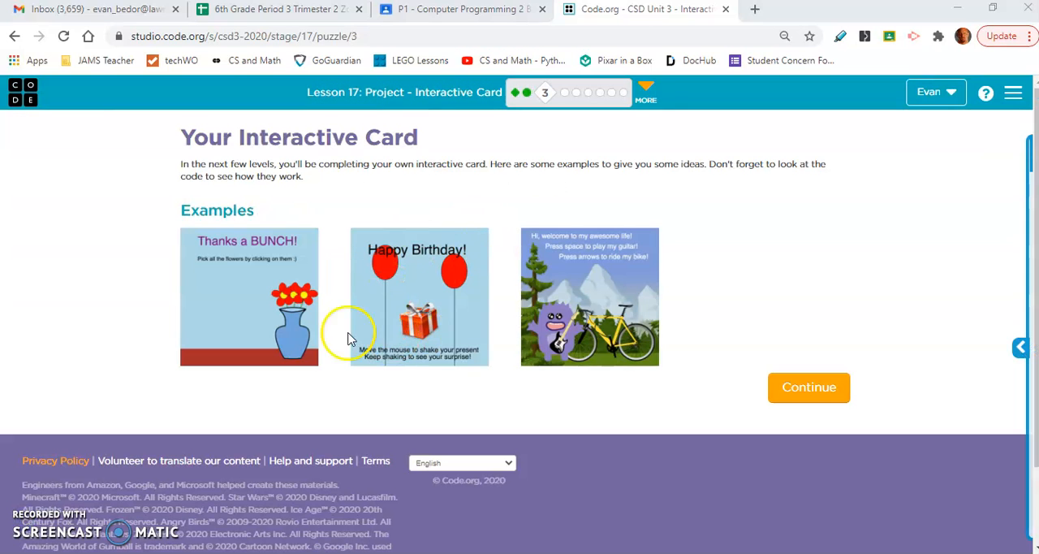
mouse_move(471, 126)
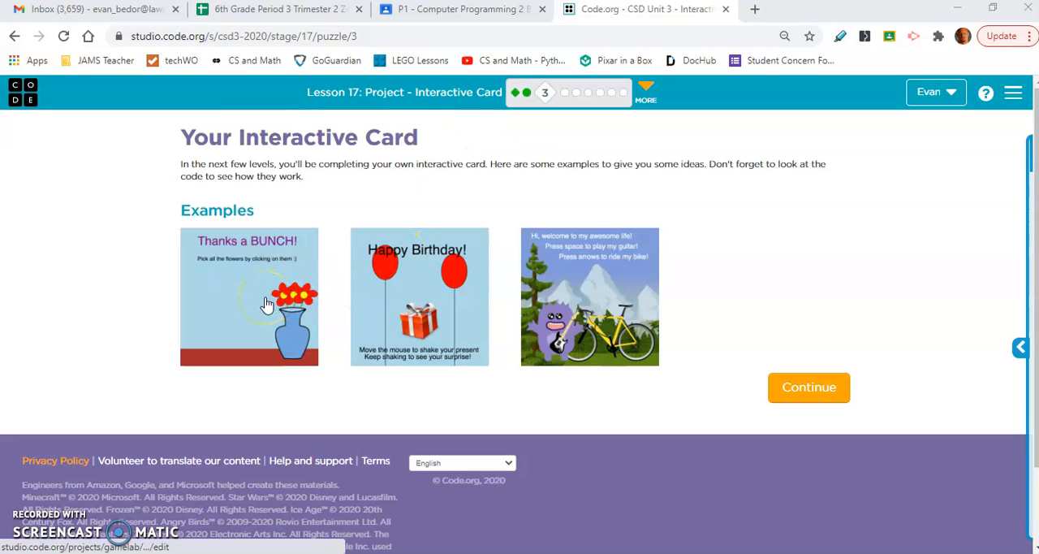
- Open the Thanks a BUNCH example card's project in Game Lab
click(250, 296)
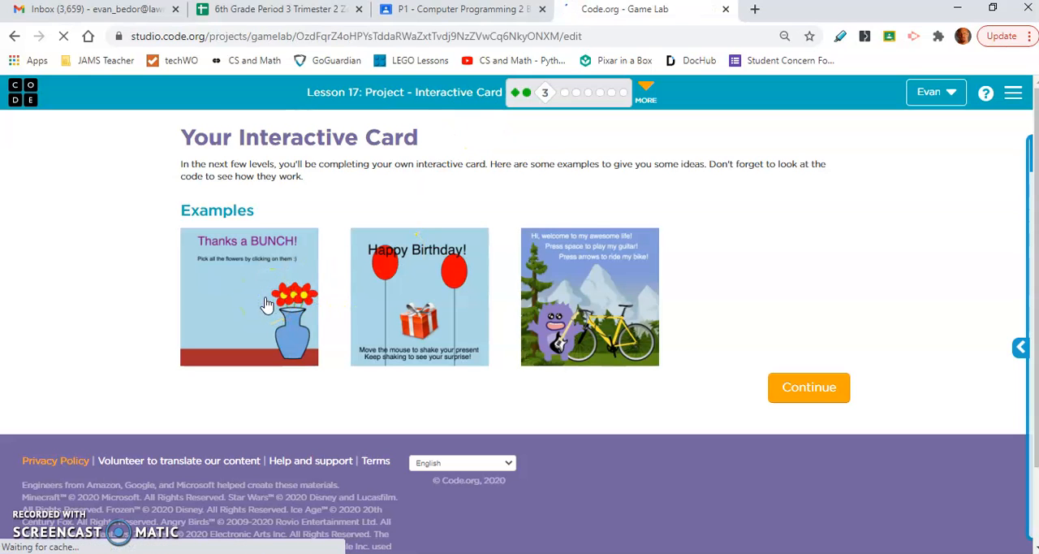
click(808, 388)
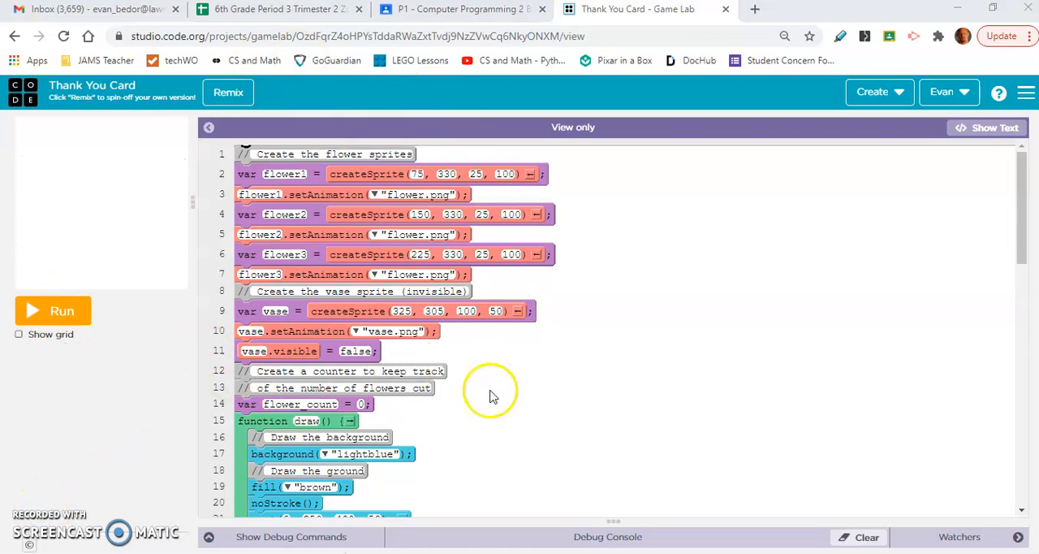
mouse_move(516, 449)
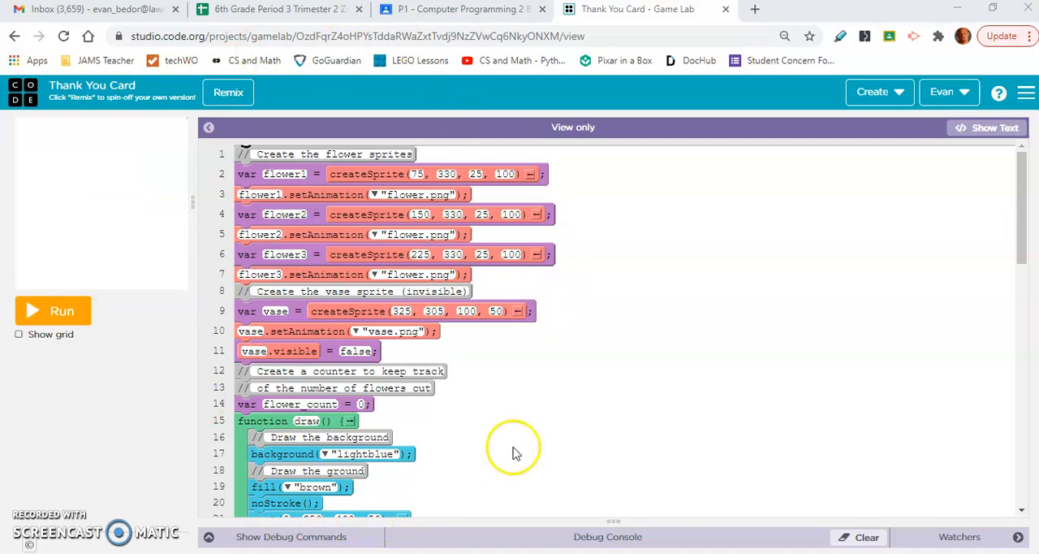
mouse_move(497, 154)
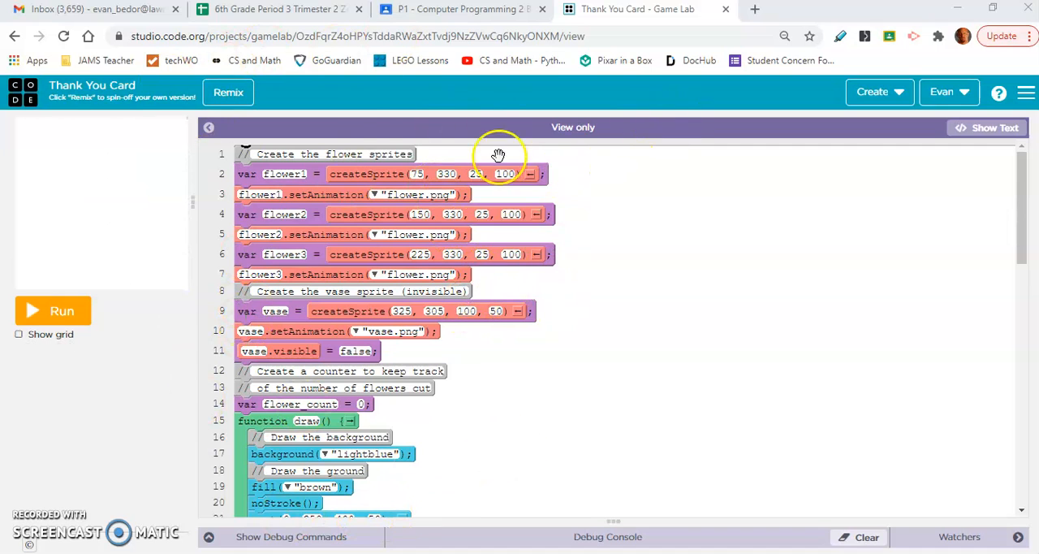
mouse_move(539, 279)
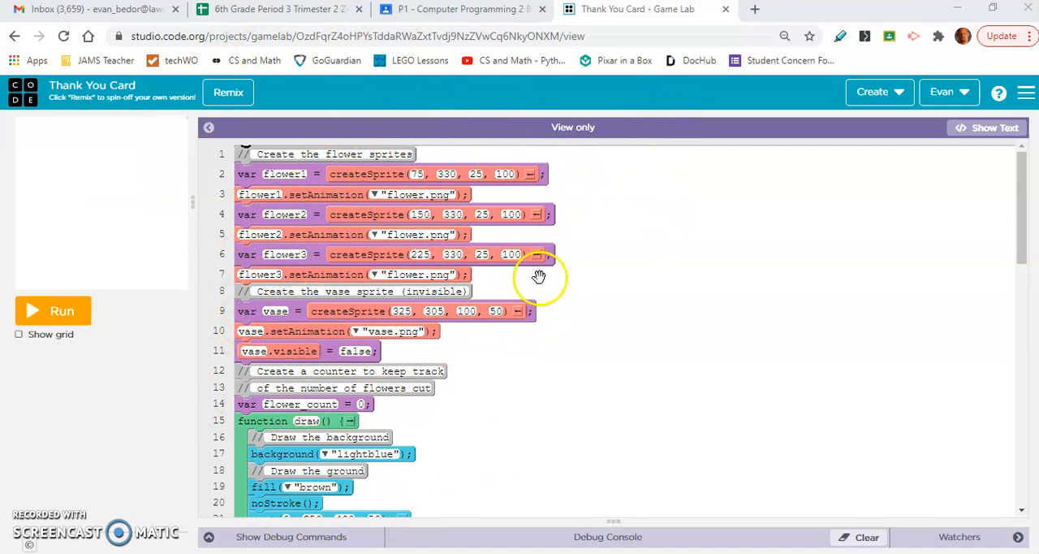
mouse_move(469, 423)
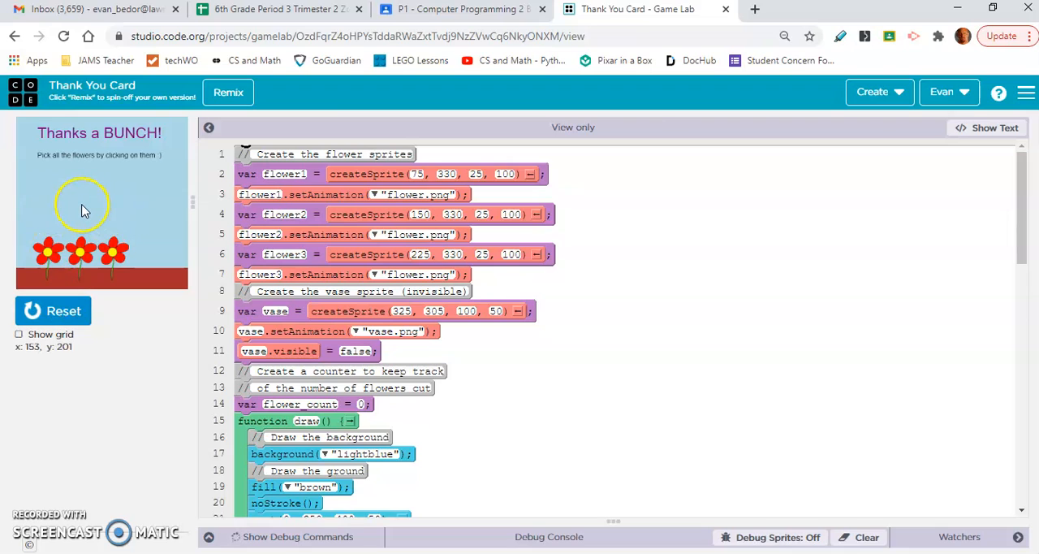
mouse_move(98, 173)
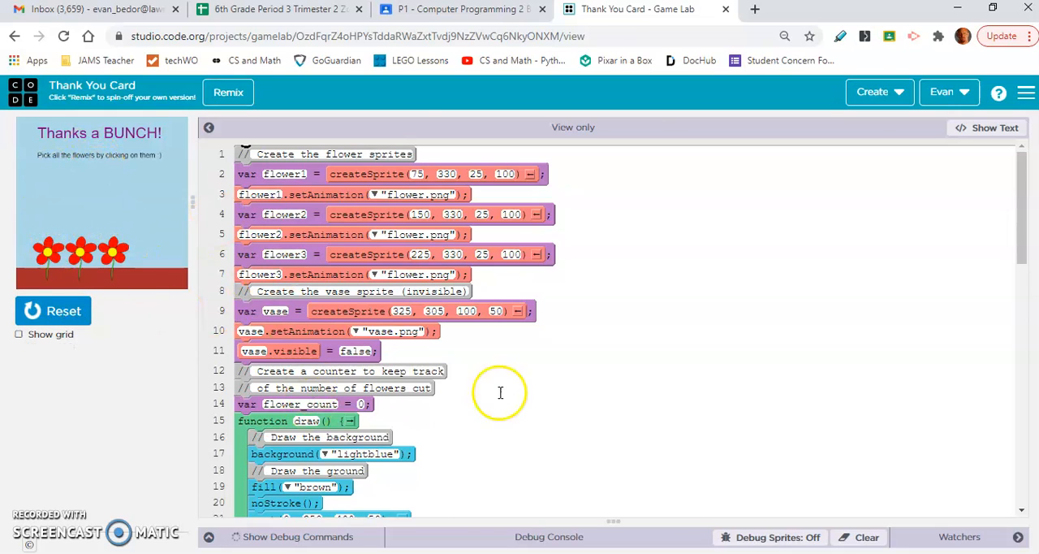
mouse_move(558, 398)
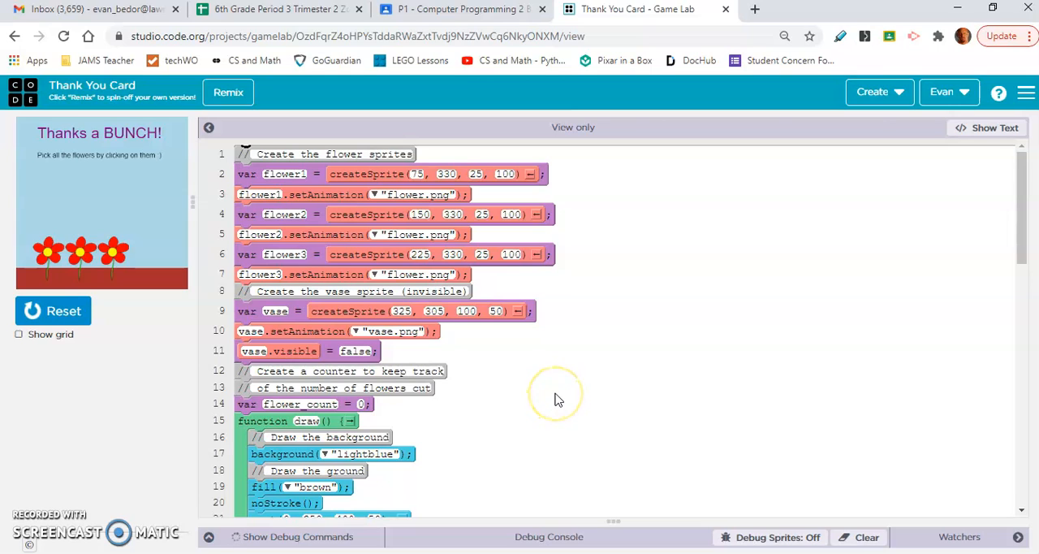
mouse_move(82, 439)
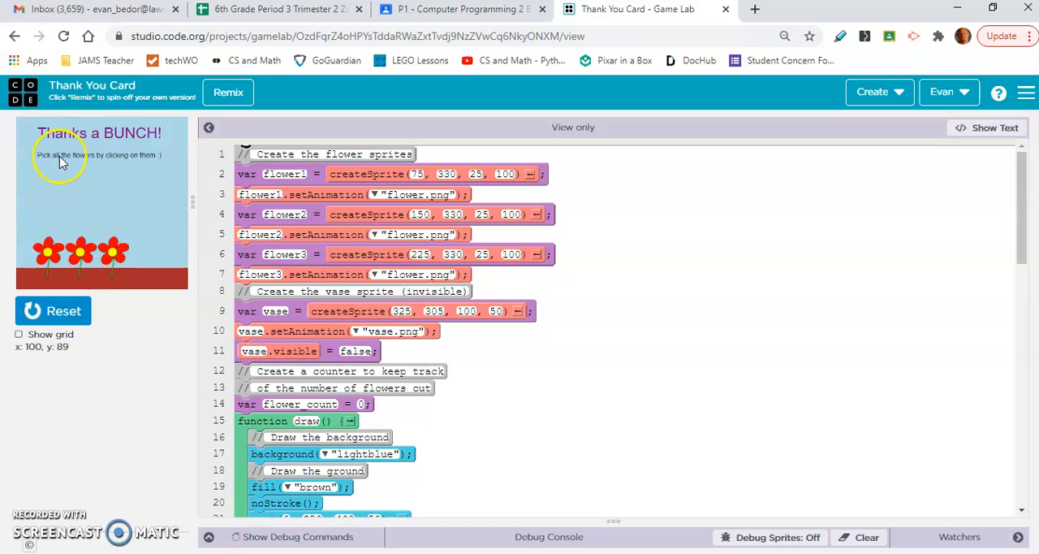
mouse_move(133, 180)
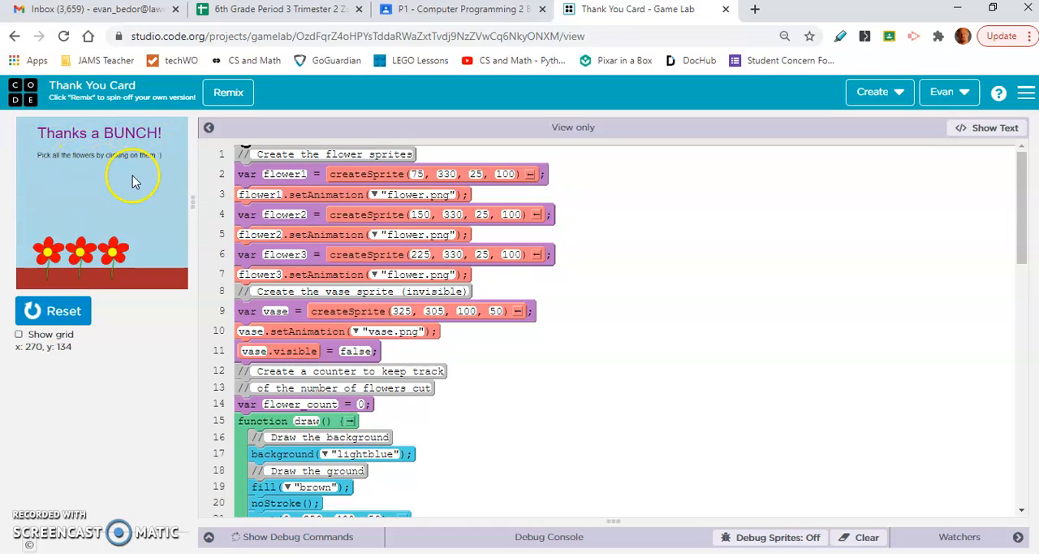
- Reset the Thank You Card and play it again so the flowers and instructions show
click(48, 253)
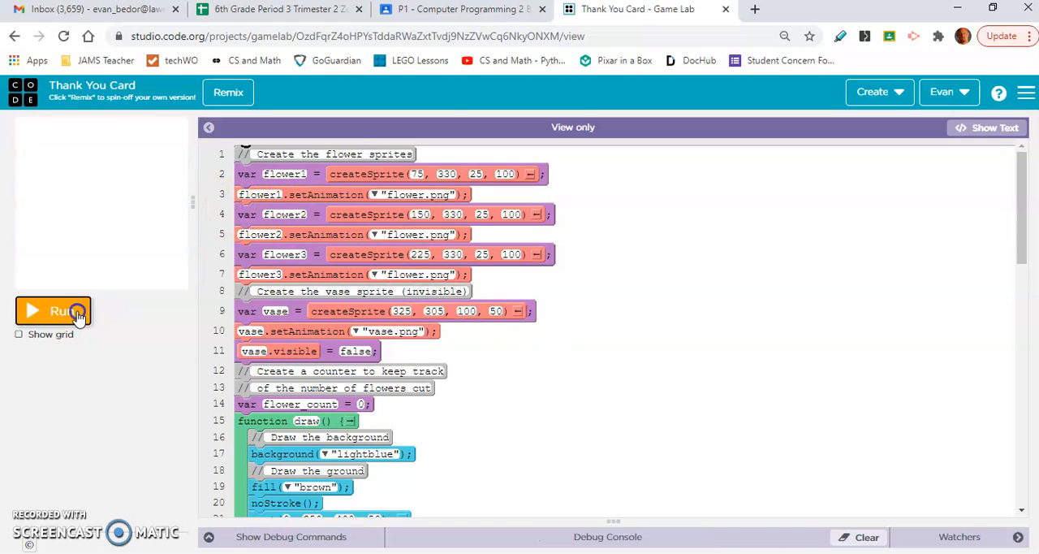
click(52, 310)
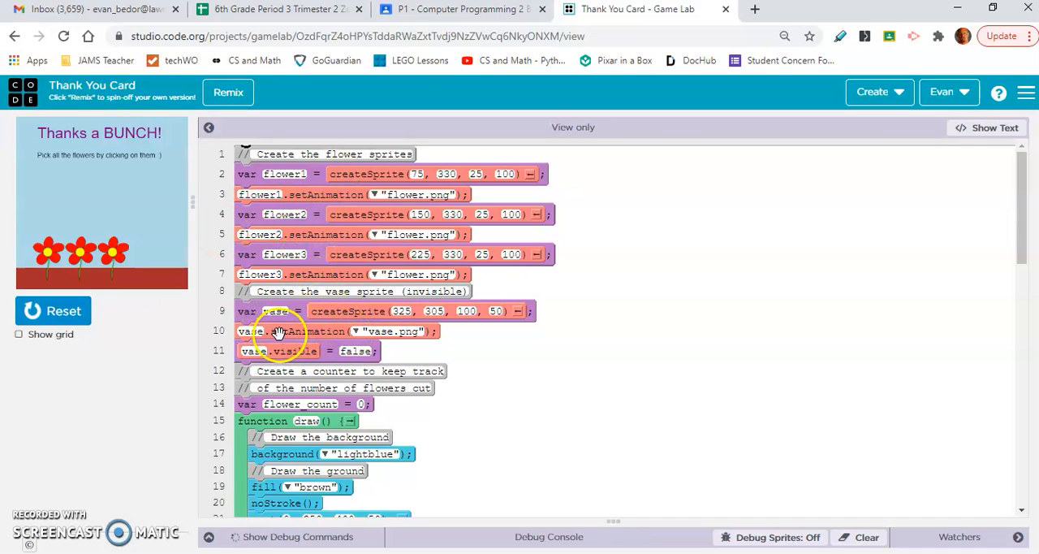
mouse_move(504, 370)
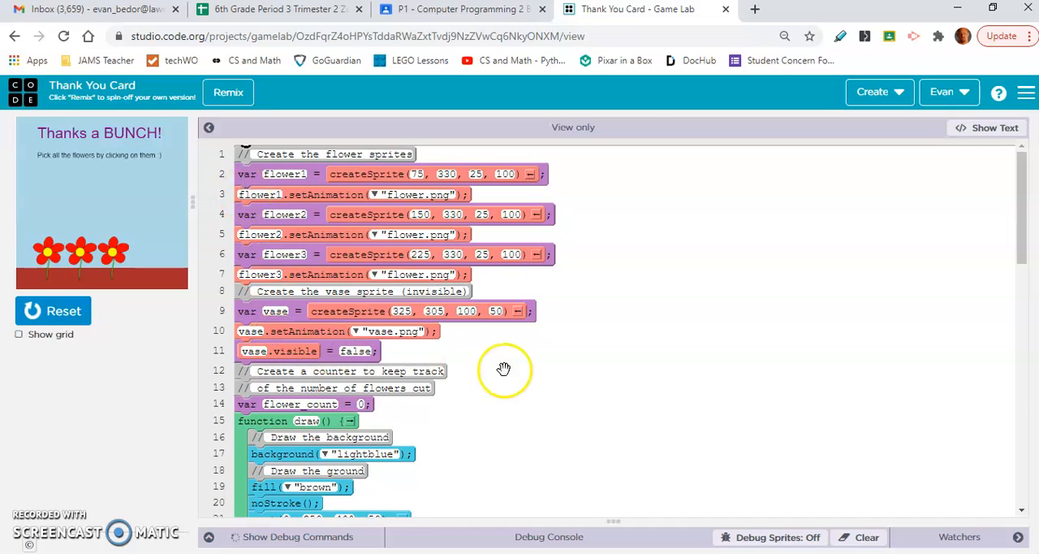
mouse_move(252, 406)
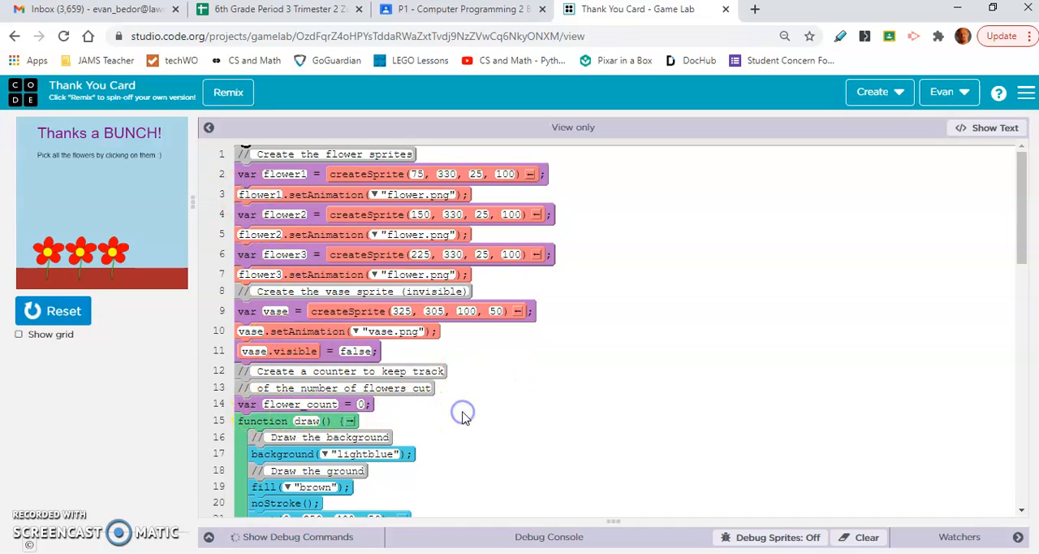
scroll(down, 3)
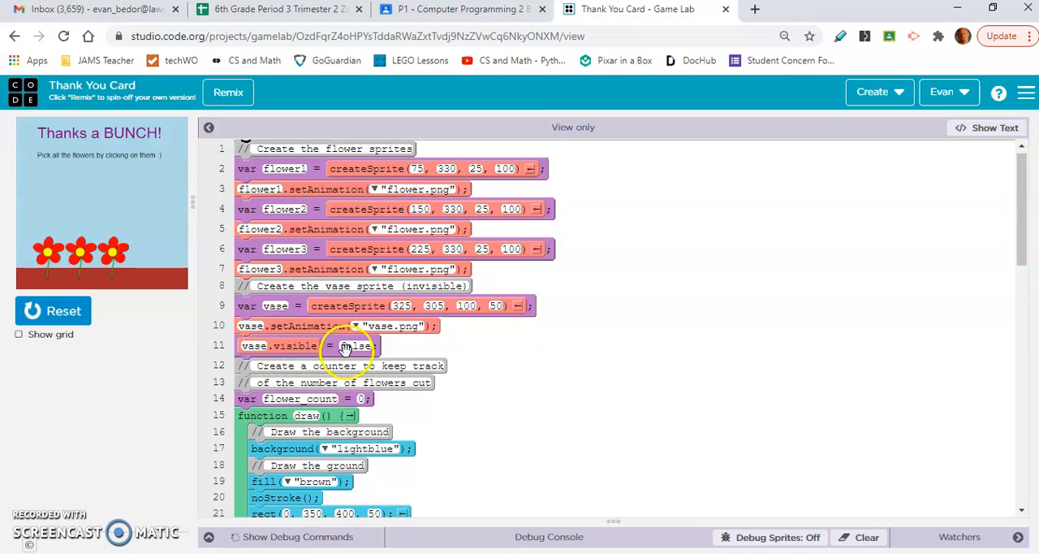
mouse_move(458, 409)
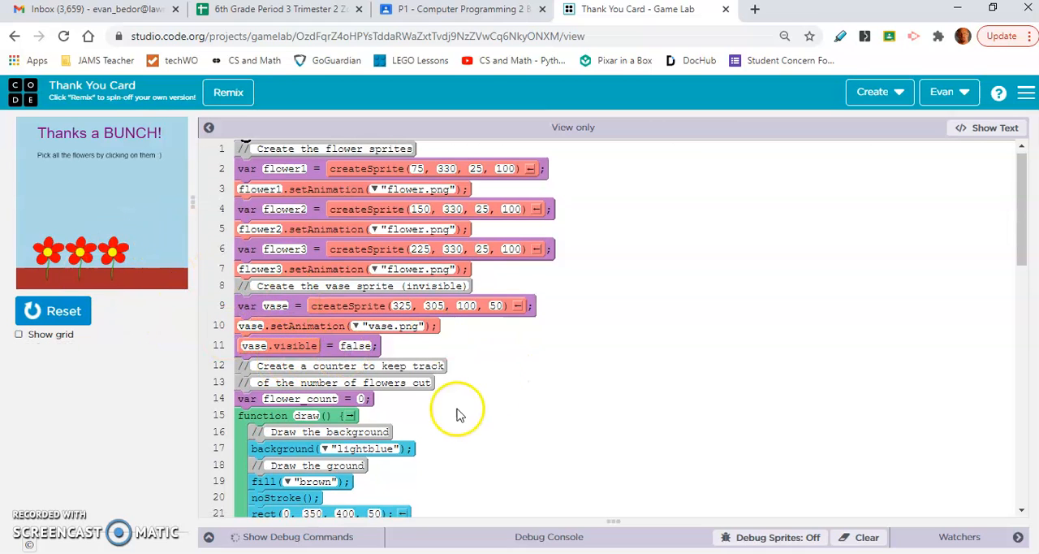
mouse_move(426, 412)
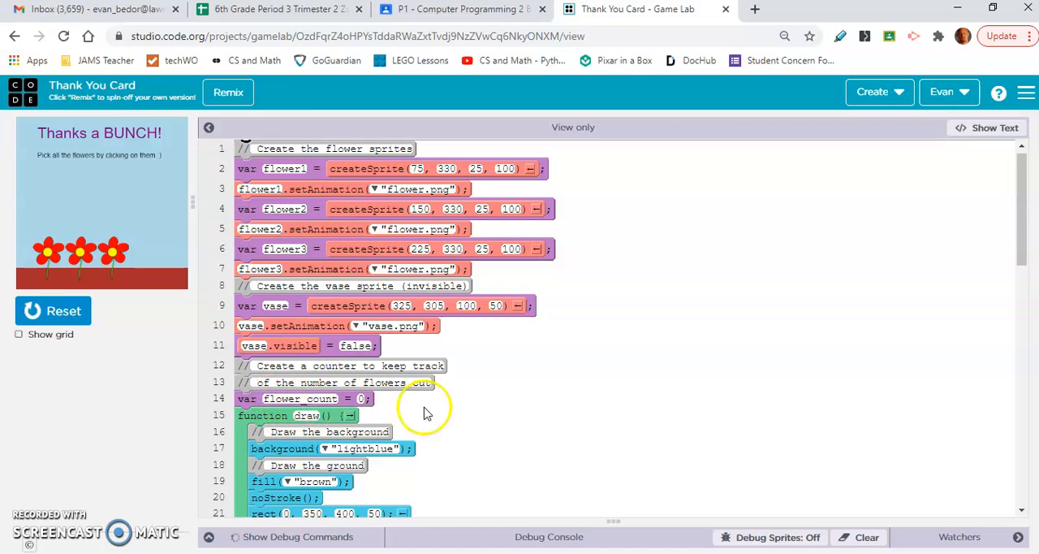
scroll(down, 3)
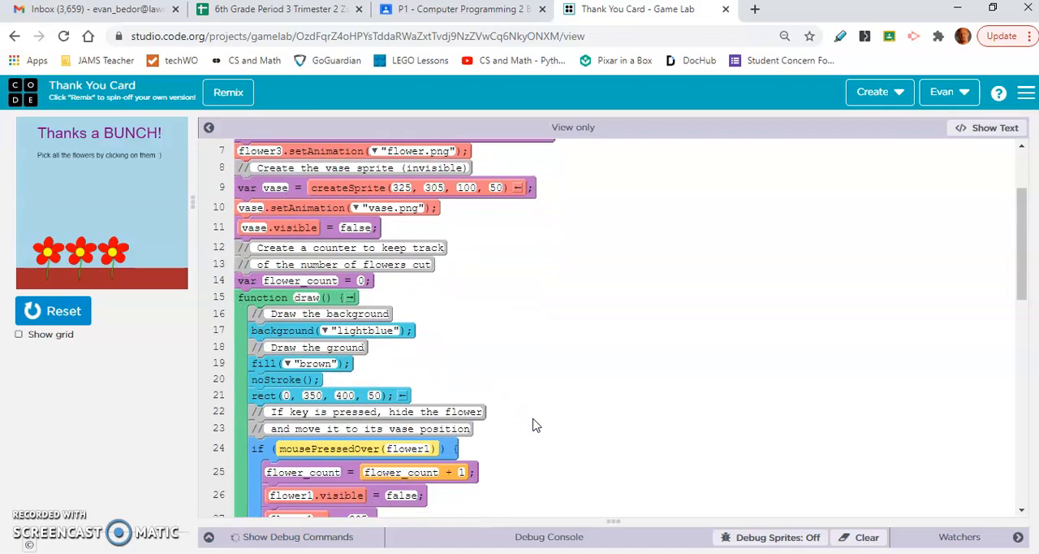
scroll(down, 3)
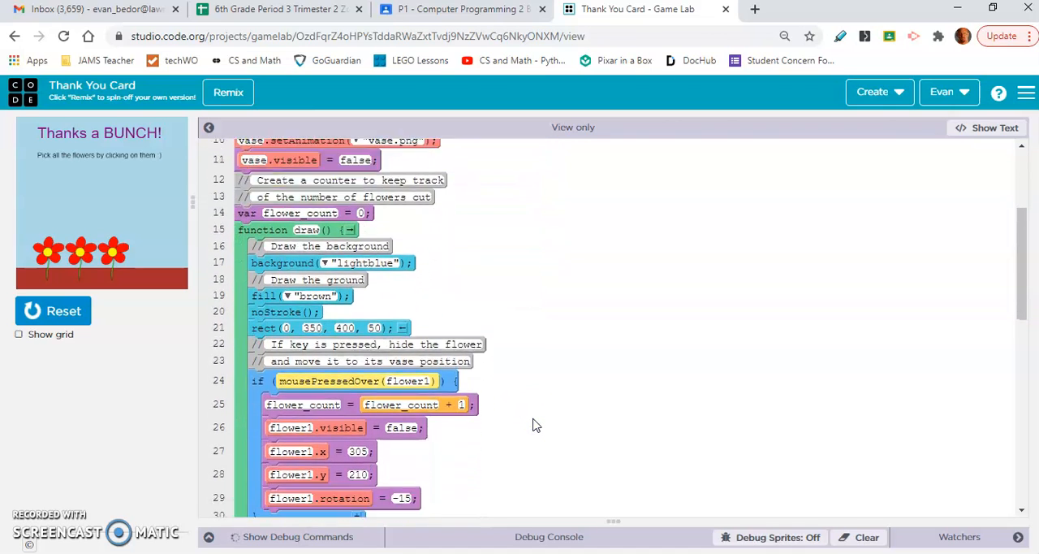
scroll(down, 3)
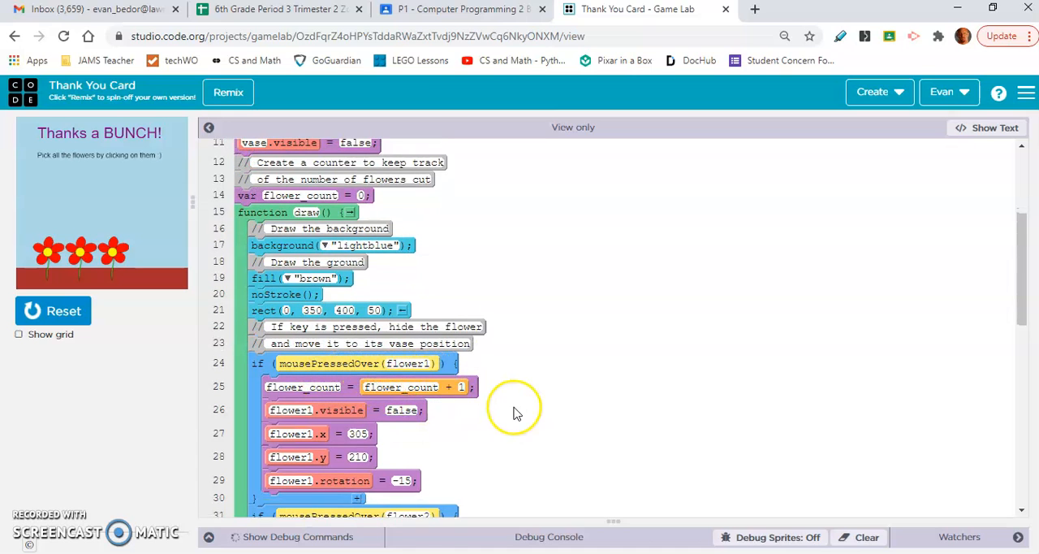
scroll(down, 3)
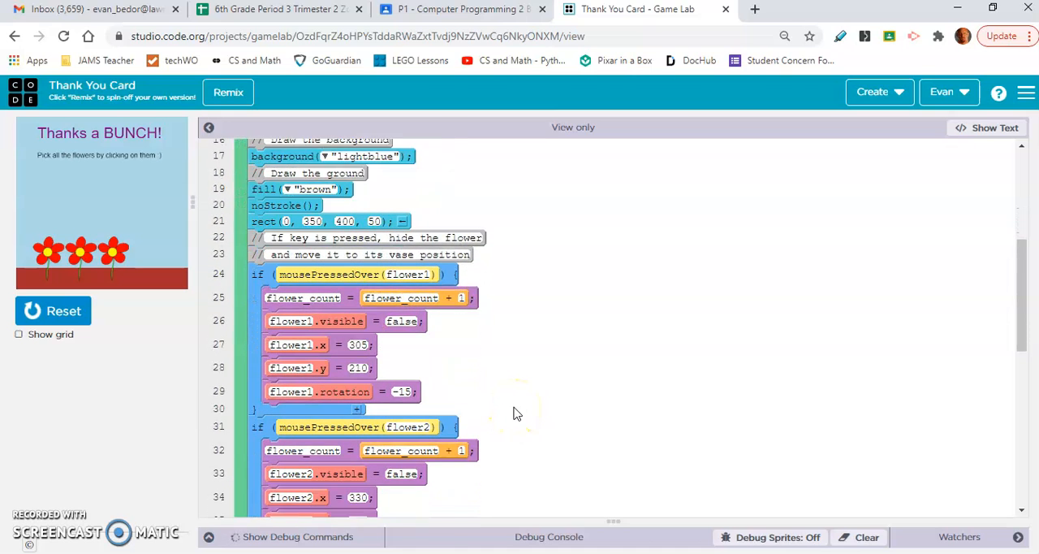
scroll(down, 3)
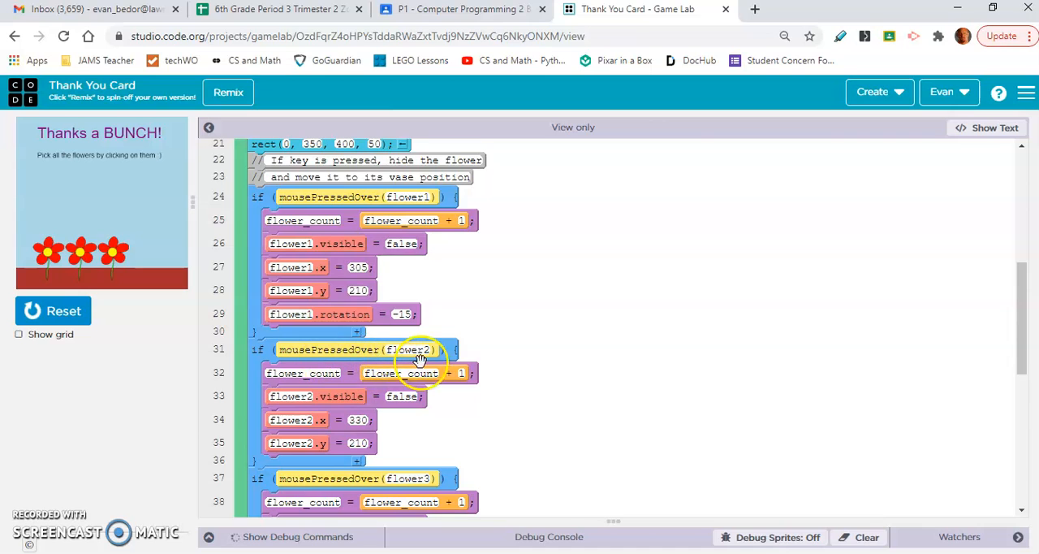
mouse_move(568, 431)
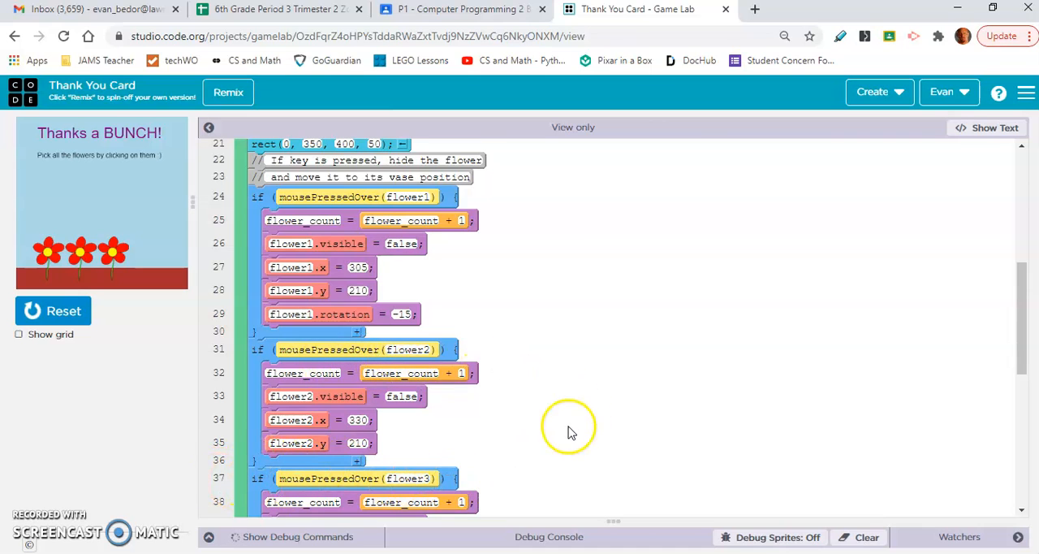
mouse_move(263, 202)
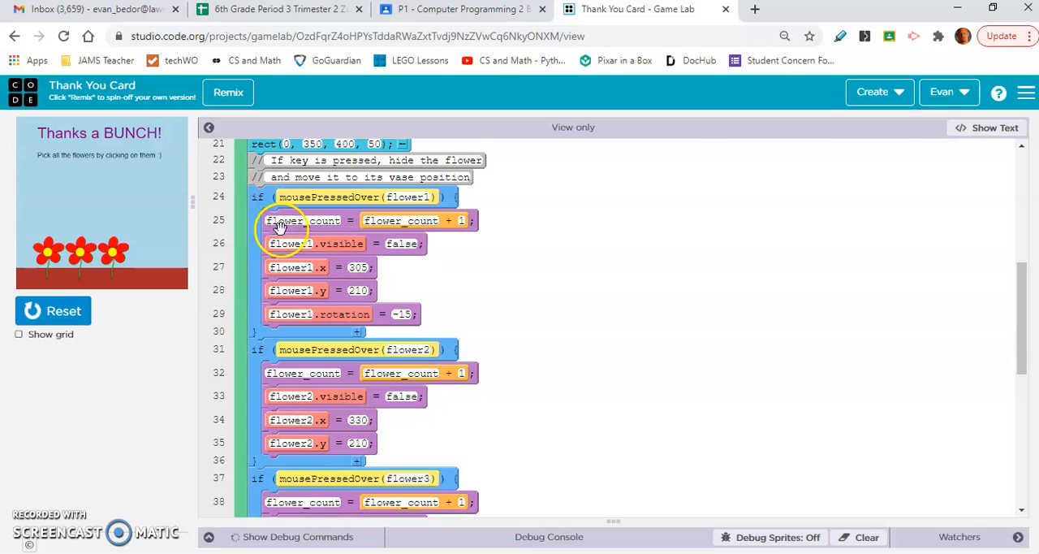
mouse_move(484, 219)
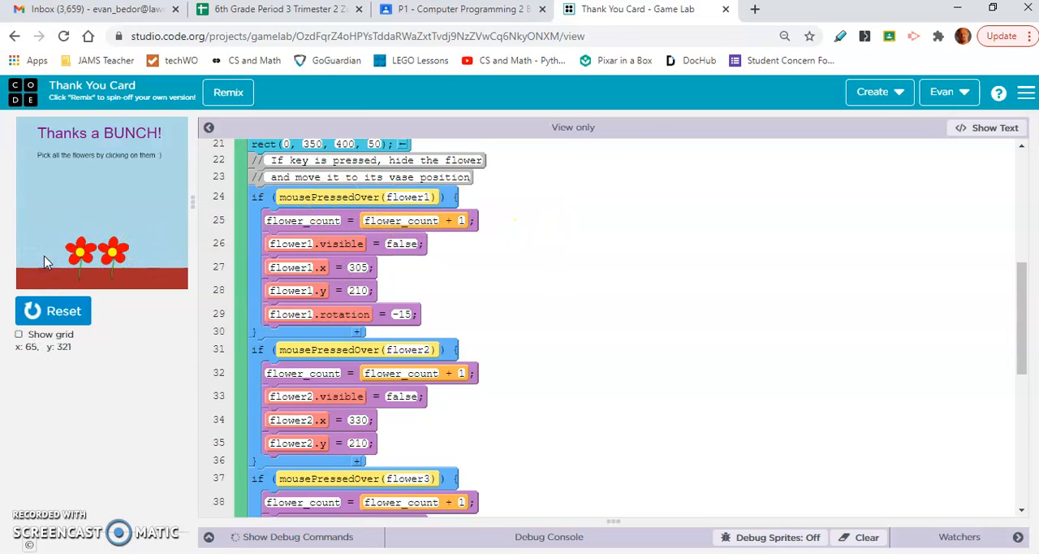
- Pick the remaining flowers so the vase appears, then read down to the all-picked conditional
click(78, 254)
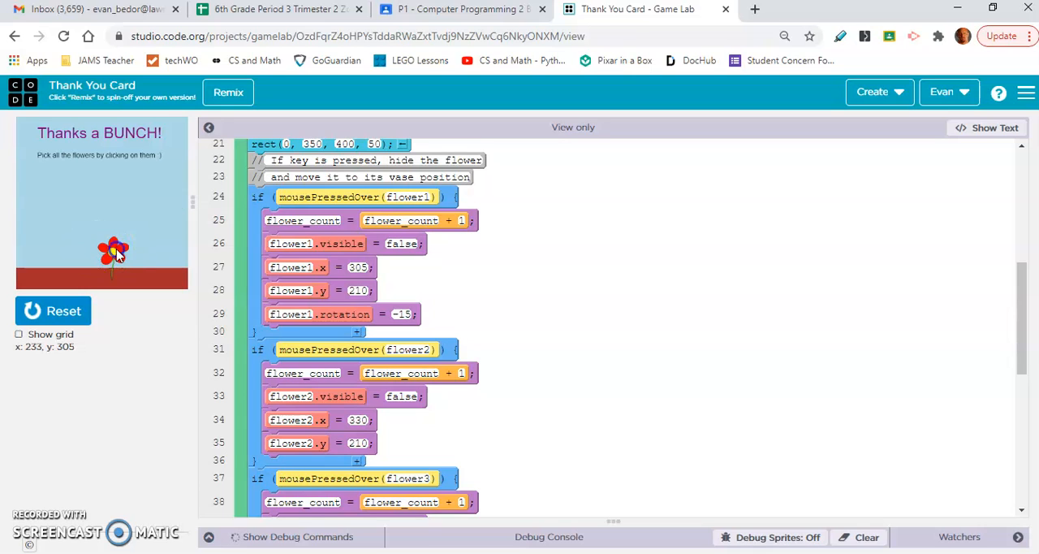
click(114, 251)
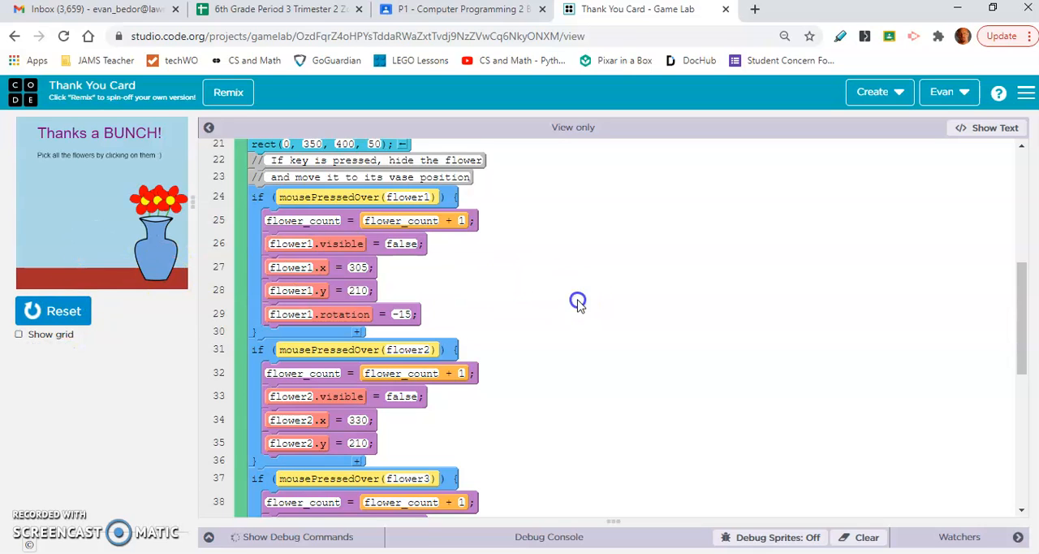
scroll(down, 3)
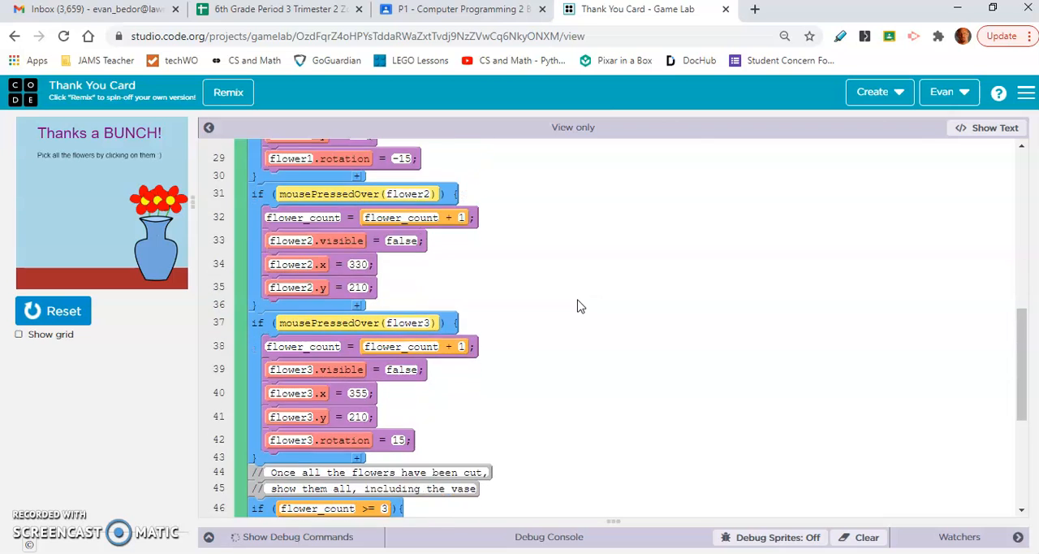
scroll(down, 3)
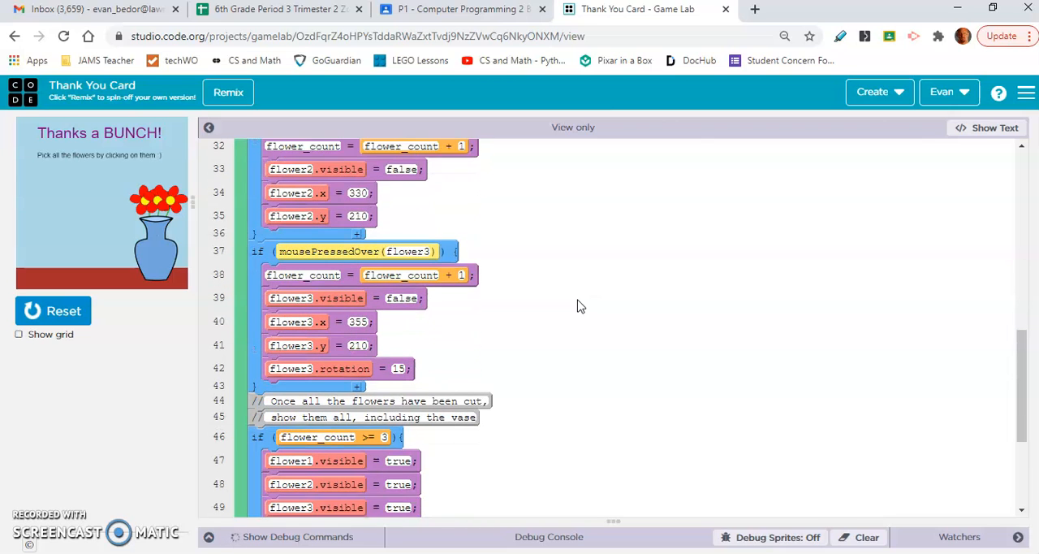
scroll(down, 3)
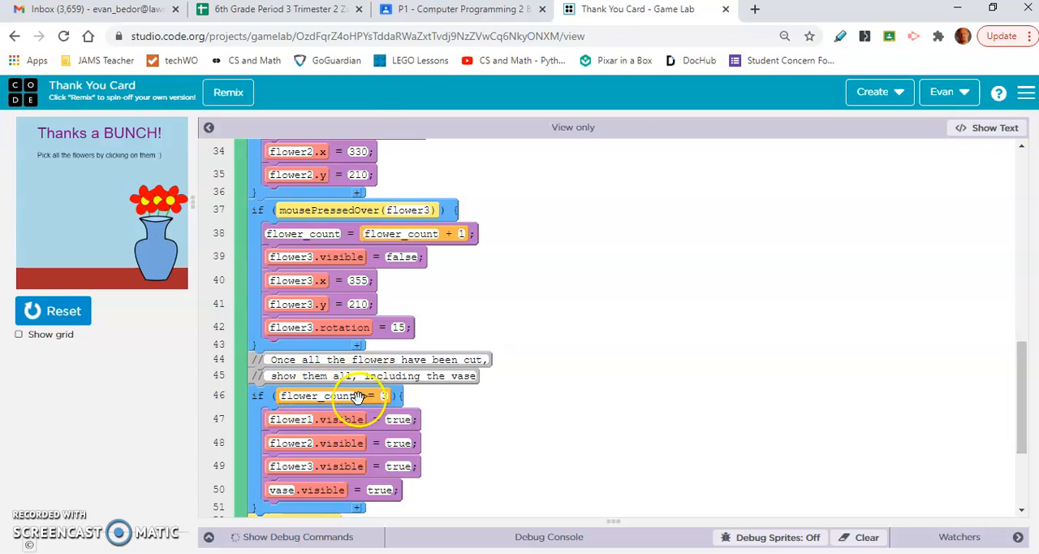
mouse_move(318, 422)
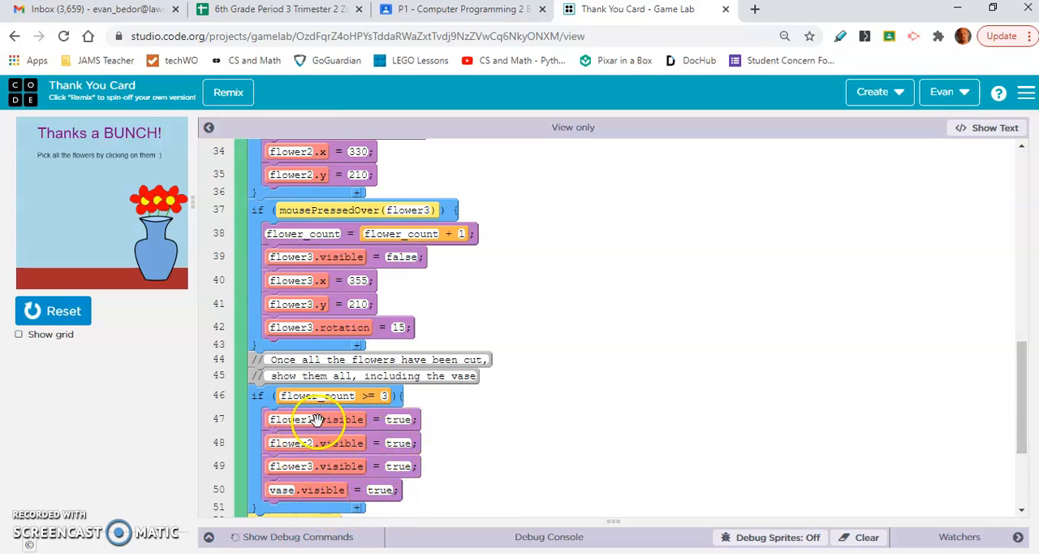
mouse_move(195, 310)
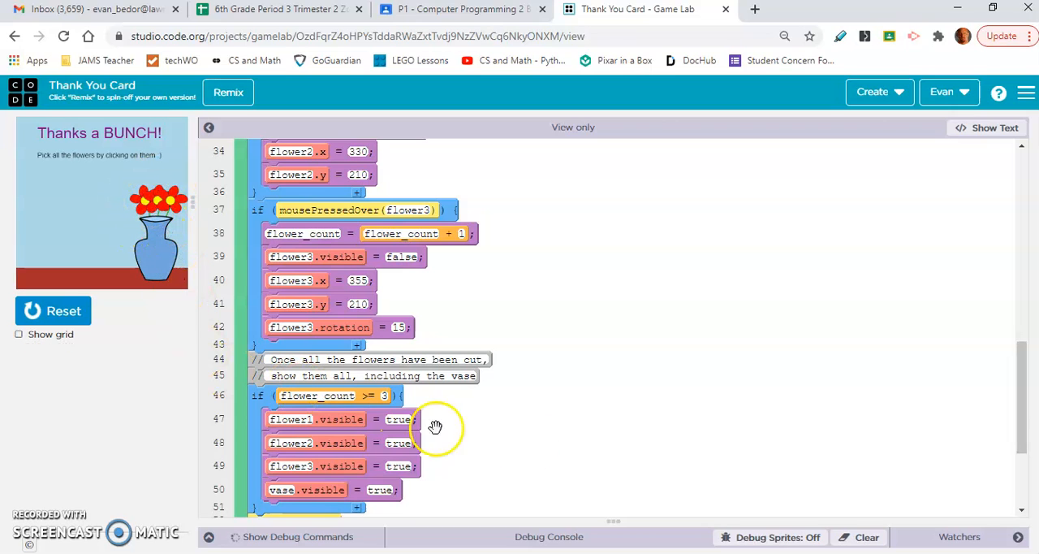
scroll(down, 3)
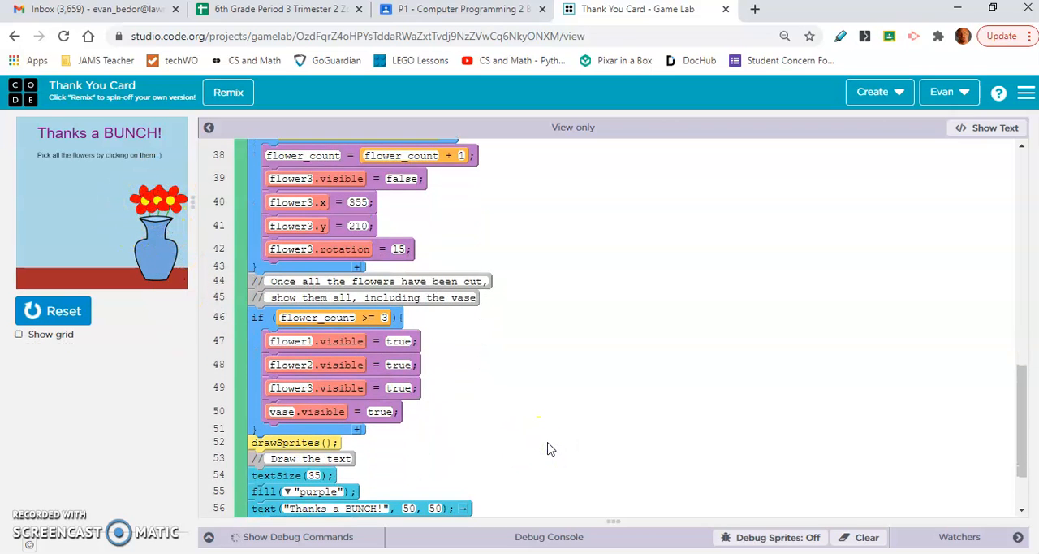
scroll(down, 3)
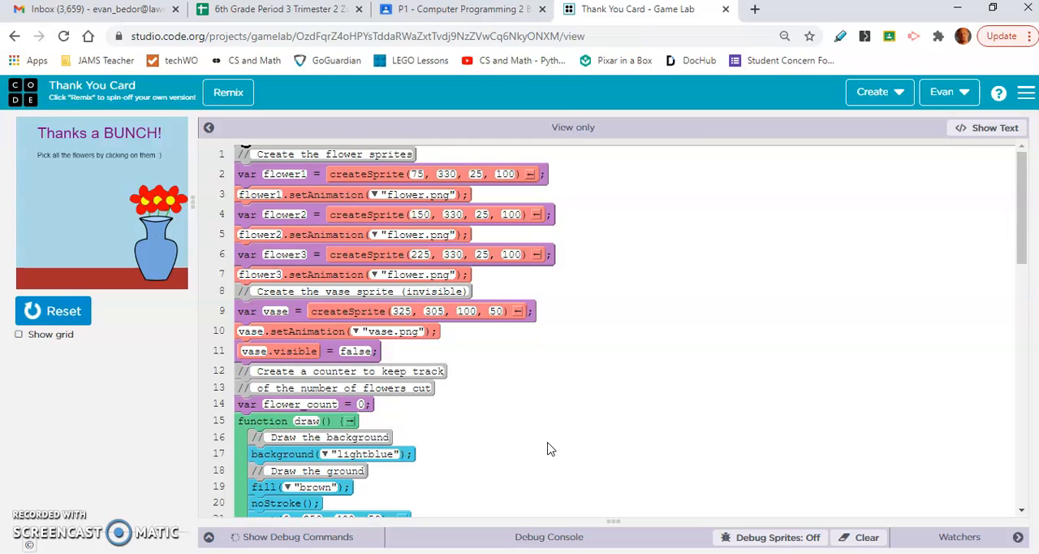
mouse_move(36, 495)
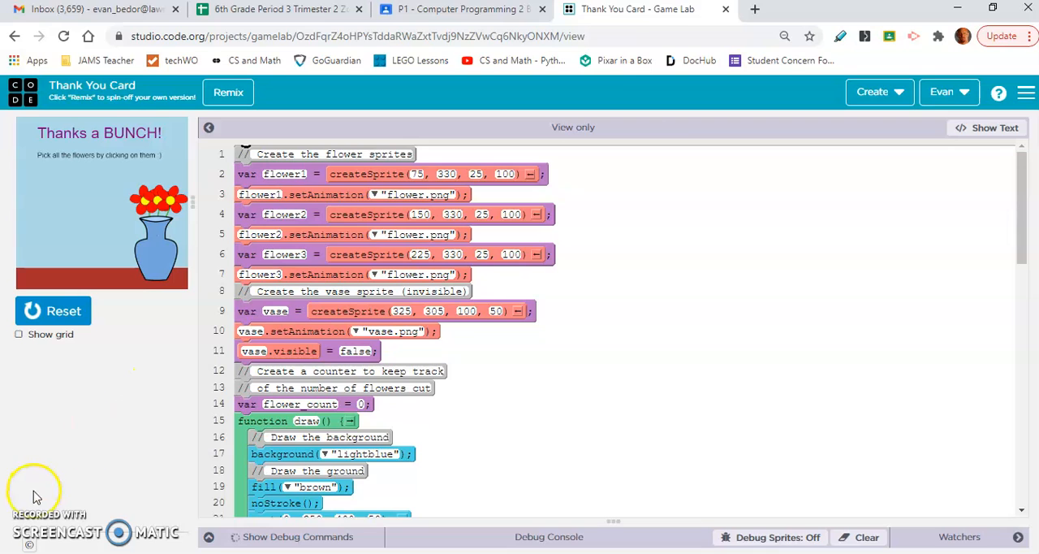
mouse_move(905, 196)
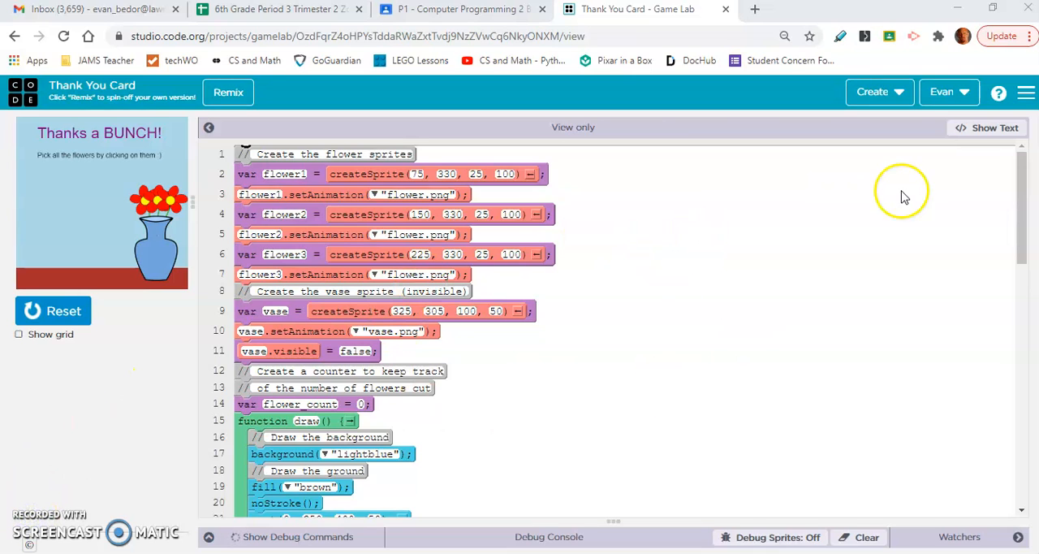
mouse_move(934, 191)
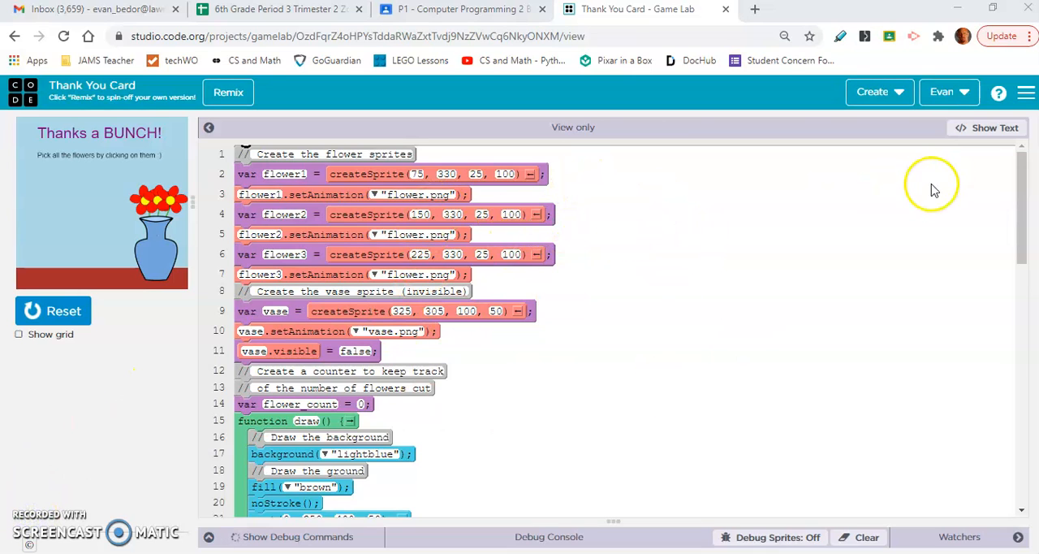
mouse_move(565, 153)
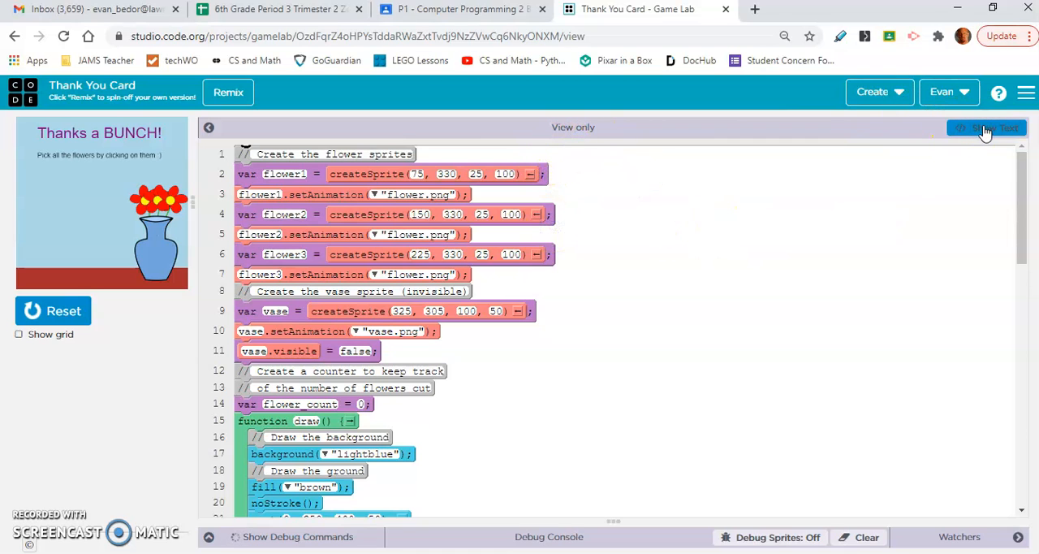
- View the Thank You Card code as text, return to blocks, and reset the running card
click(987, 126)
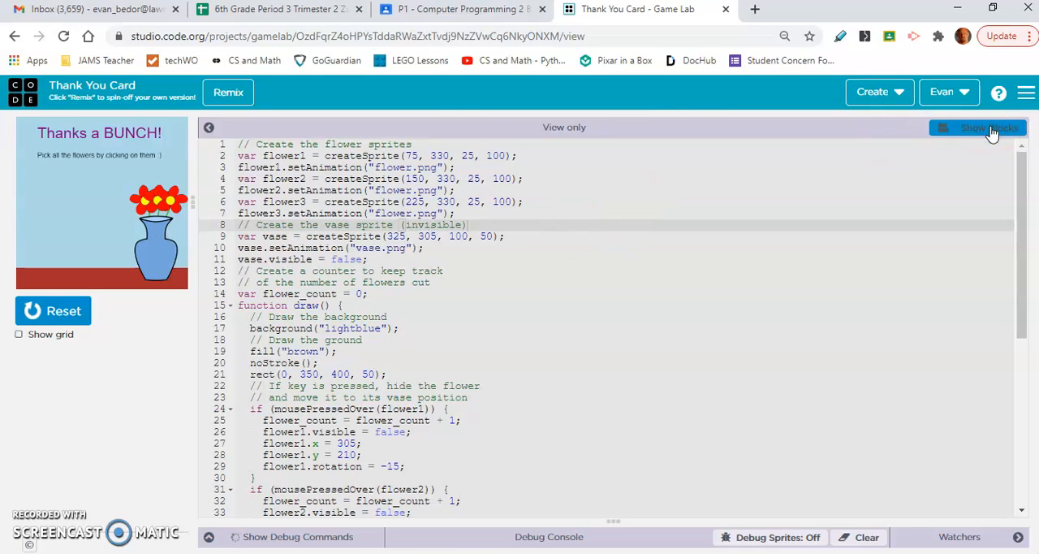
click(978, 127)
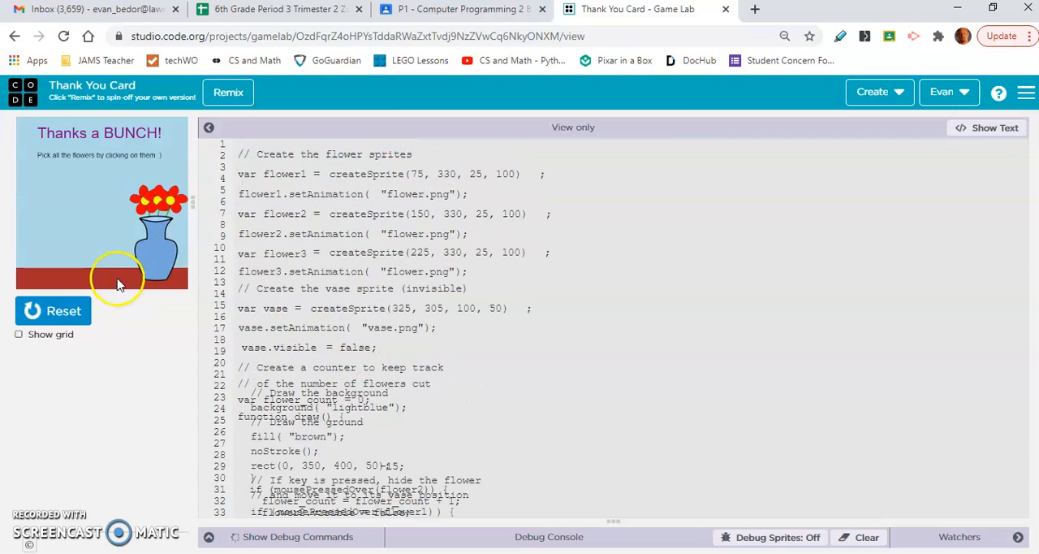
click(988, 127)
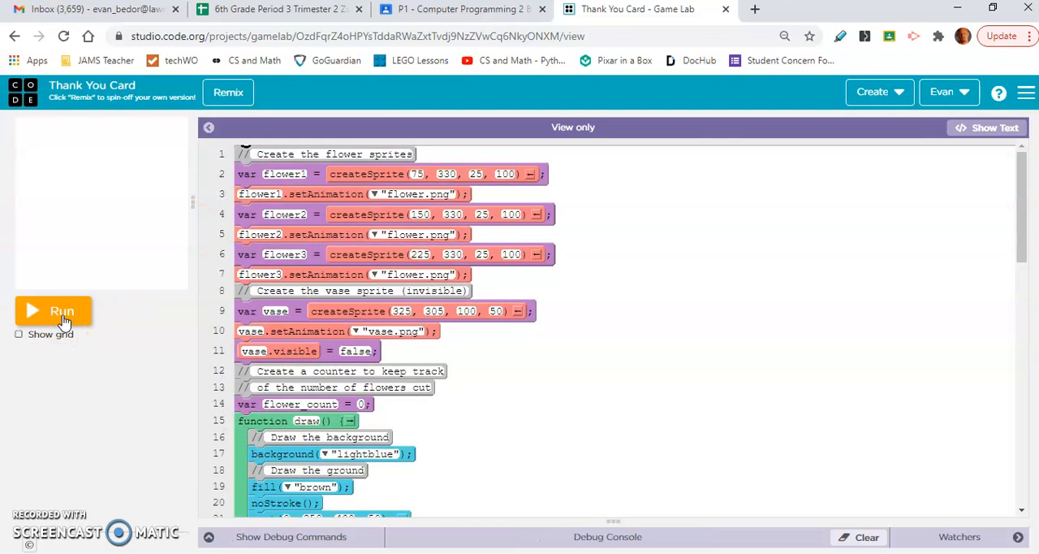
- Run and reset the Thank You Card, then go back to the lesson's example cards page
click(52, 310)
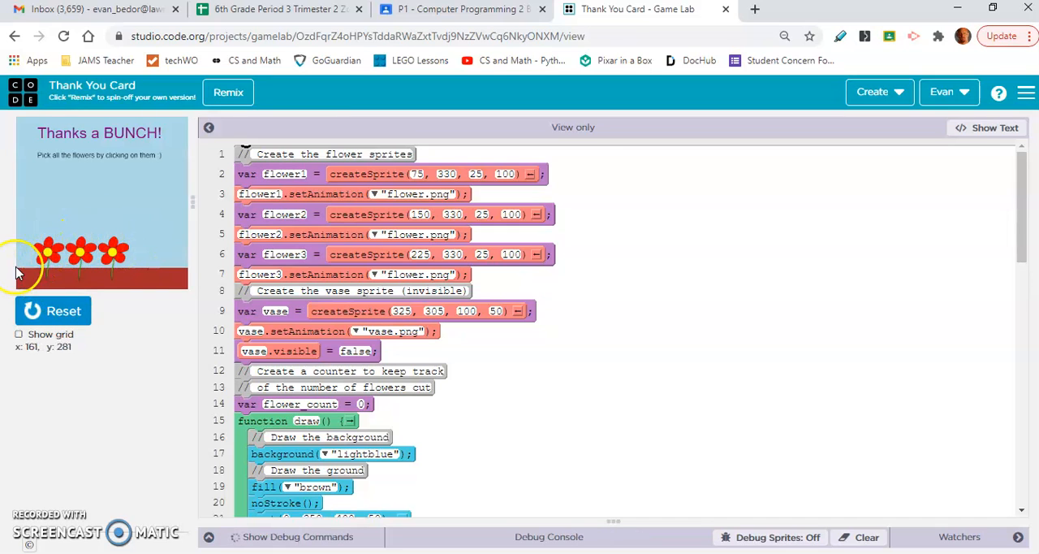
mouse_move(201, 243)
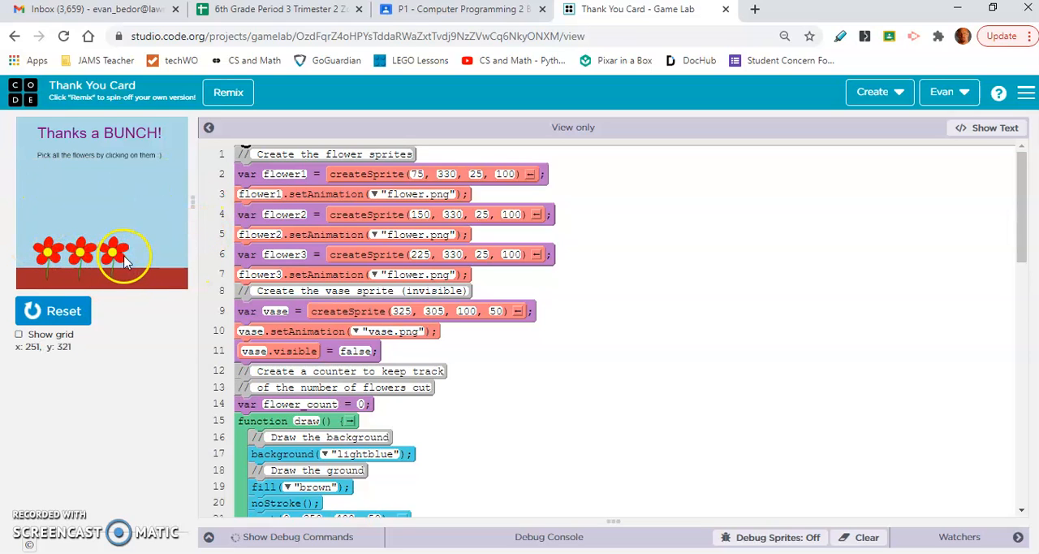
mouse_move(113, 231)
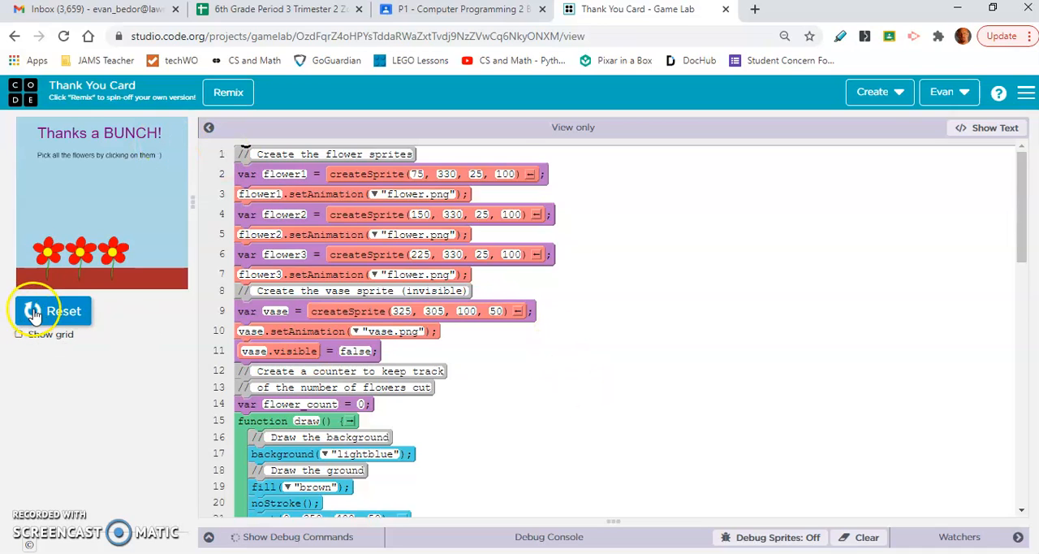
click(51, 310)
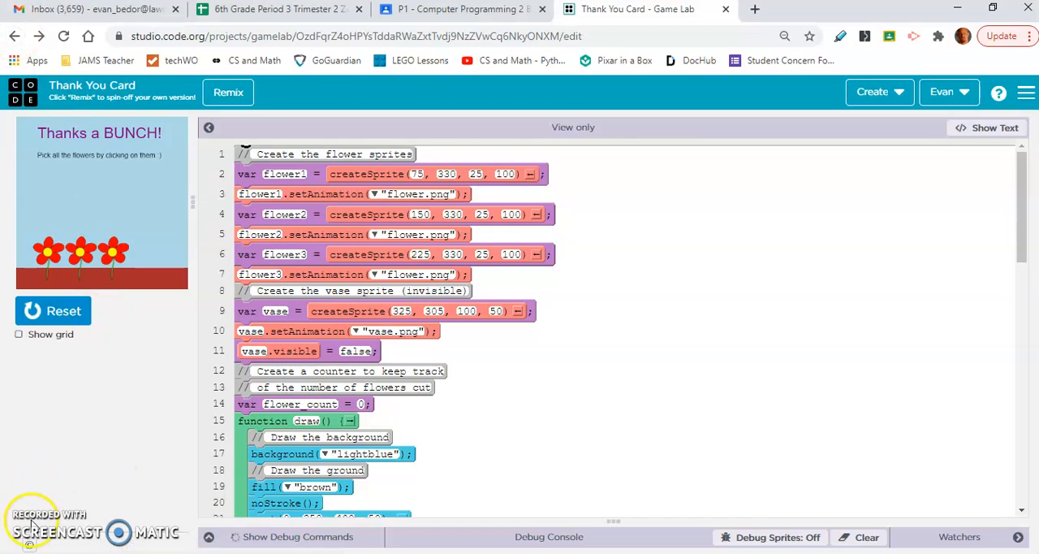
click(12, 35)
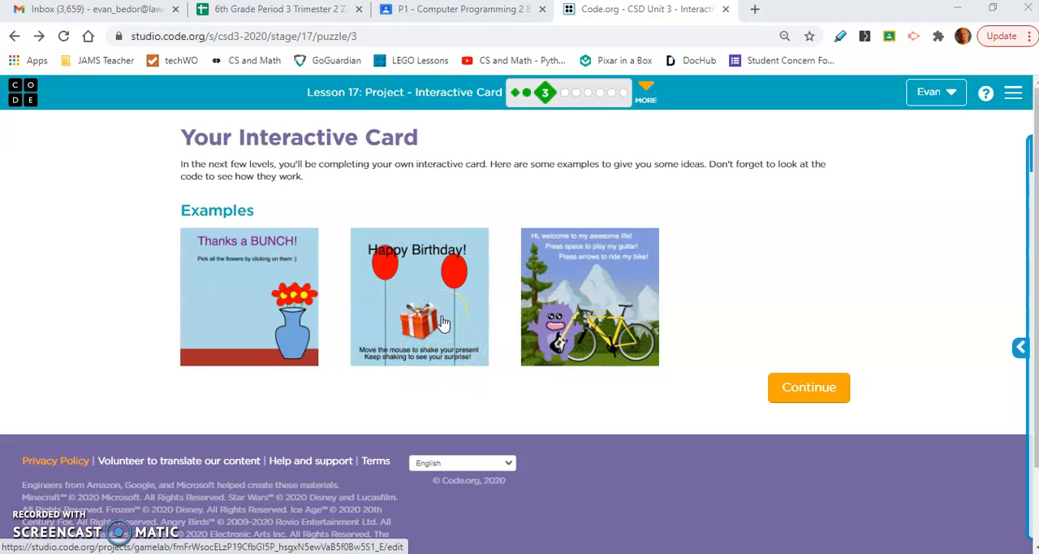
- Open the Happy Birthday example project and scroll to its shake-count conditionals
click(419, 295)
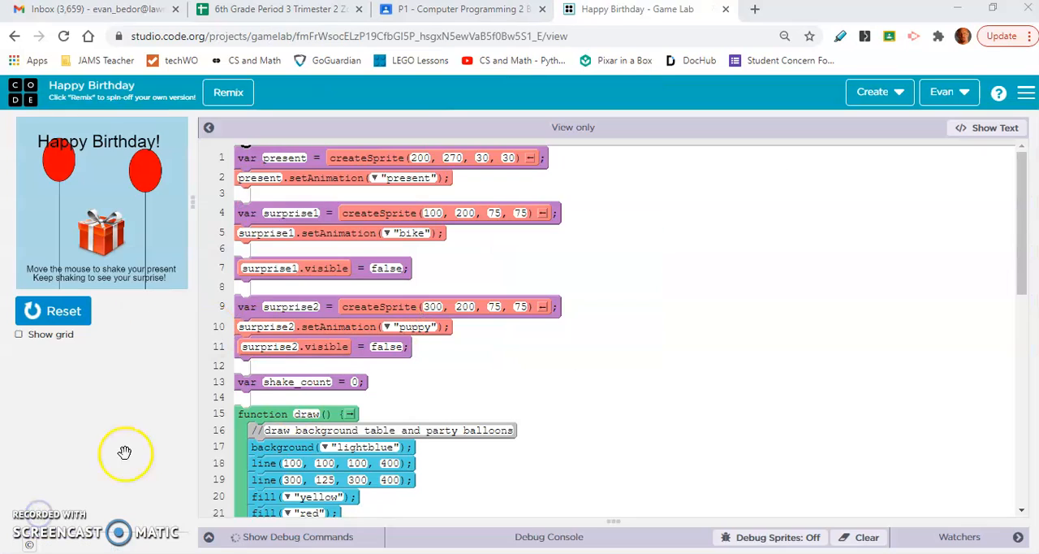
mouse_move(726, 268)
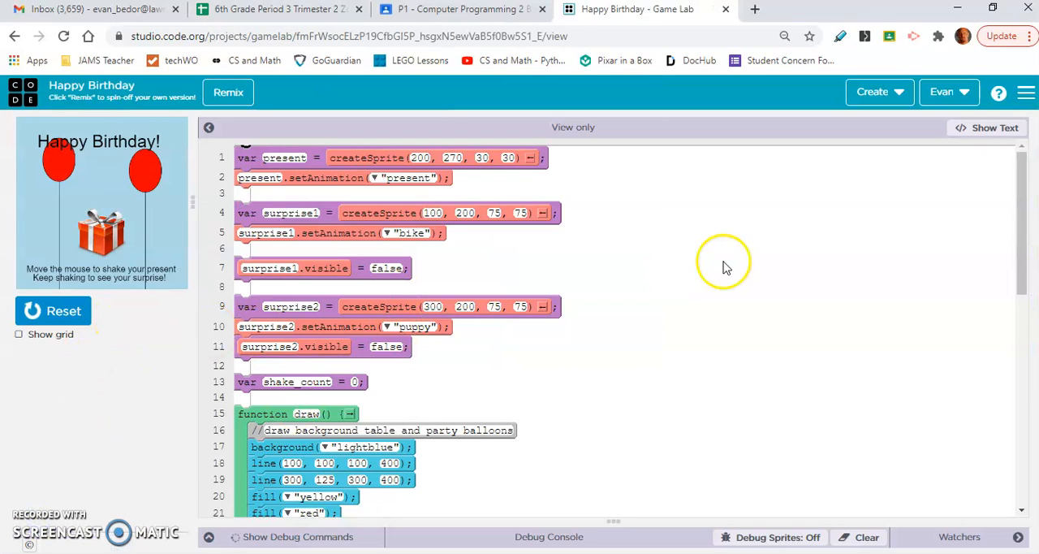
mouse_move(474, 404)
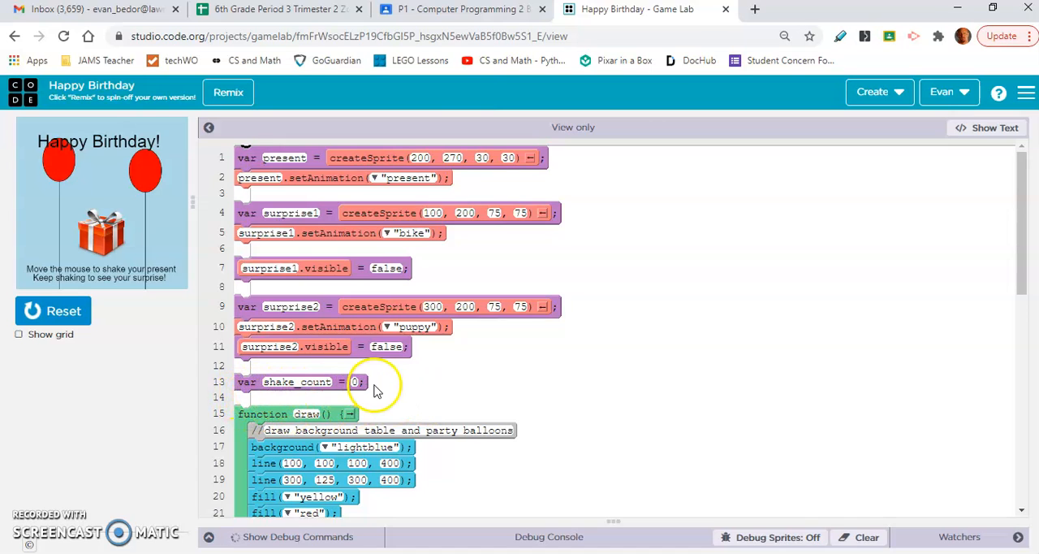
mouse_move(114, 244)
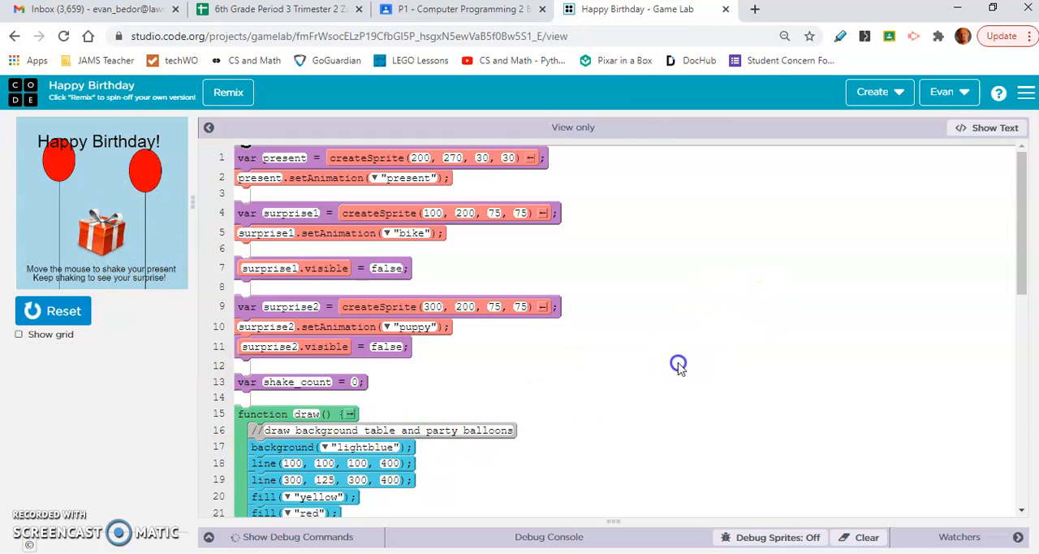
mouse_move(299, 370)
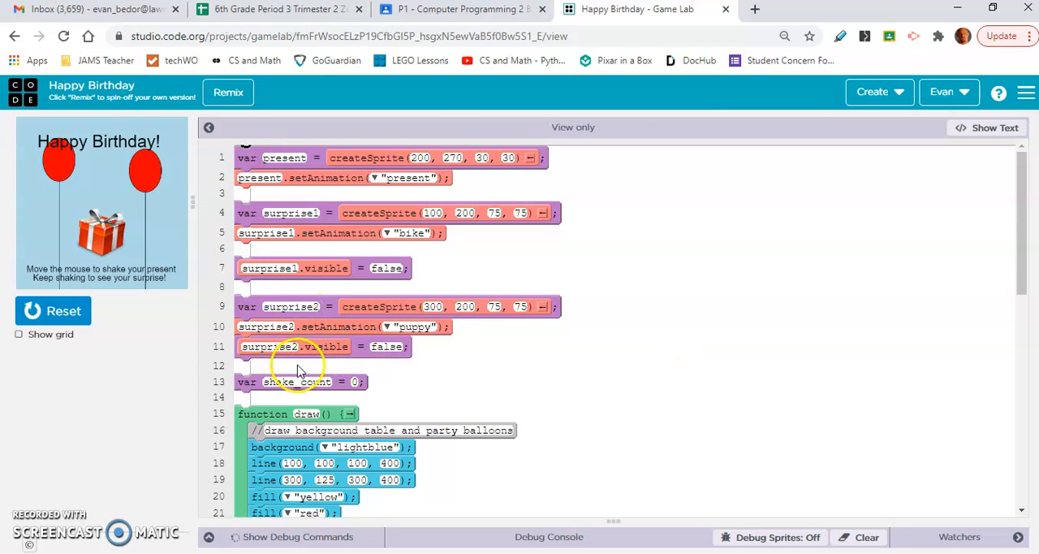
mouse_move(712, 289)
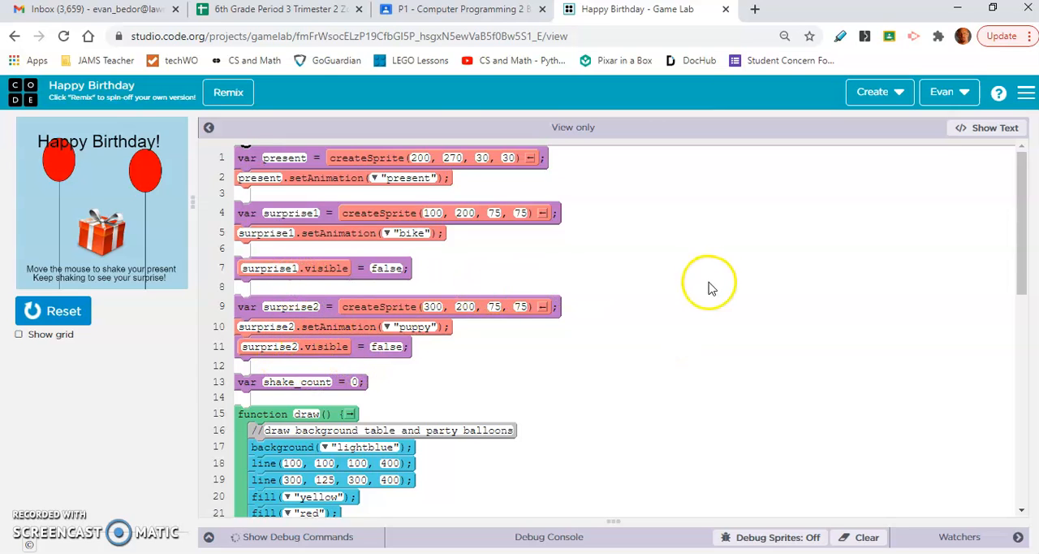
scroll(down, 3)
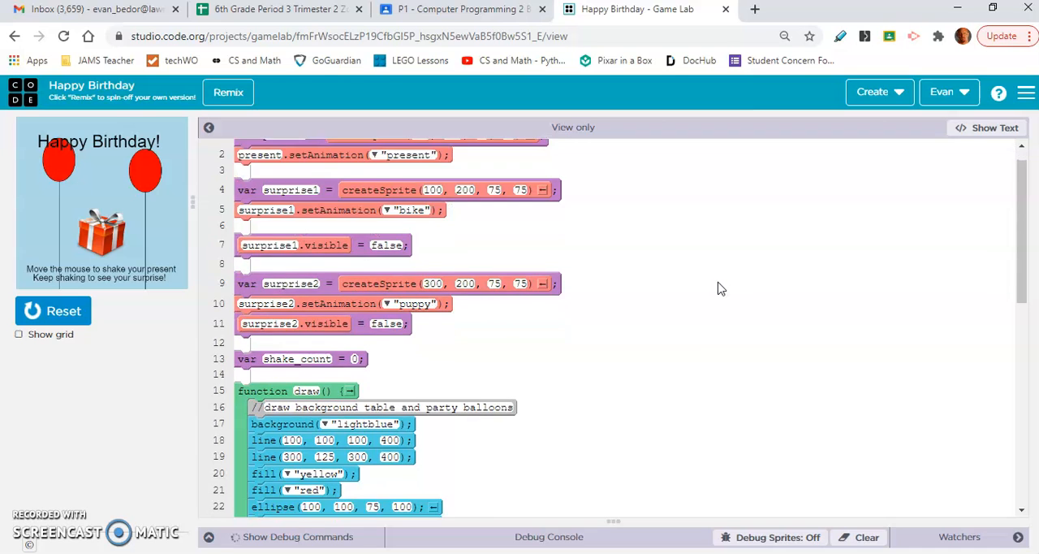
scroll(down, 3)
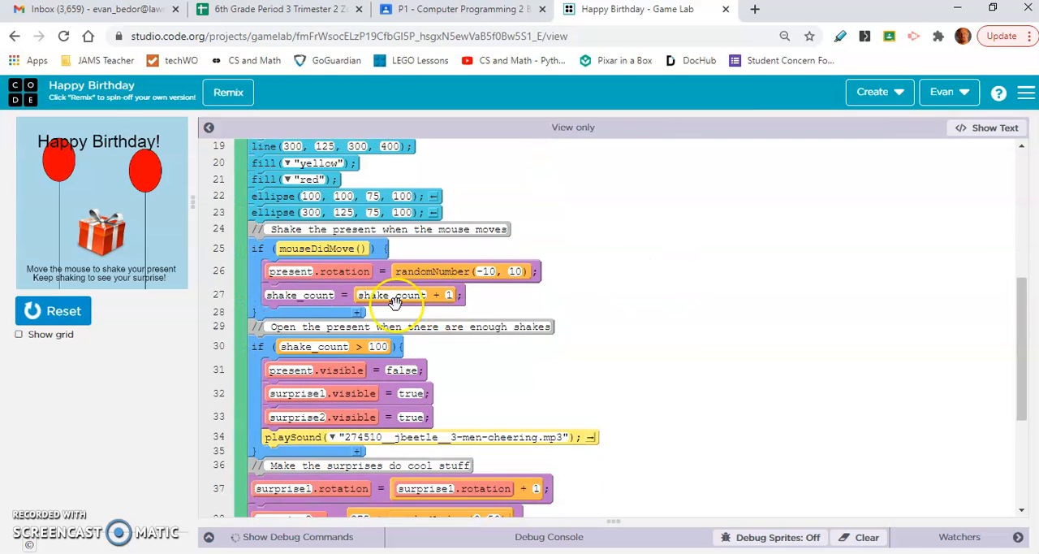
mouse_move(332, 252)
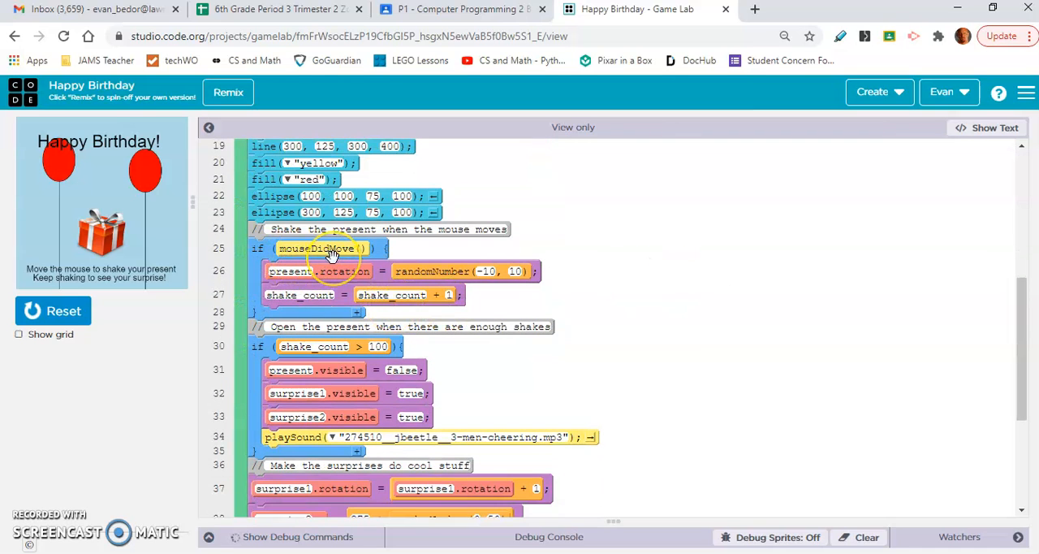
mouse_move(120, 237)
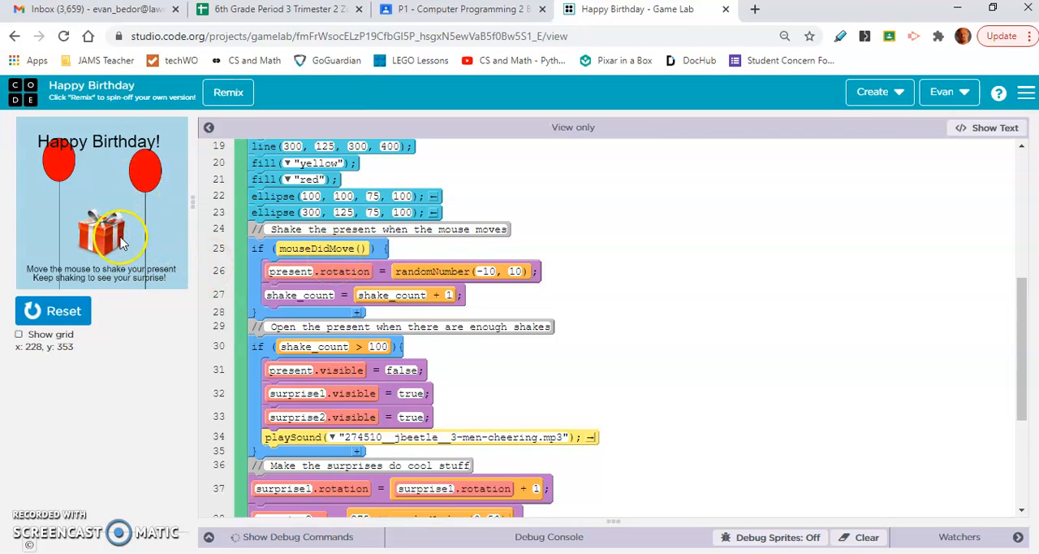
mouse_move(276, 280)
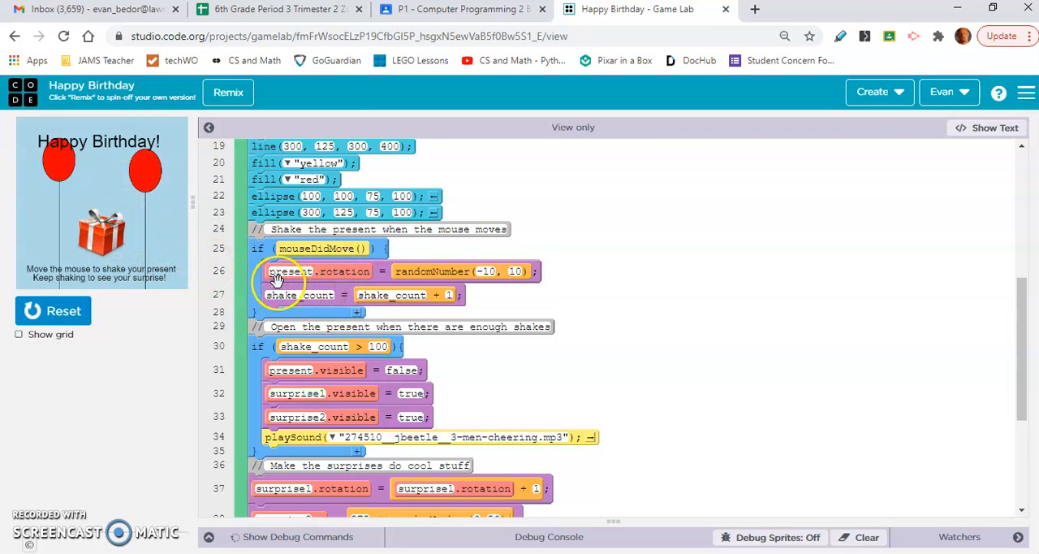
mouse_move(577, 280)
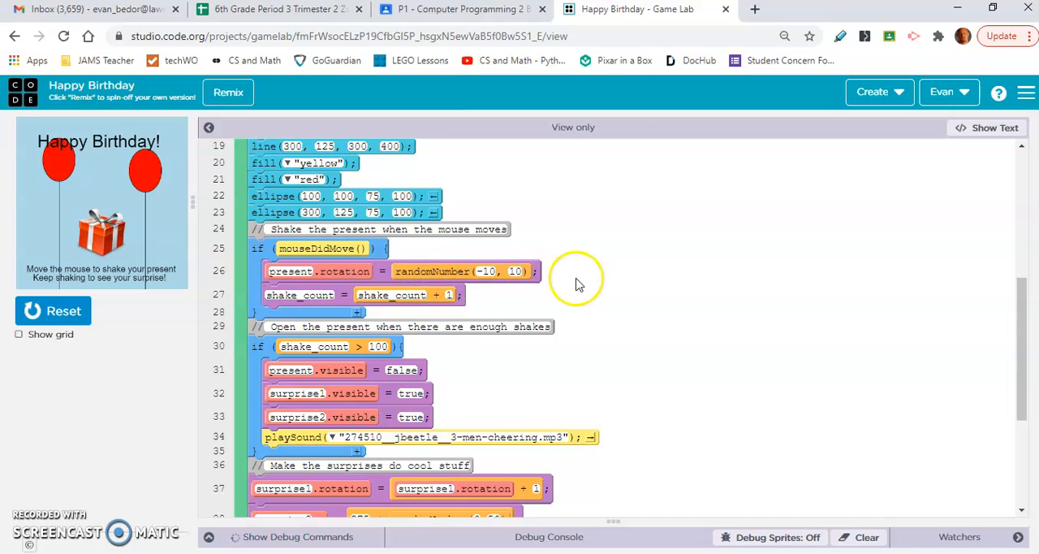
mouse_move(279, 300)
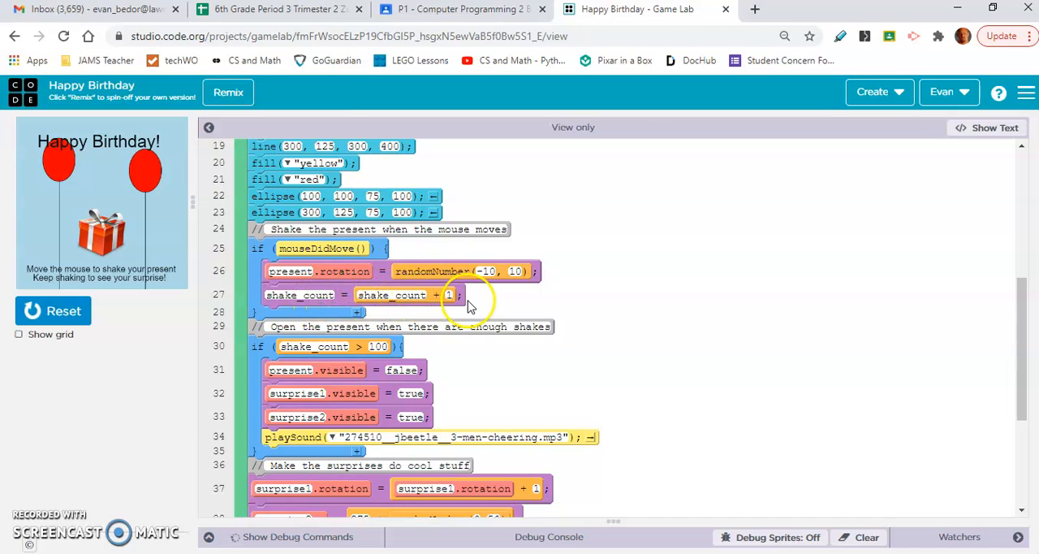
mouse_move(436, 354)
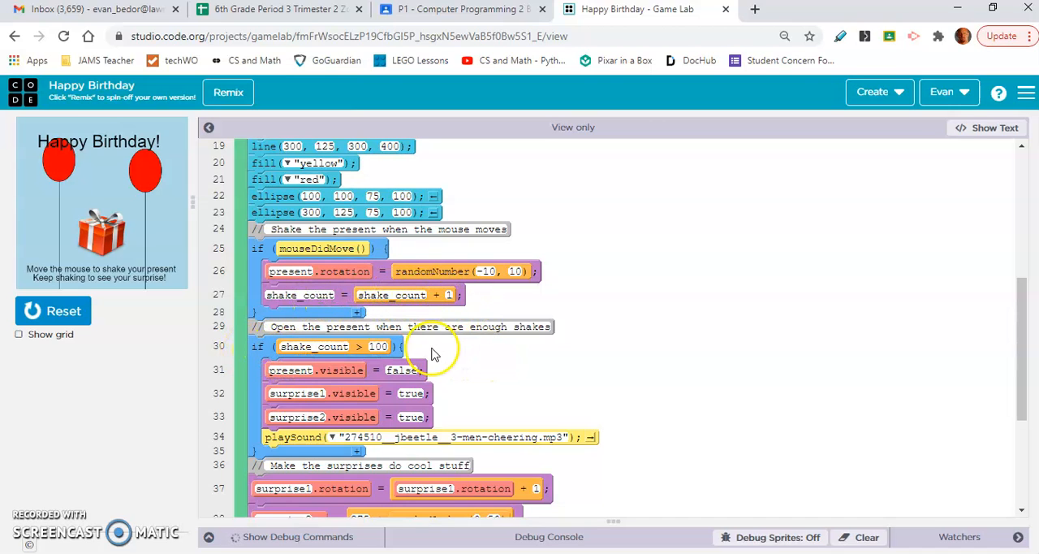
mouse_move(229, 359)
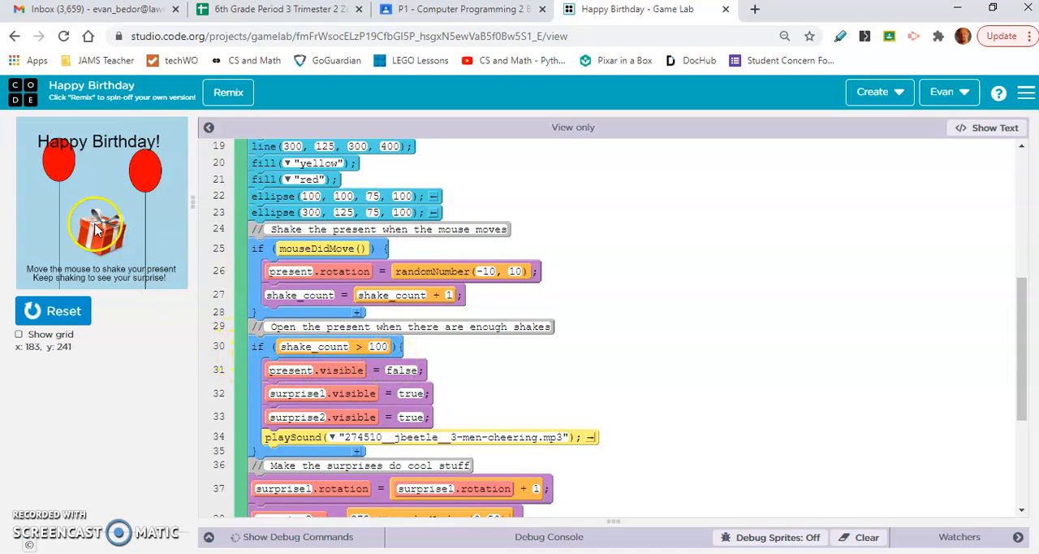
mouse_move(133, 252)
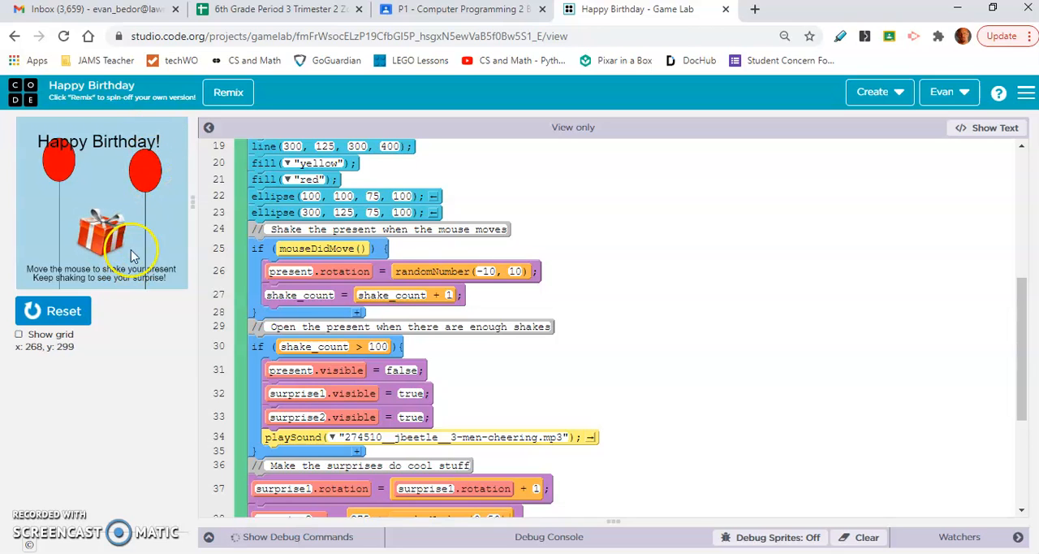
mouse_move(377, 378)
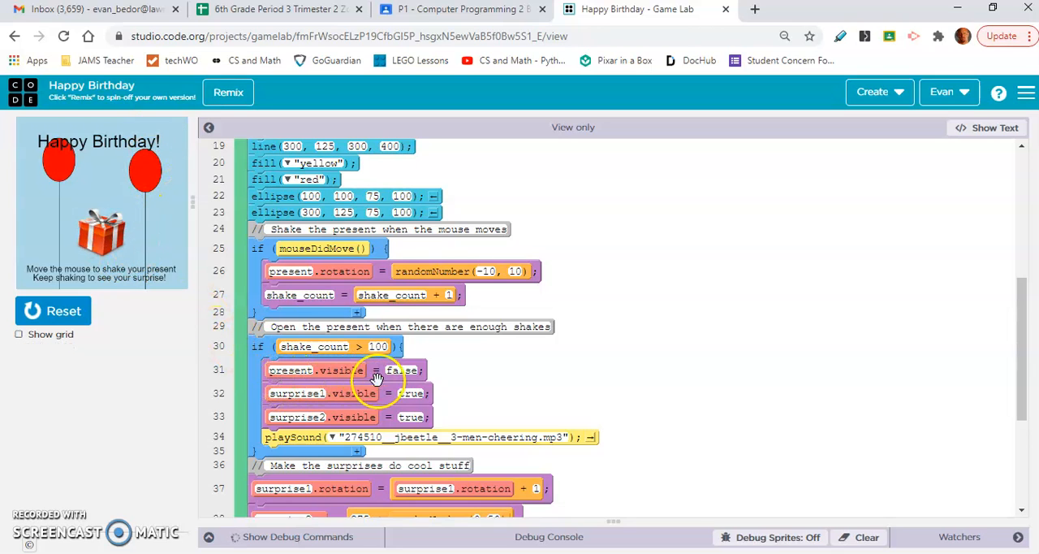
mouse_move(122, 244)
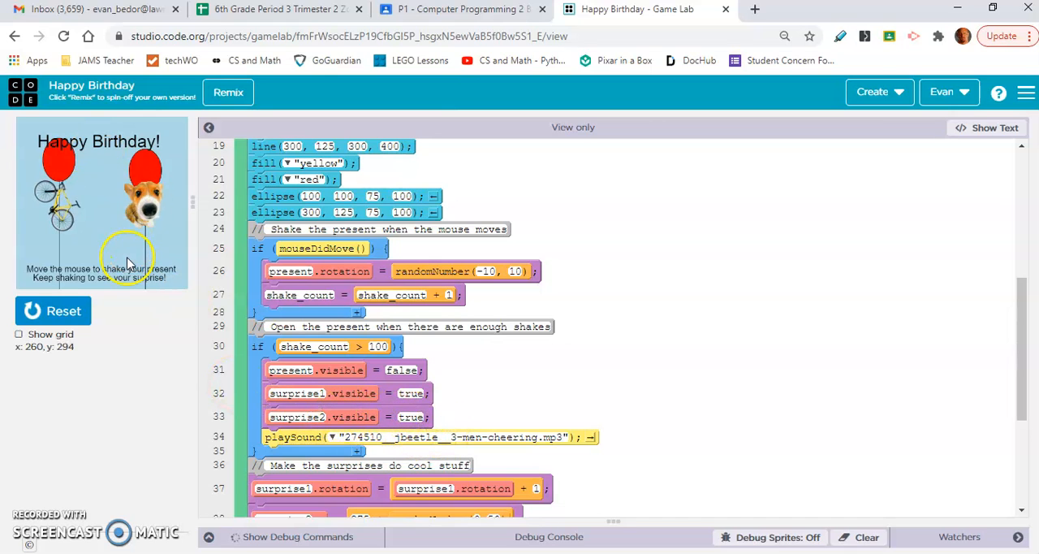
mouse_move(130, 260)
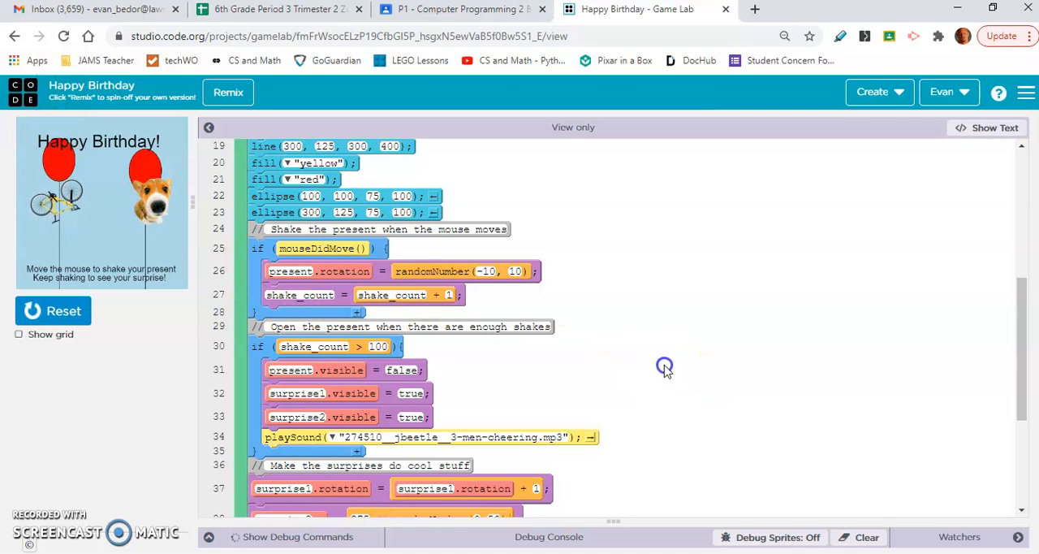
- Read to the end of the Happy Birthday code, stop the card, and open the Awesome Life project
scroll(down, 3)
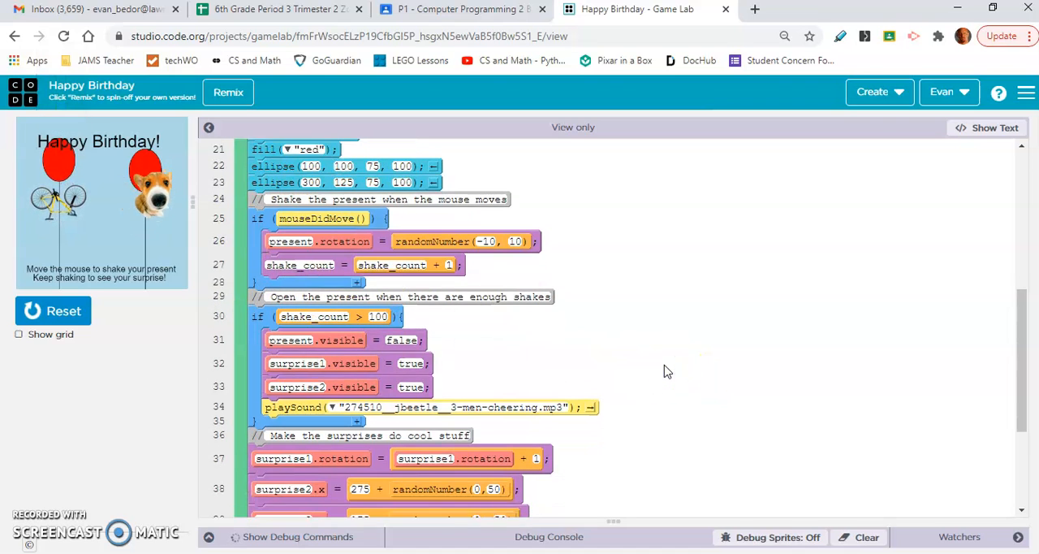
scroll(down, 3)
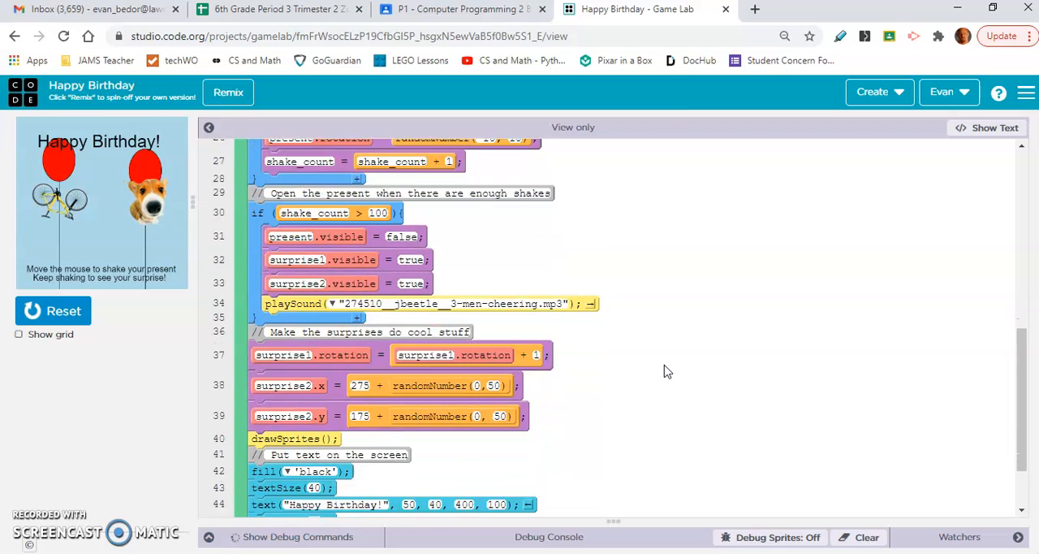
scroll(down, 3)
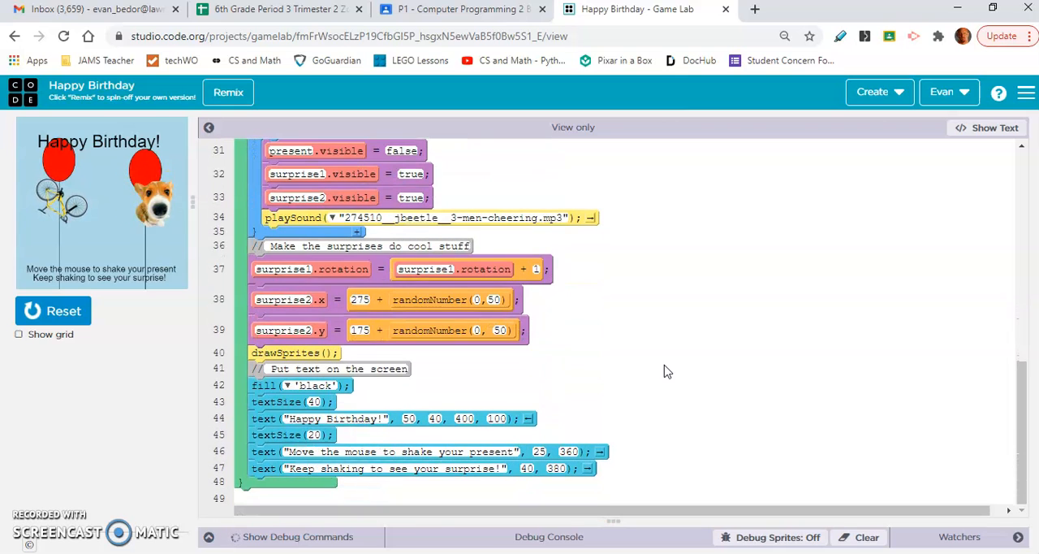
click(52, 310)
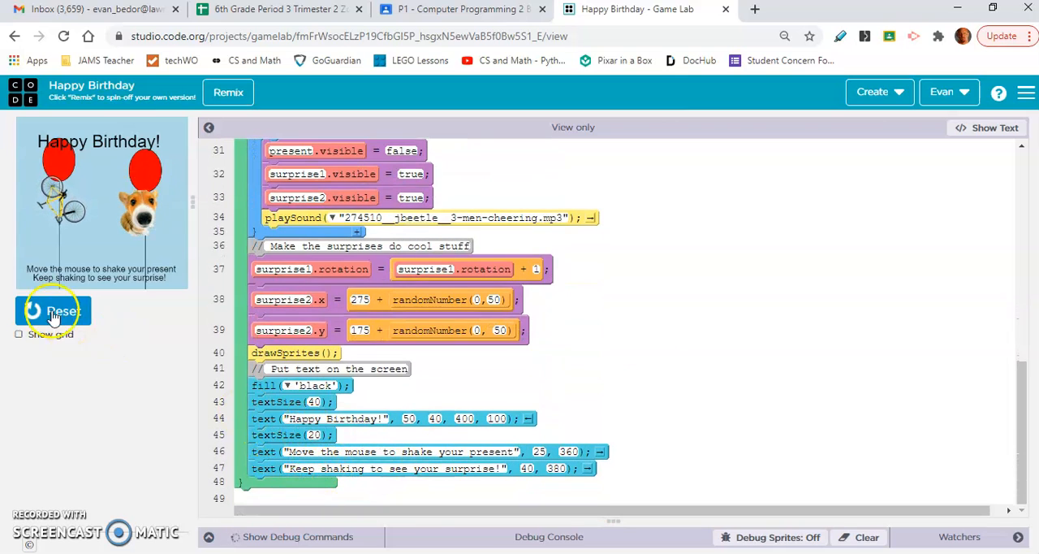
click(52, 310)
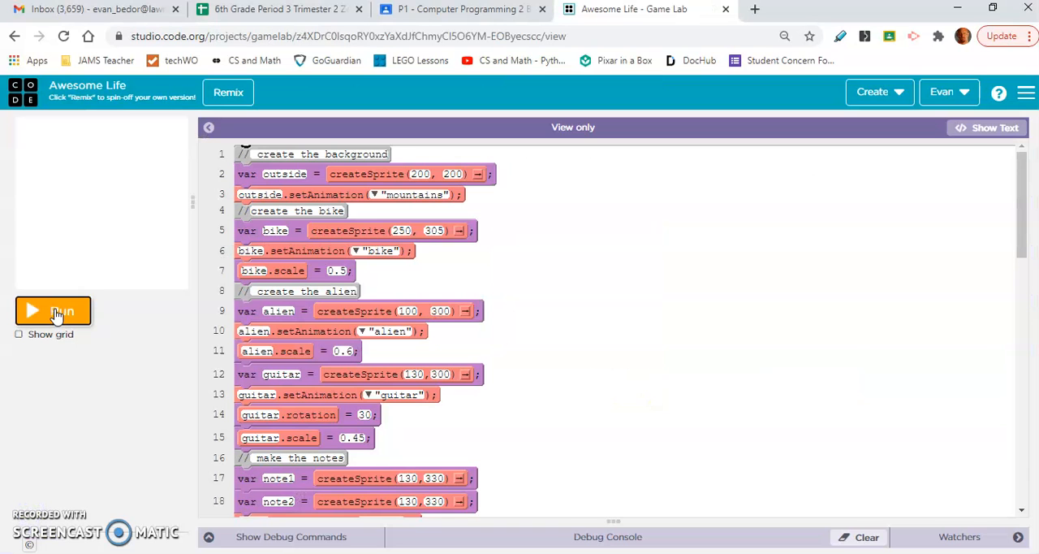
- Run the Awesome Life project so the alien with guitar and bike appear
click(52, 310)
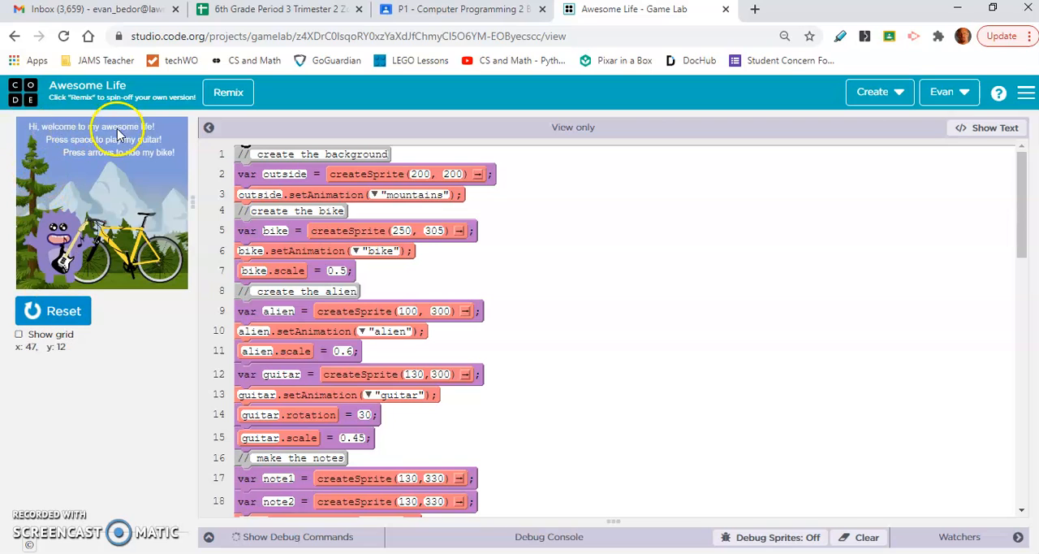
mouse_move(62, 154)
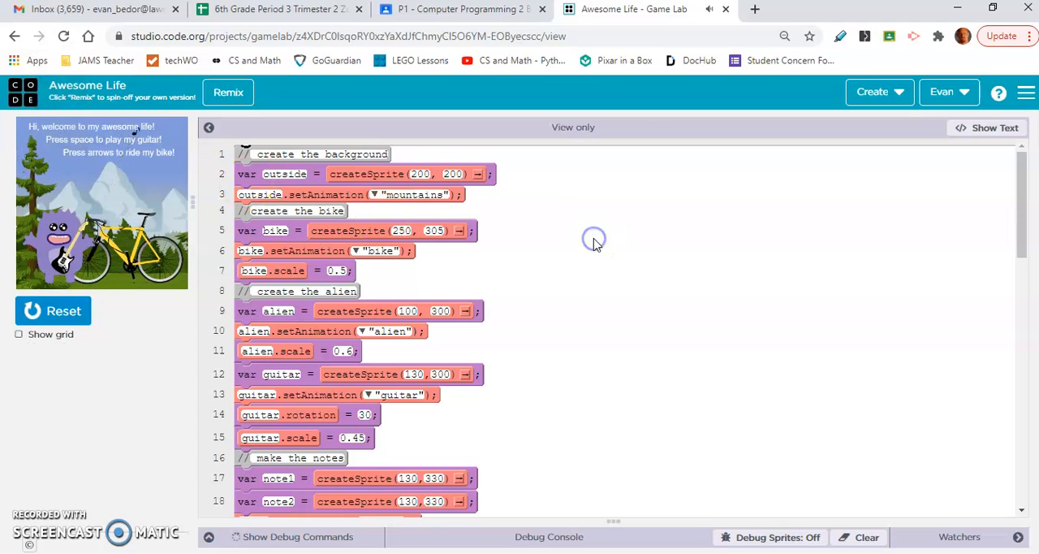
mouse_move(299, 176)
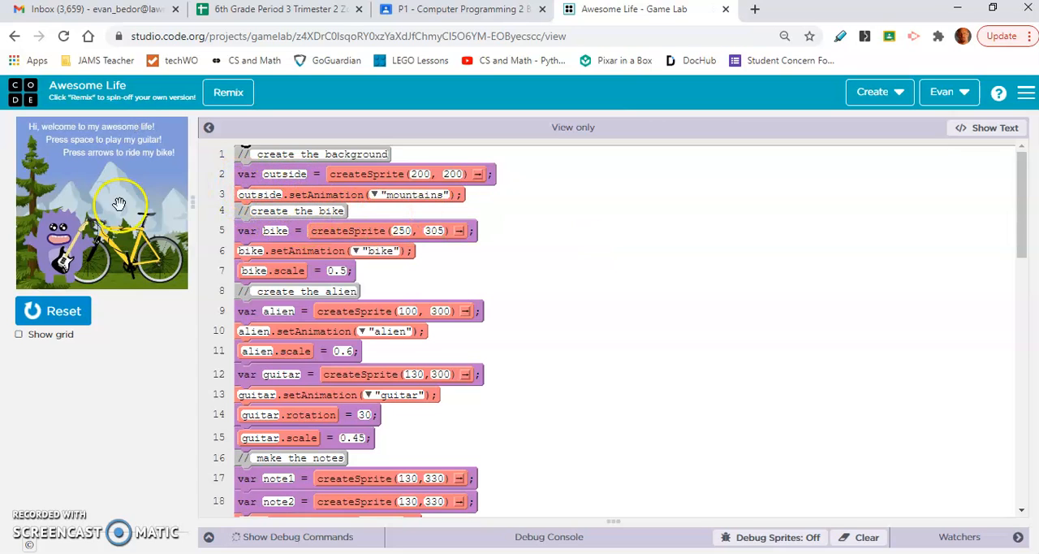
mouse_move(175, 263)
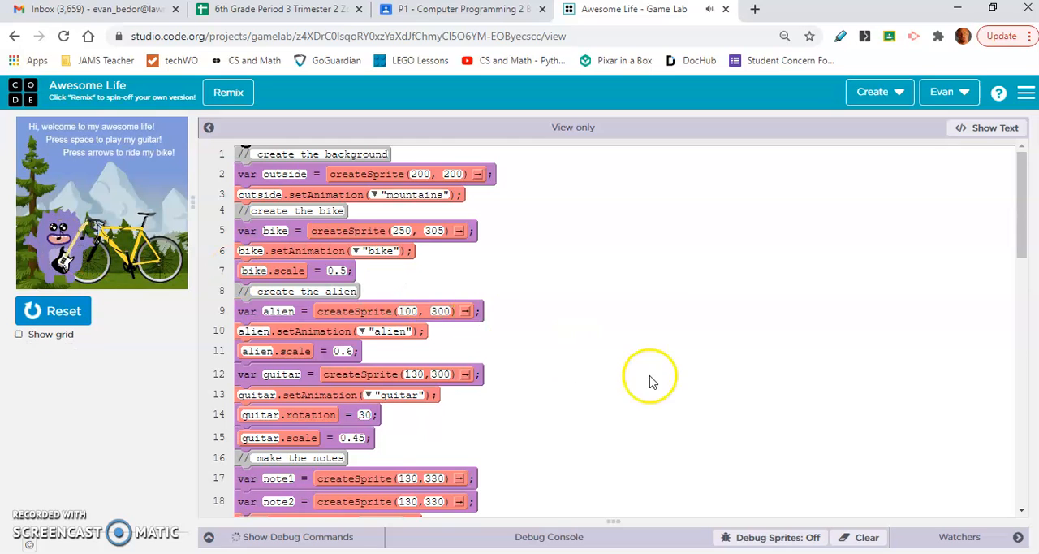
scroll(down, 3)
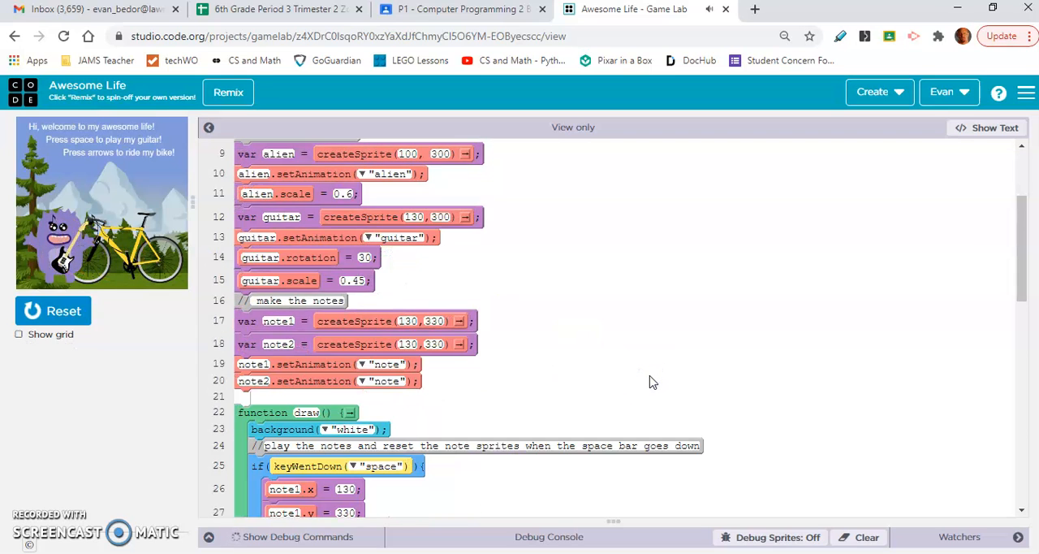
scroll(down, 3)
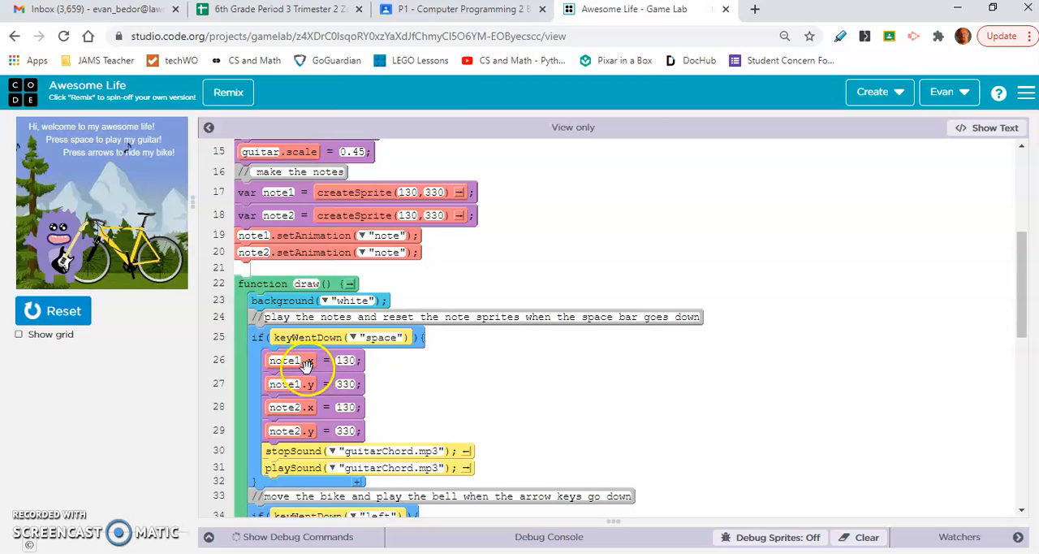
mouse_move(544, 393)
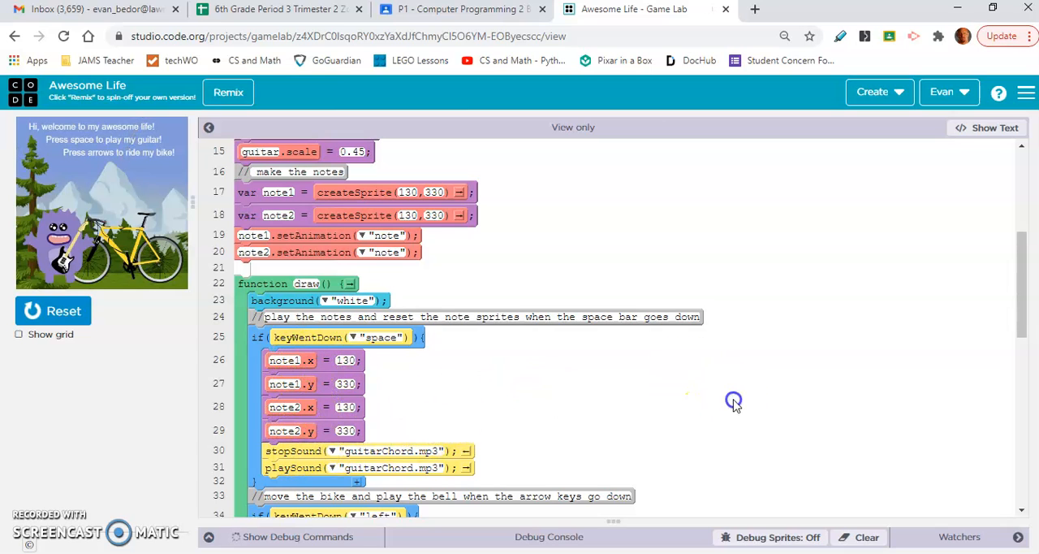
scroll(down, 3)
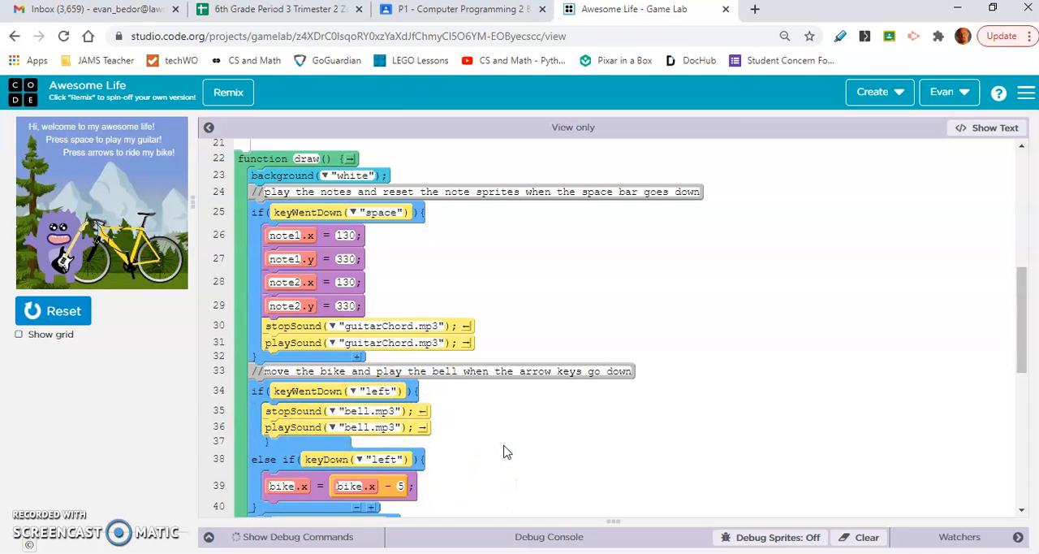
scroll(down, 3)
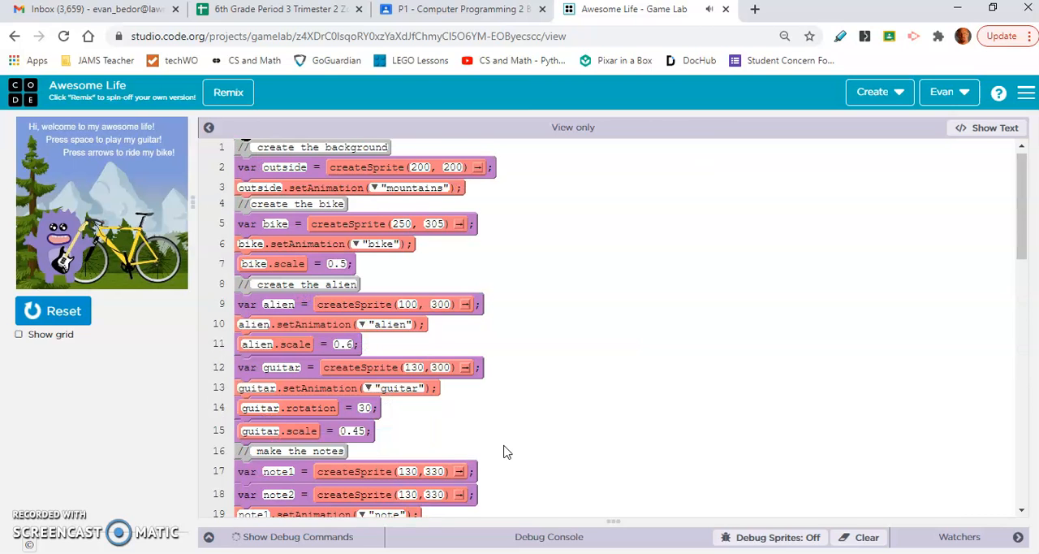
scroll(down, 3)
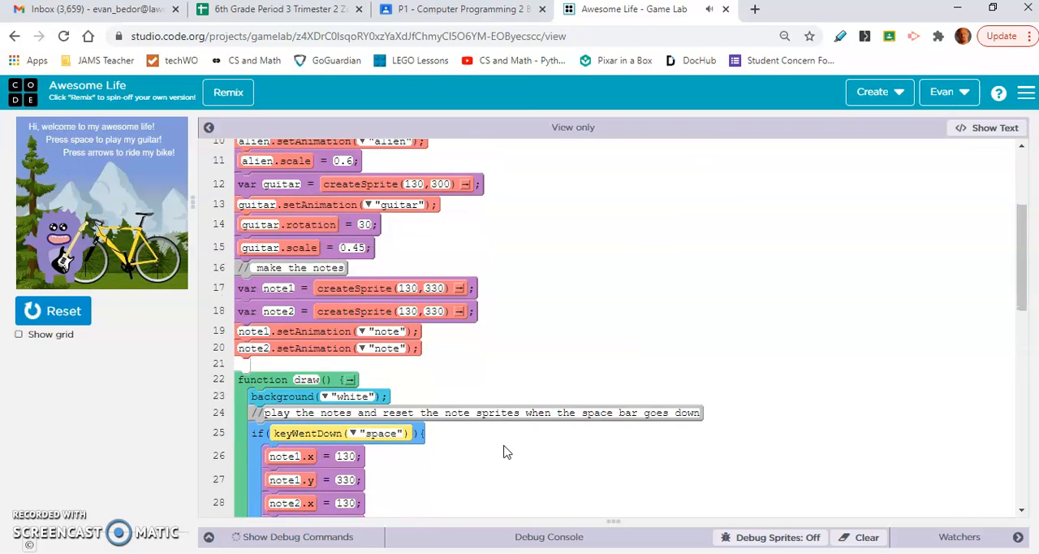
scroll(down, 3)
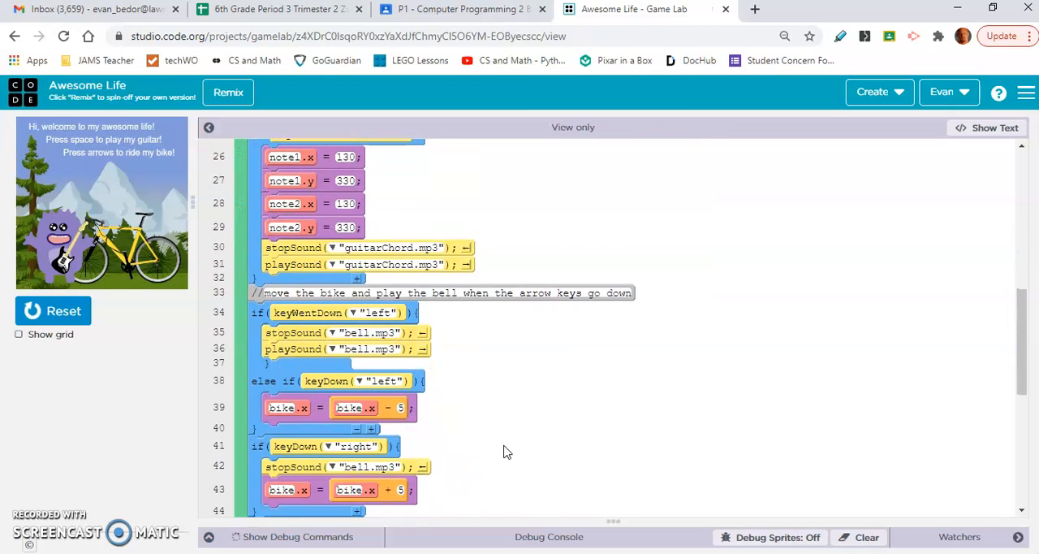
scroll(down, 3)
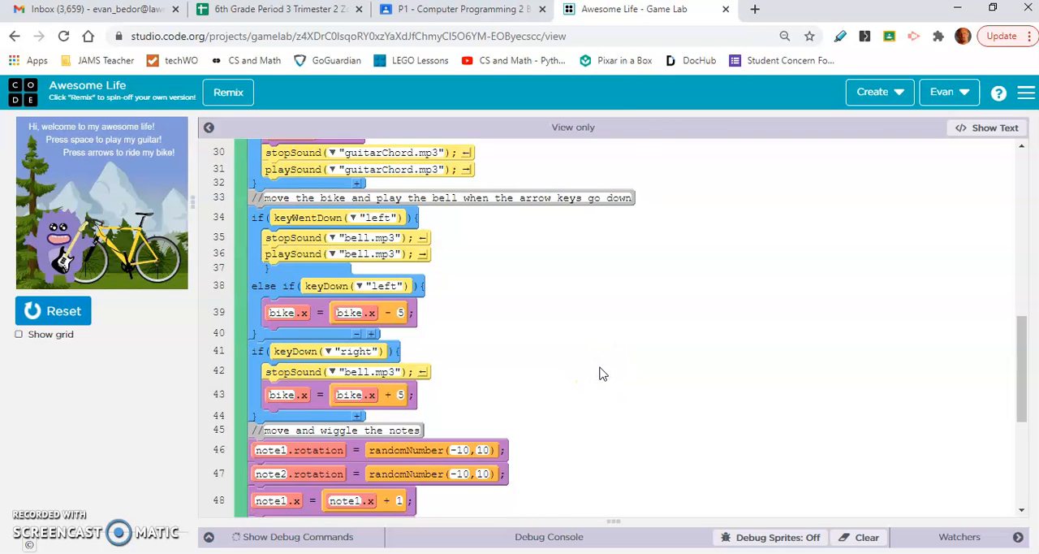
scroll(down, 3)
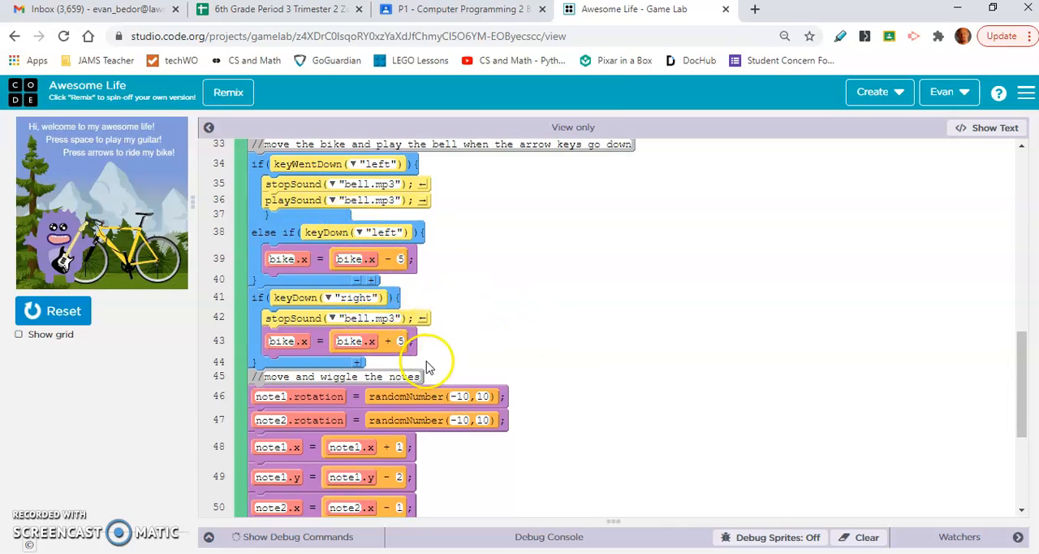
mouse_move(290, 268)
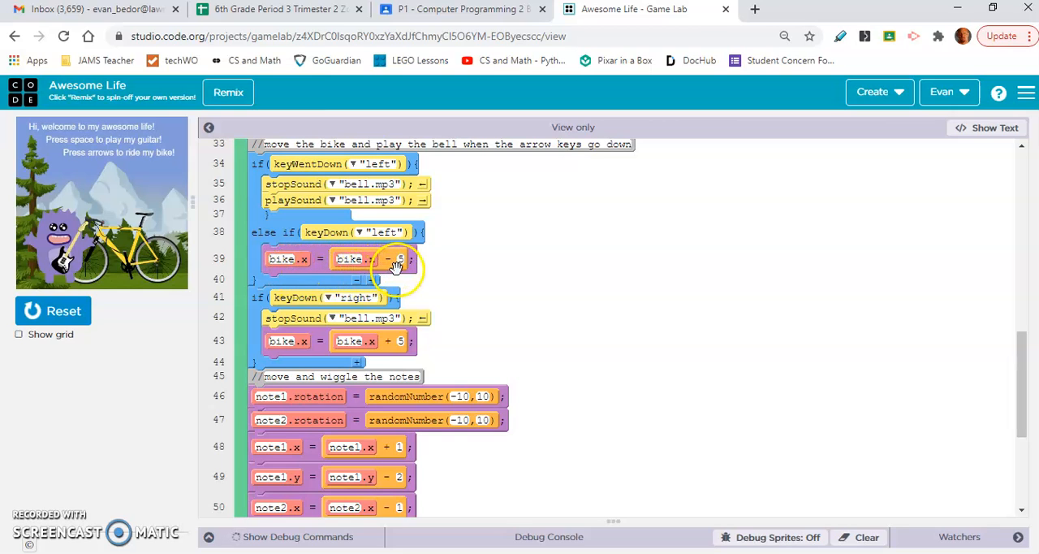
mouse_move(425, 349)
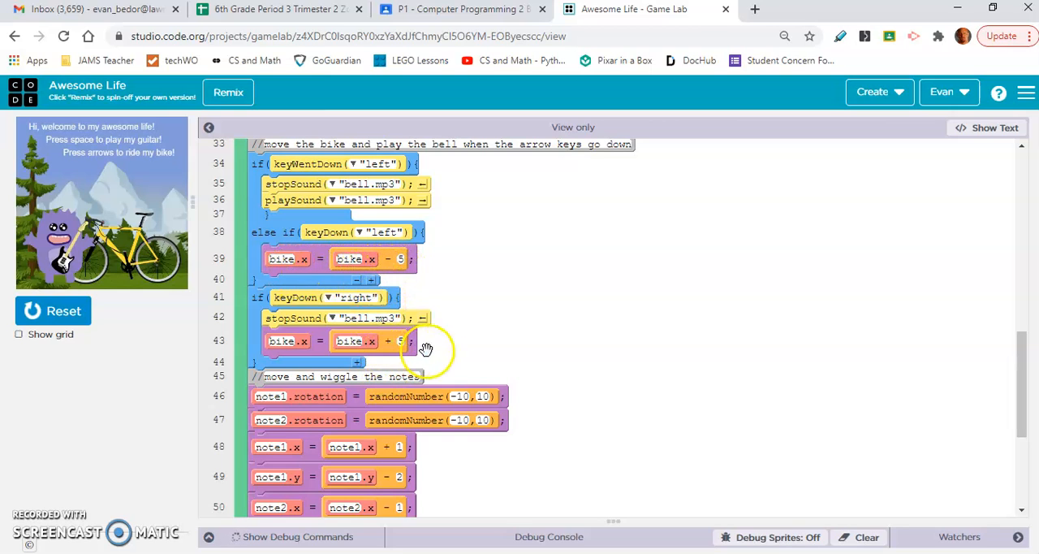
mouse_move(650, 387)
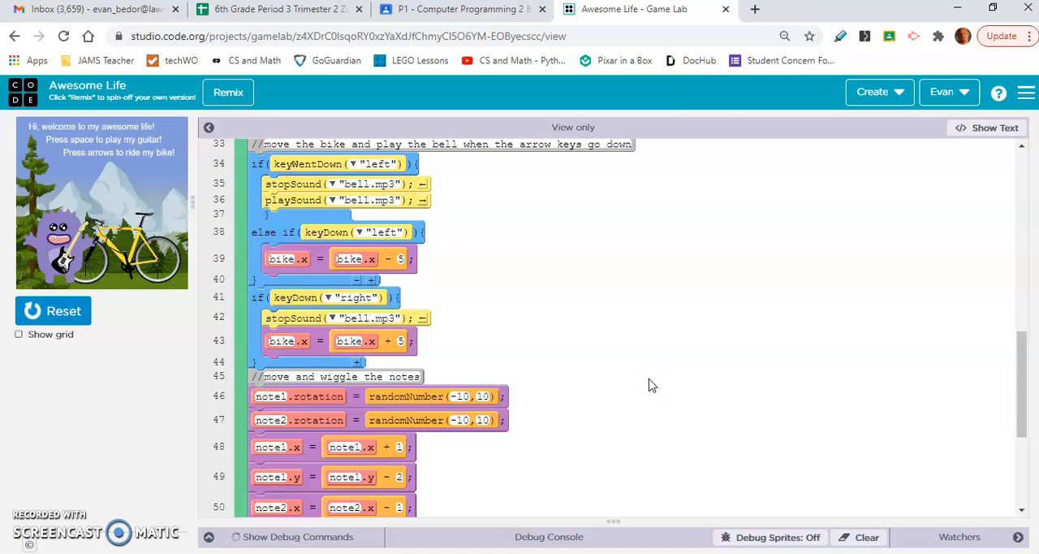
scroll(down, 3)
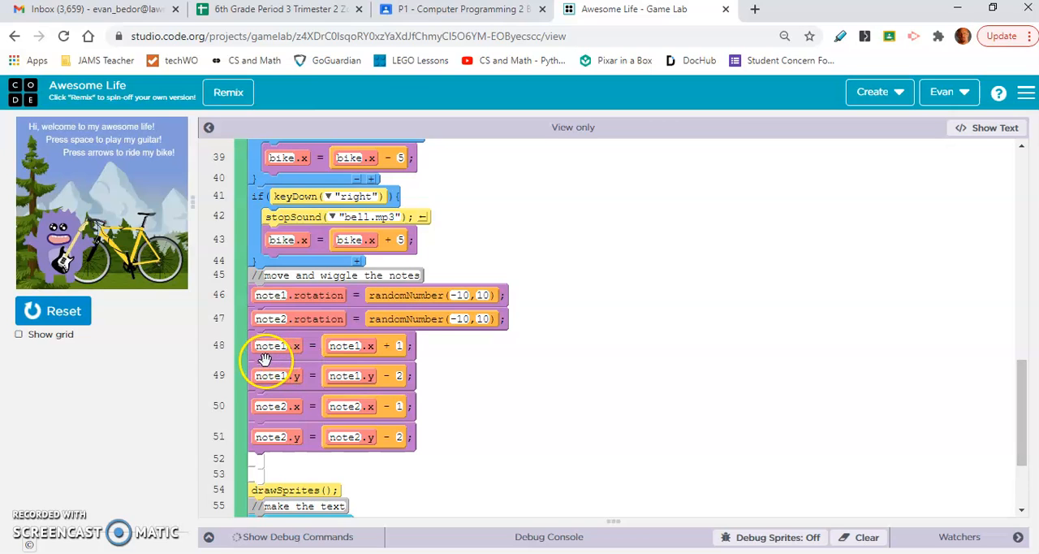
mouse_move(464, 410)
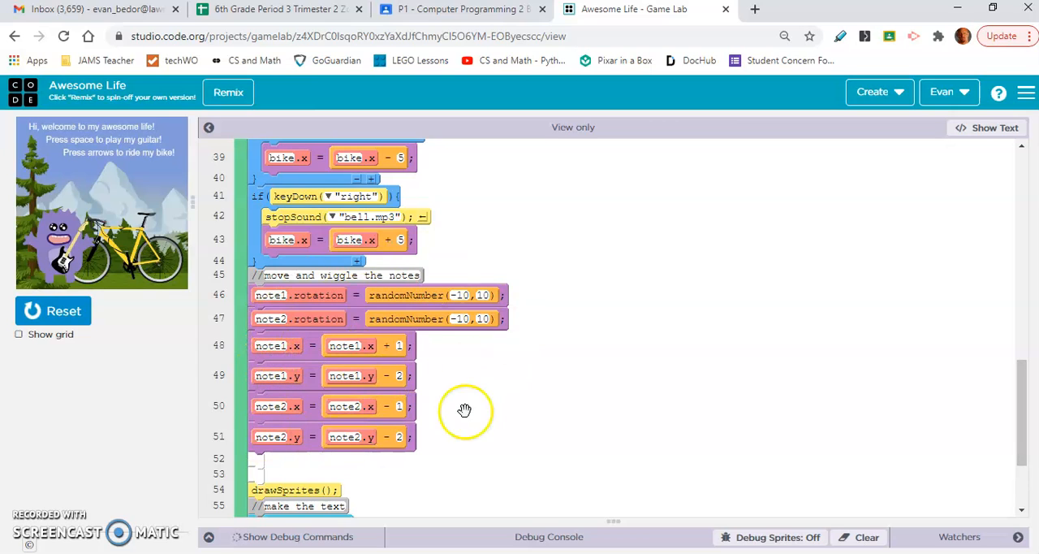
mouse_move(432, 375)
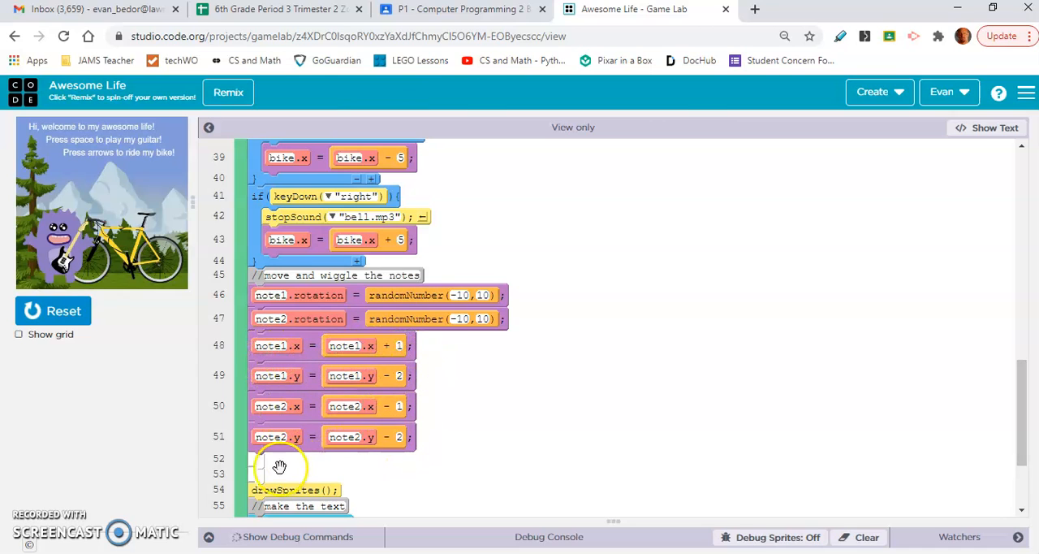
scroll(down, 3)
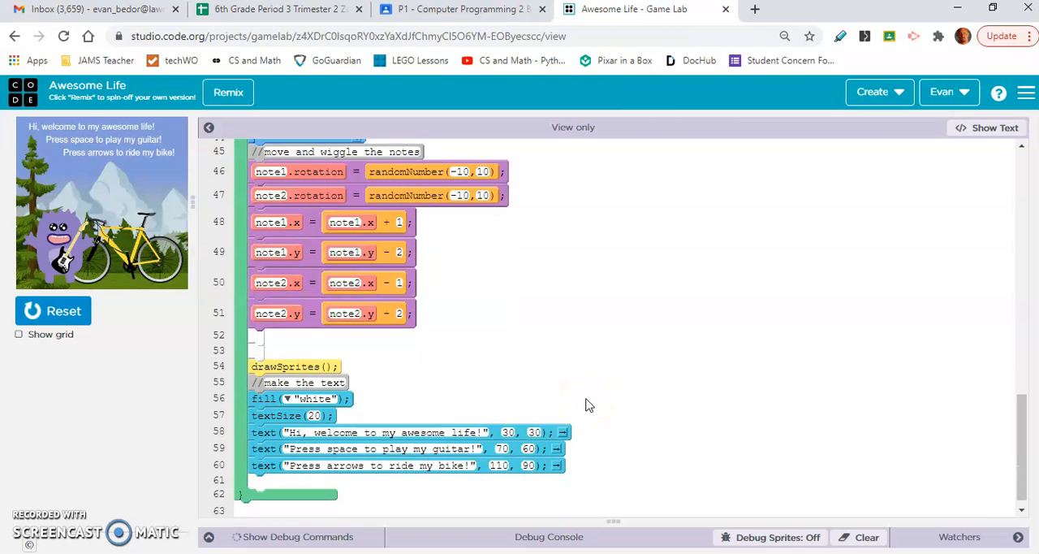
scroll(down, 3)
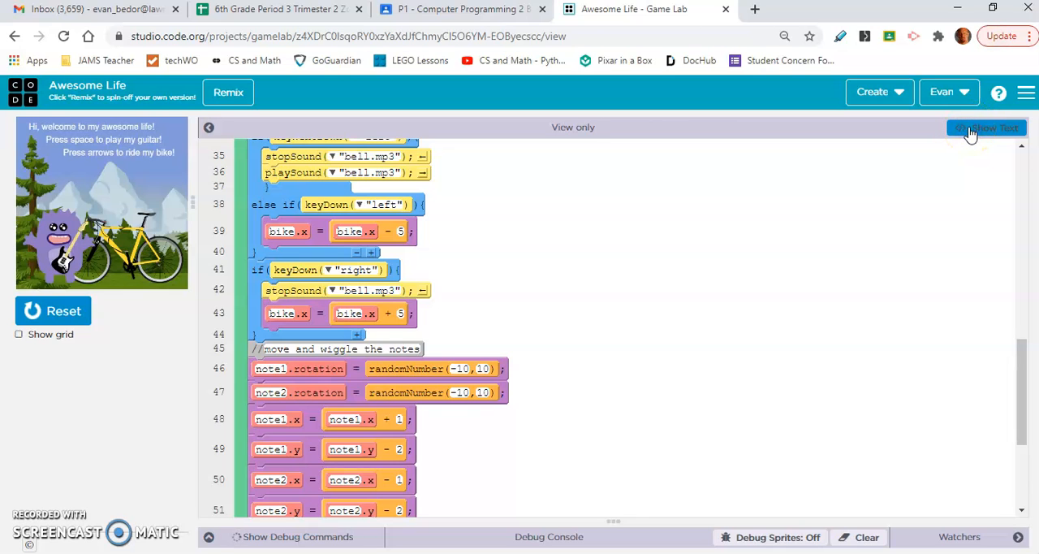
- View Awesome Life's code as text and select the lines that move the notes
click(987, 127)
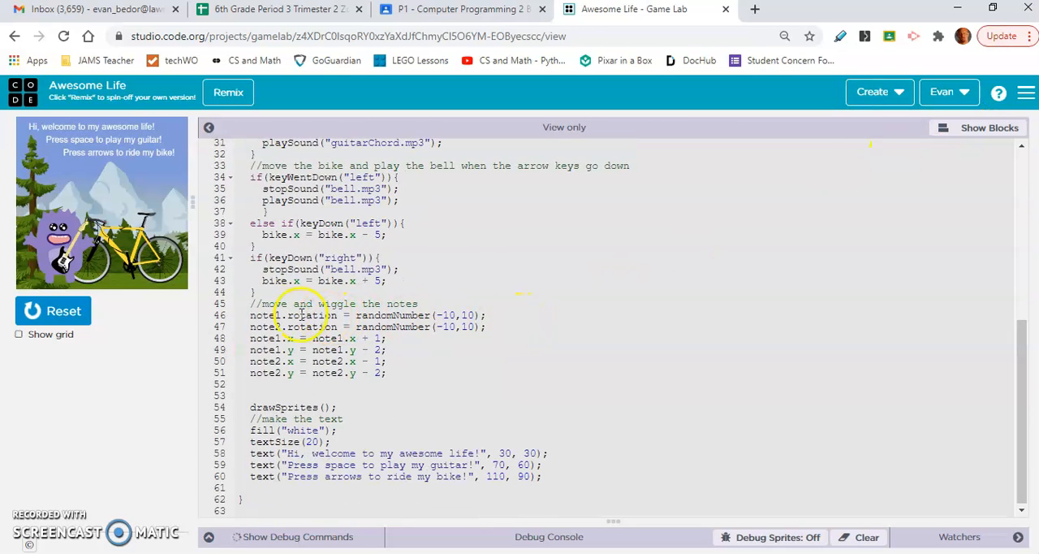
click(250, 303)
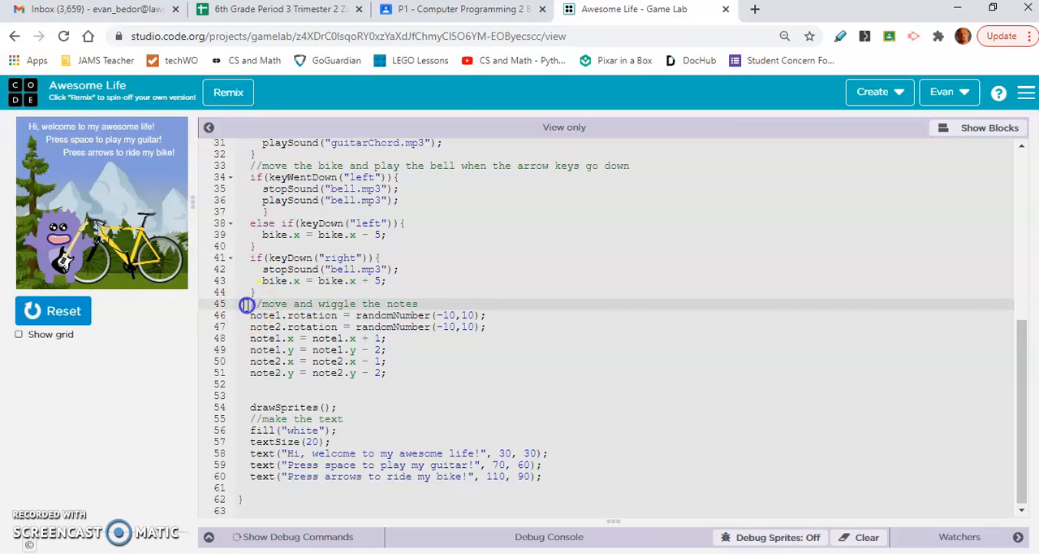
drag(250, 302, 388, 372)
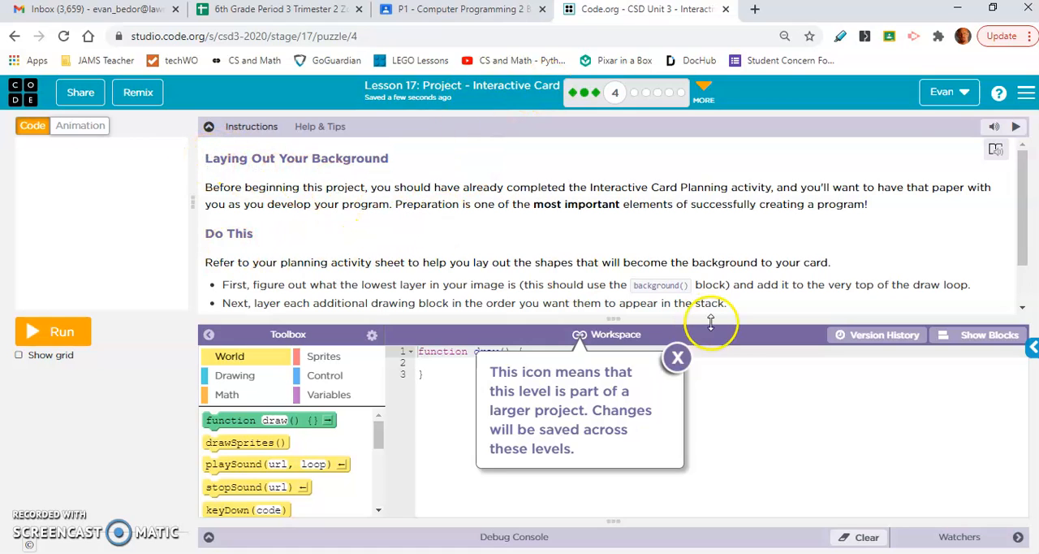
- Dismiss the tip and place a background block from Drawing inside the draw function
click(678, 358)
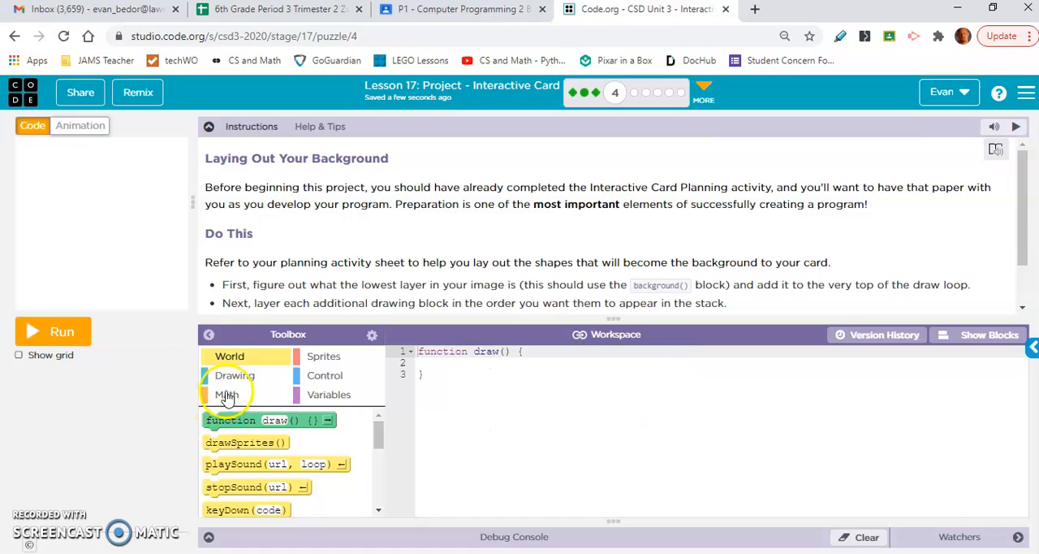
click(233, 375)
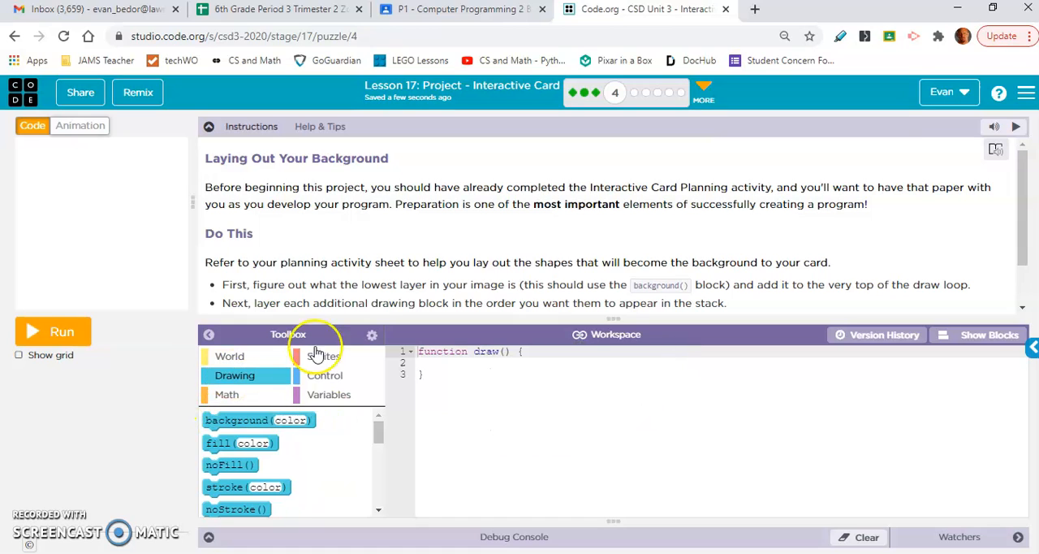
click(989, 334)
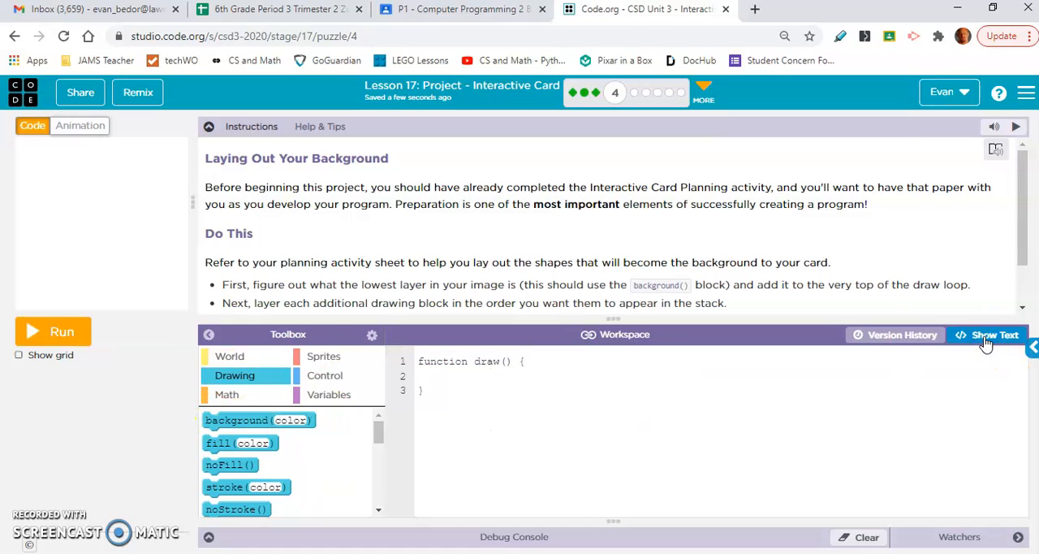
click(994, 335)
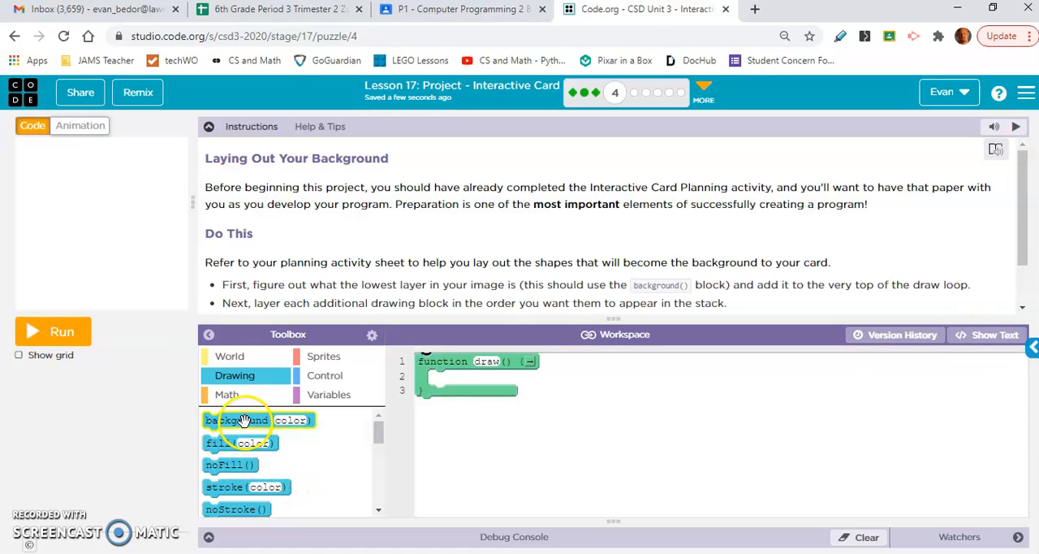
drag(244, 419, 468, 378)
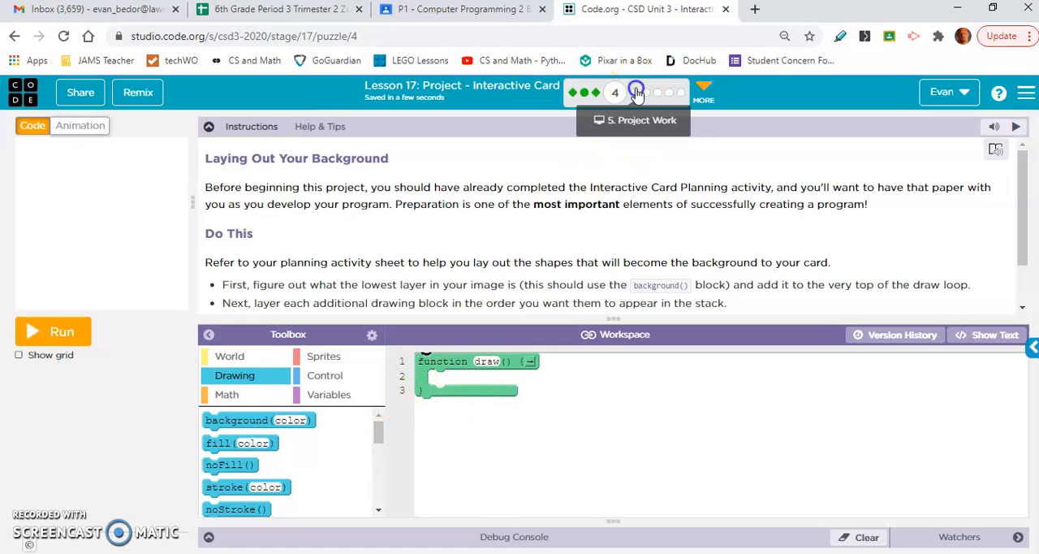
- Move on to level 5, Adding Sprites, of the Interactive Card project
click(637, 91)
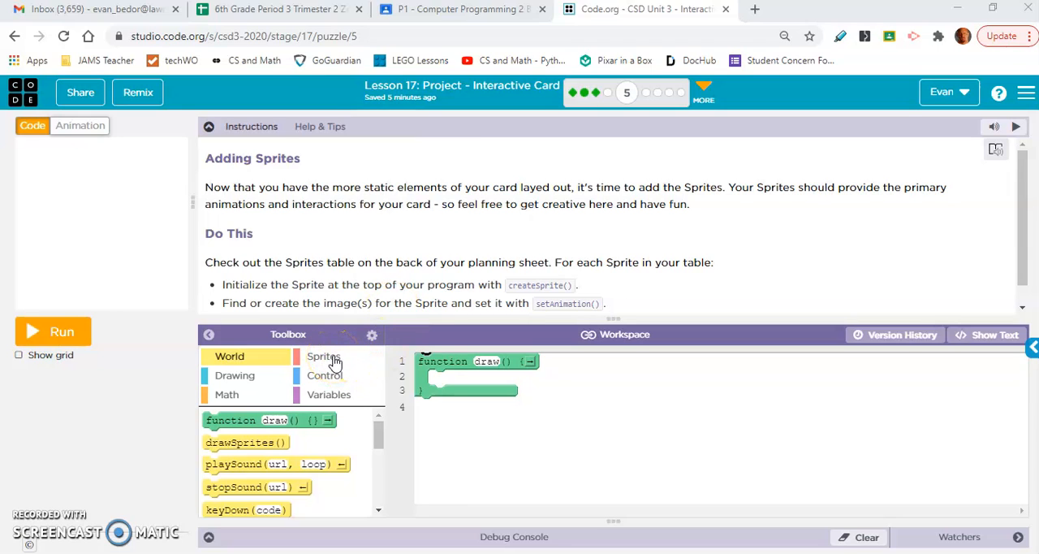
- Add createSprite(200, 200) and sprite.setAnimation above the draw function
click(323, 356)
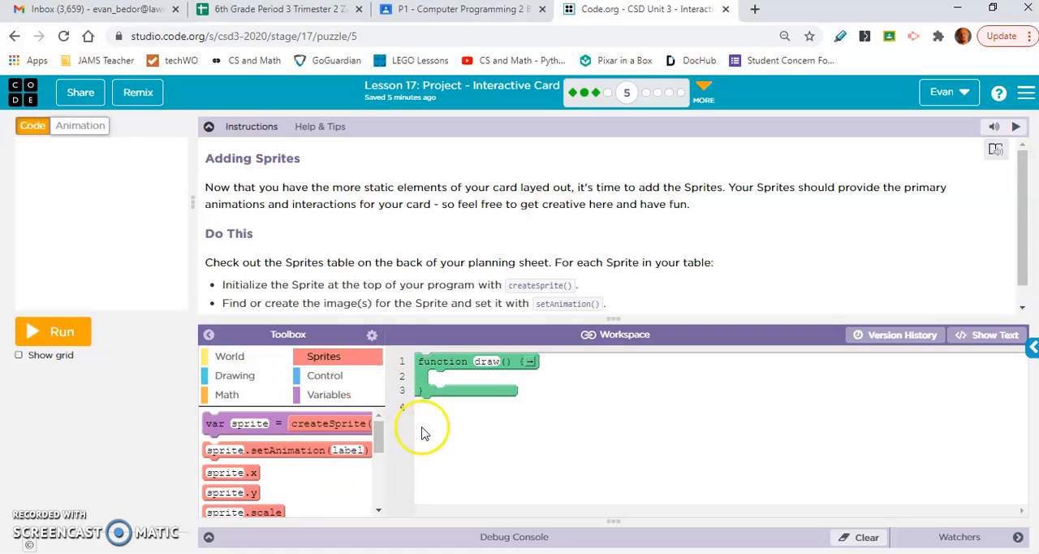
drag(250, 422, 465, 376)
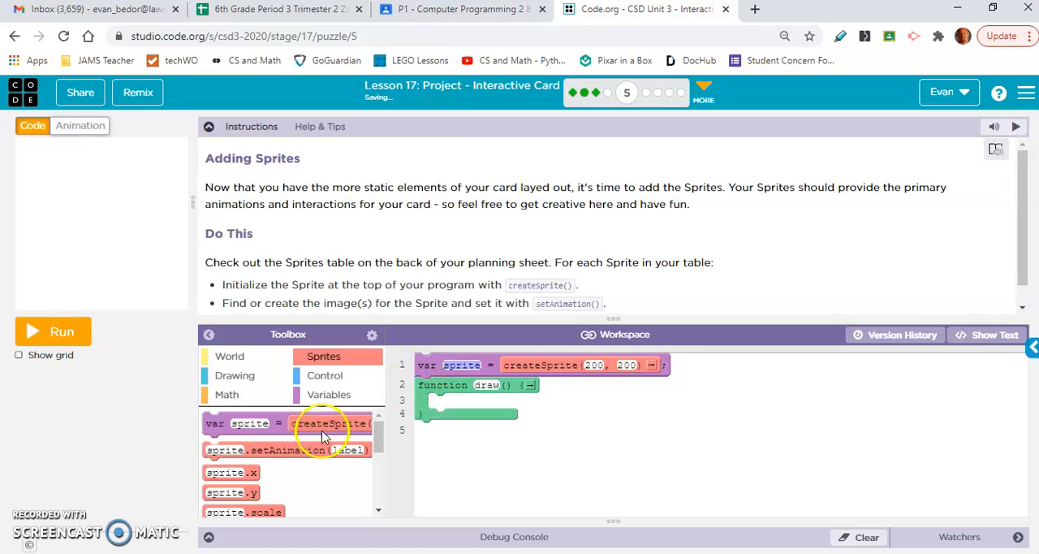
drag(285, 449, 536, 380)
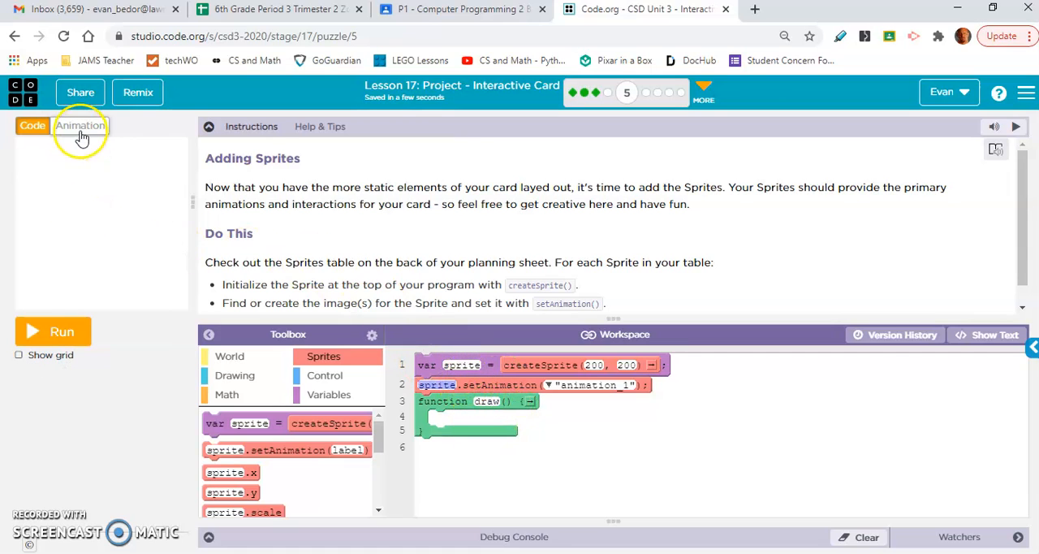
- Add the bear from the Animals library as a new animation, then return to the code
click(79, 125)
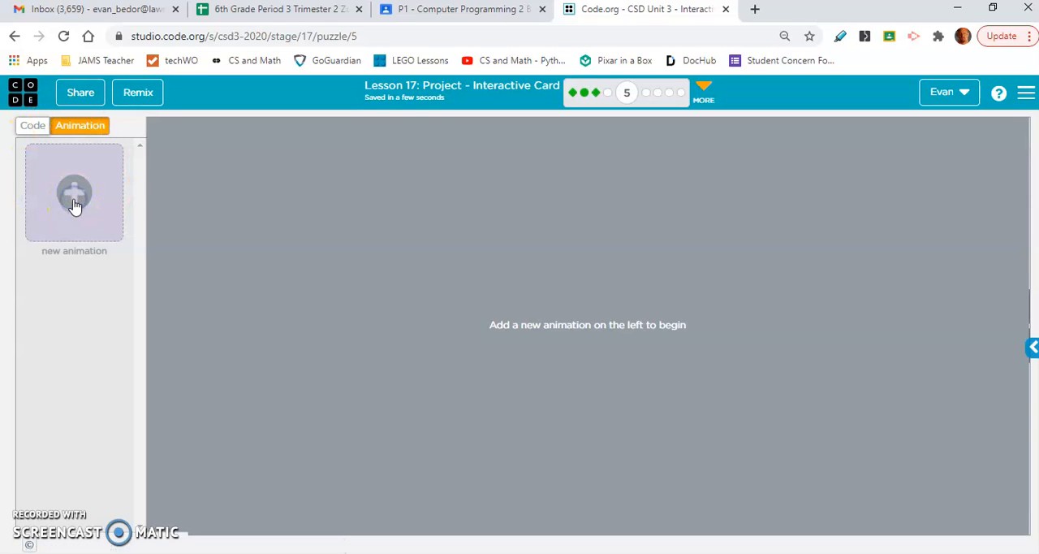
click(74, 193)
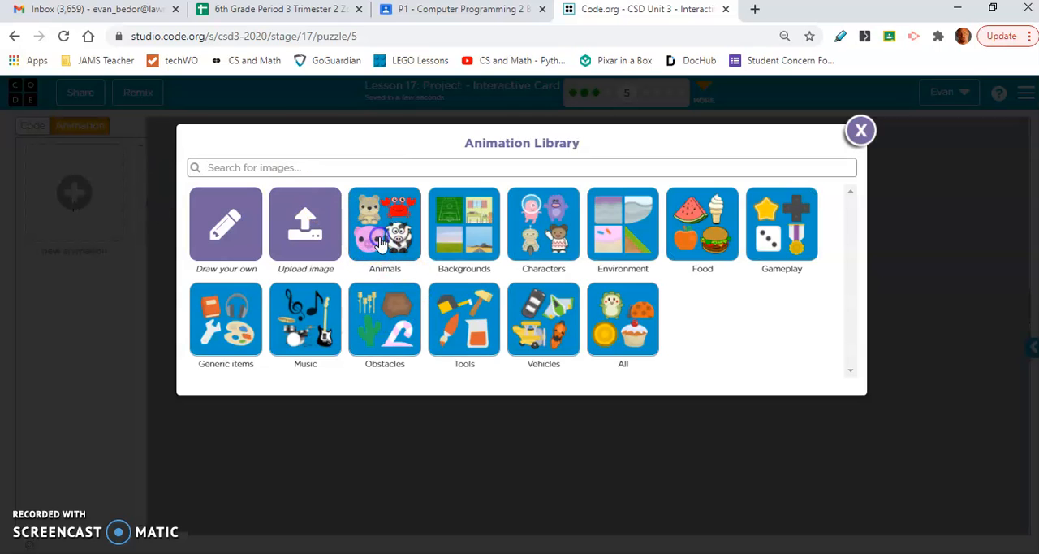
click(383, 225)
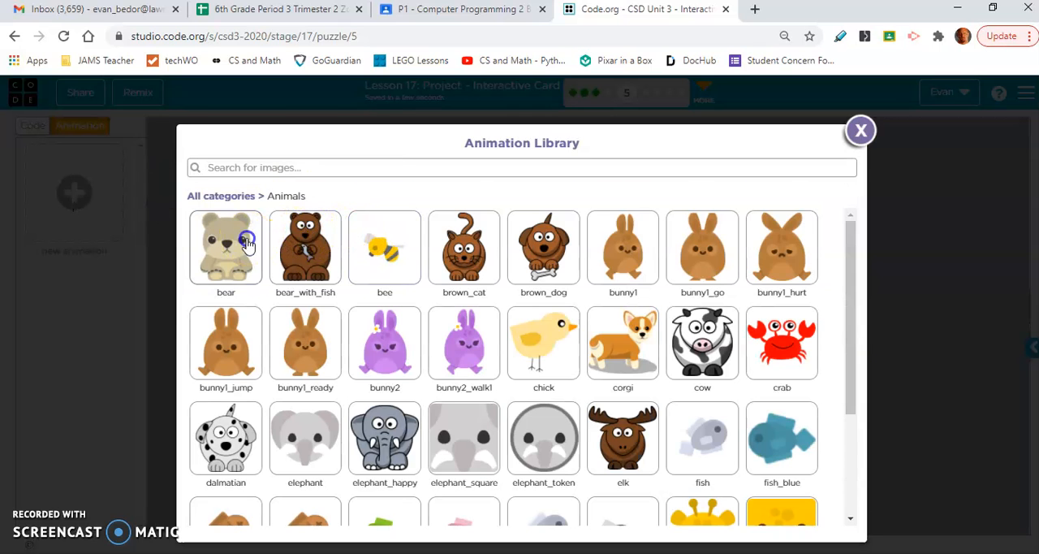
click(226, 247)
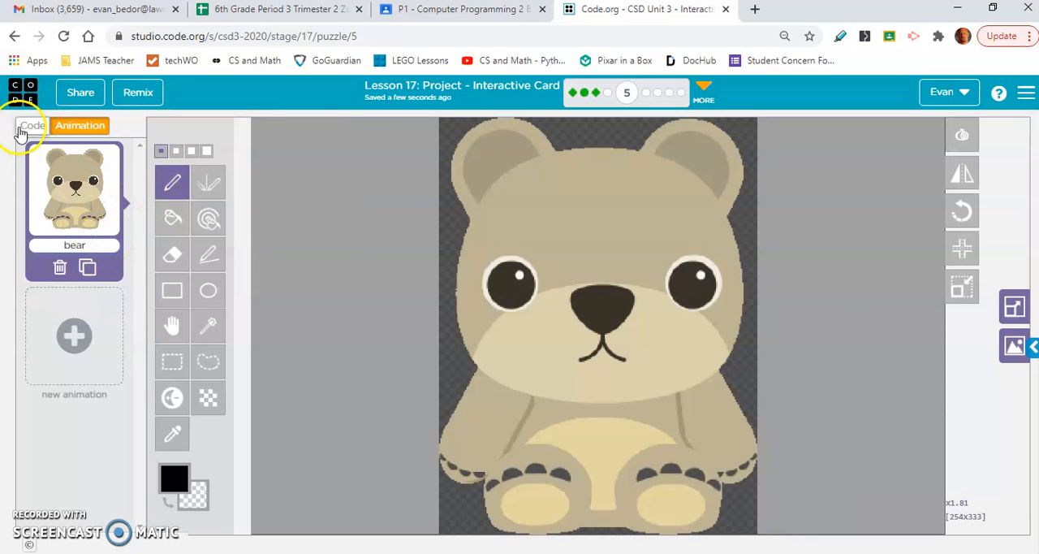
click(32, 125)
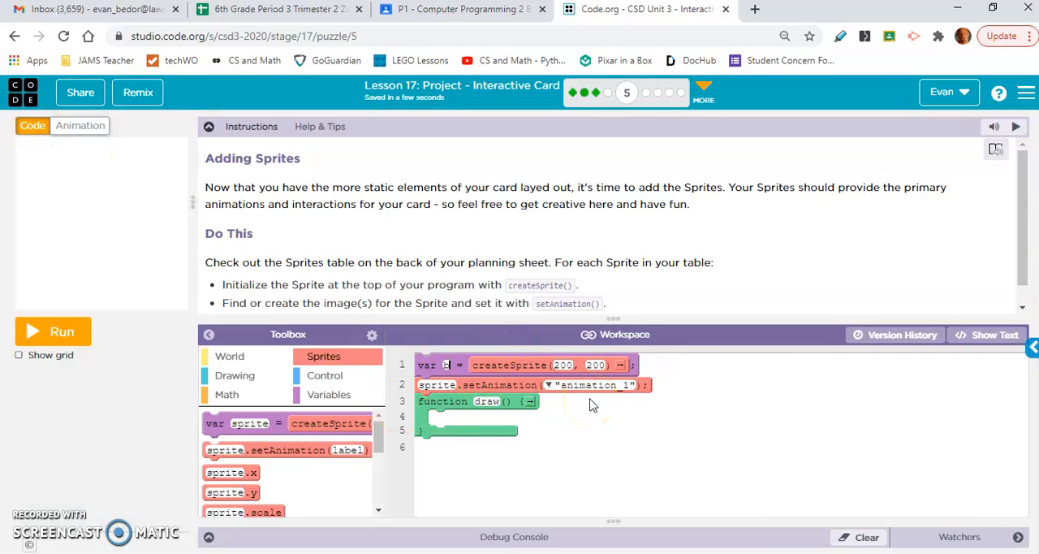
- Rename the sprite to bear, add drawSprites() inside draw and run to see the bear
text(bear)
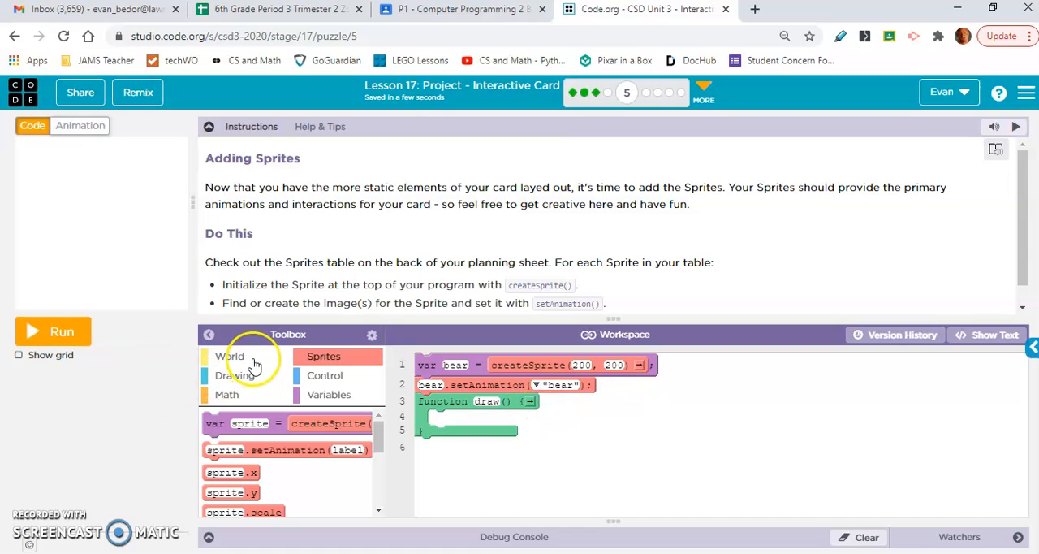
click(231, 356)
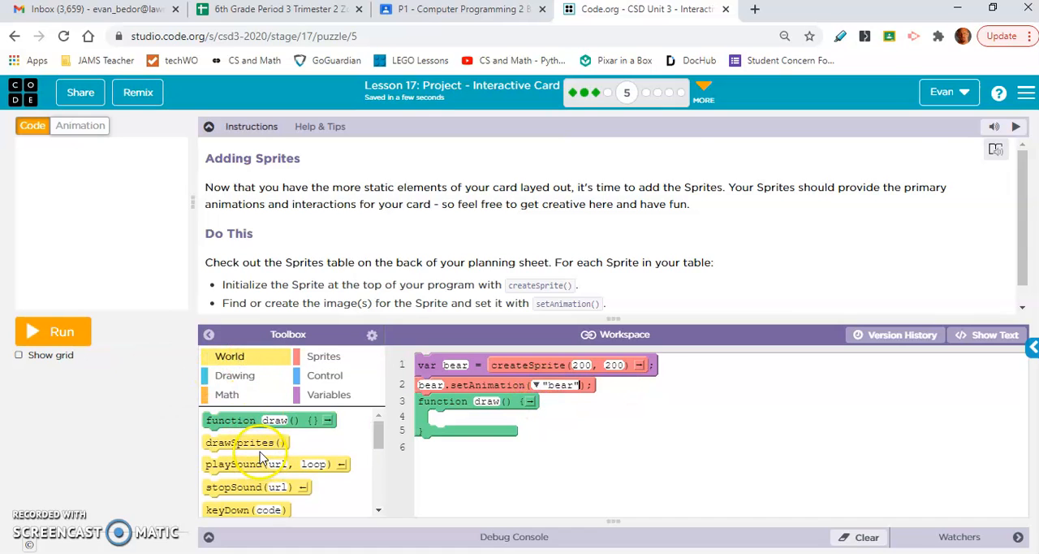
drag(240, 442, 475, 415)
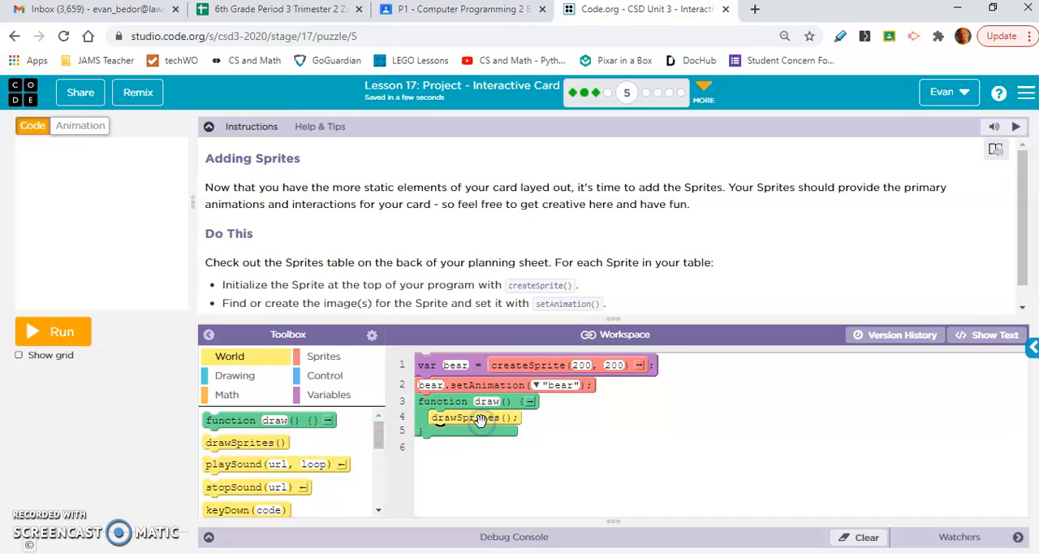
click(52, 331)
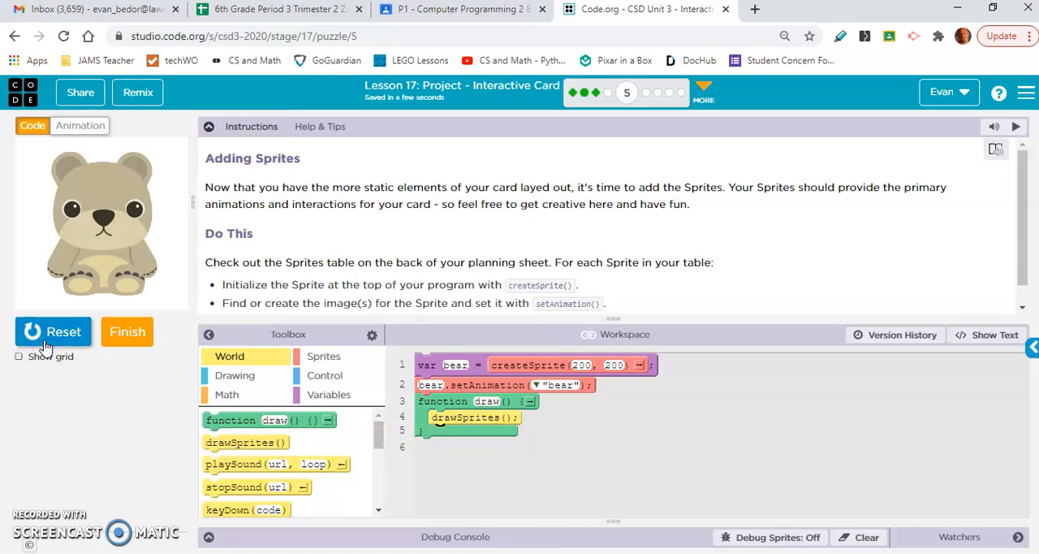
mouse_move(47, 500)
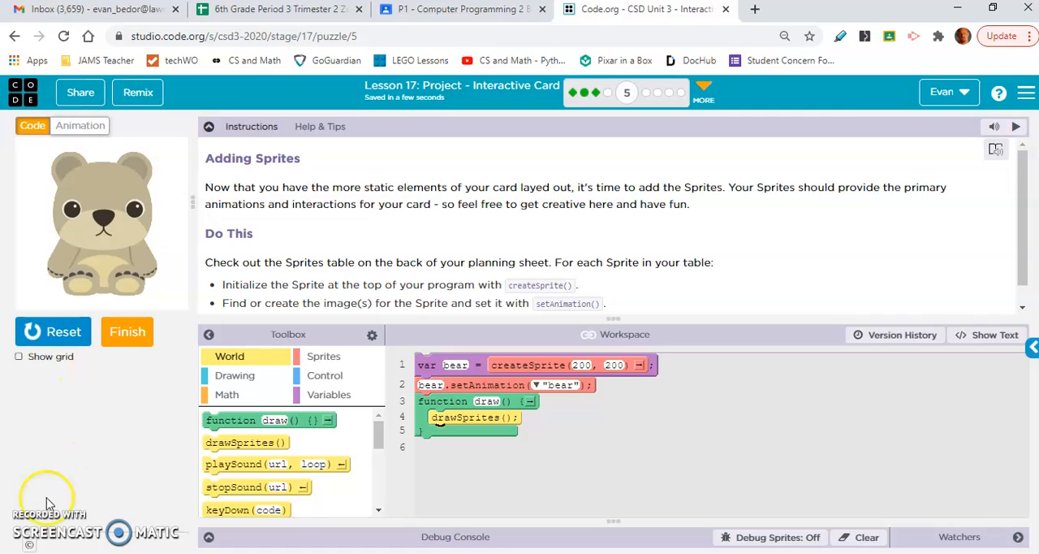
mouse_move(34, 528)
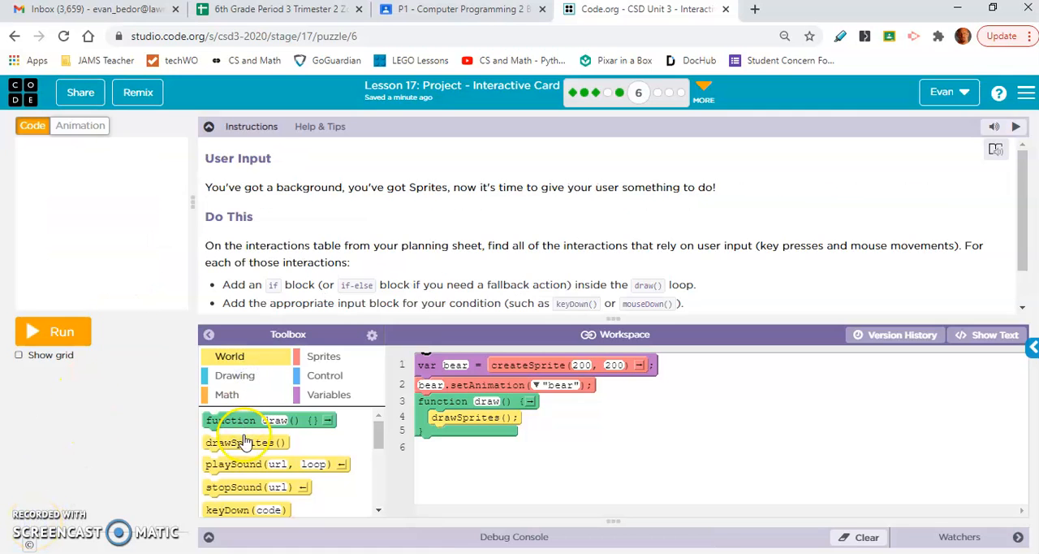
- Add a white background(color) block in draw above drawSprites()
click(233, 375)
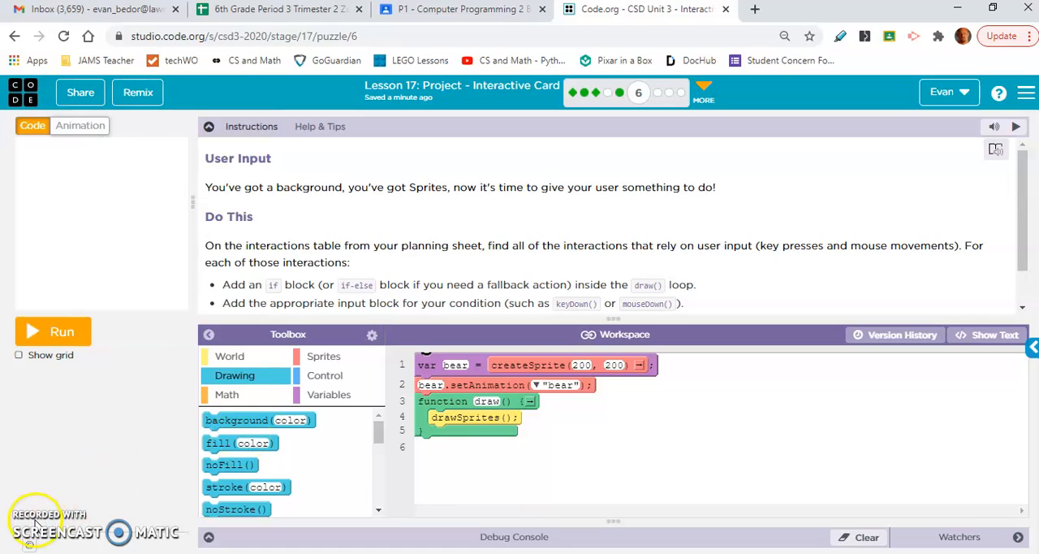
mouse_move(419, 237)
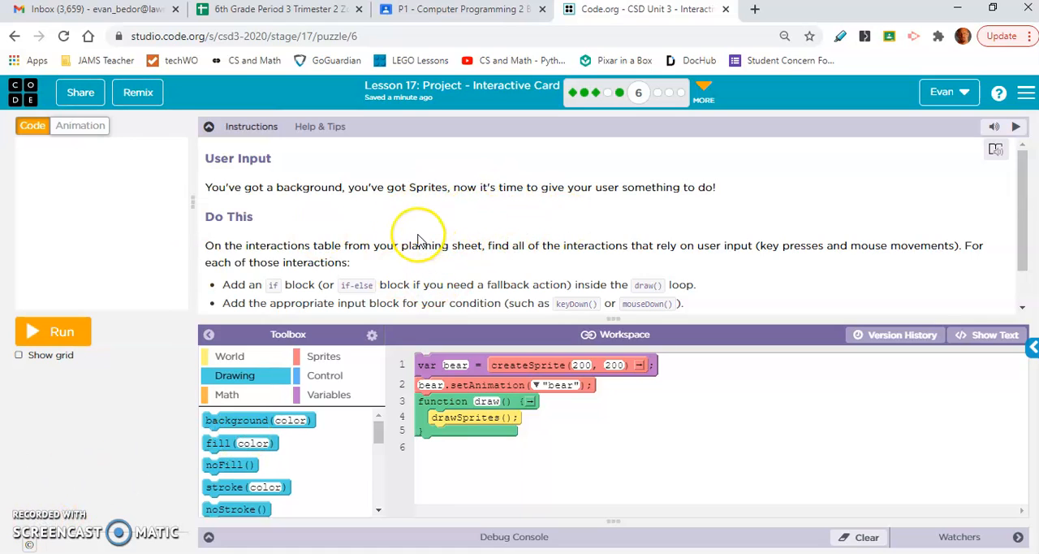
mouse_move(90, 453)
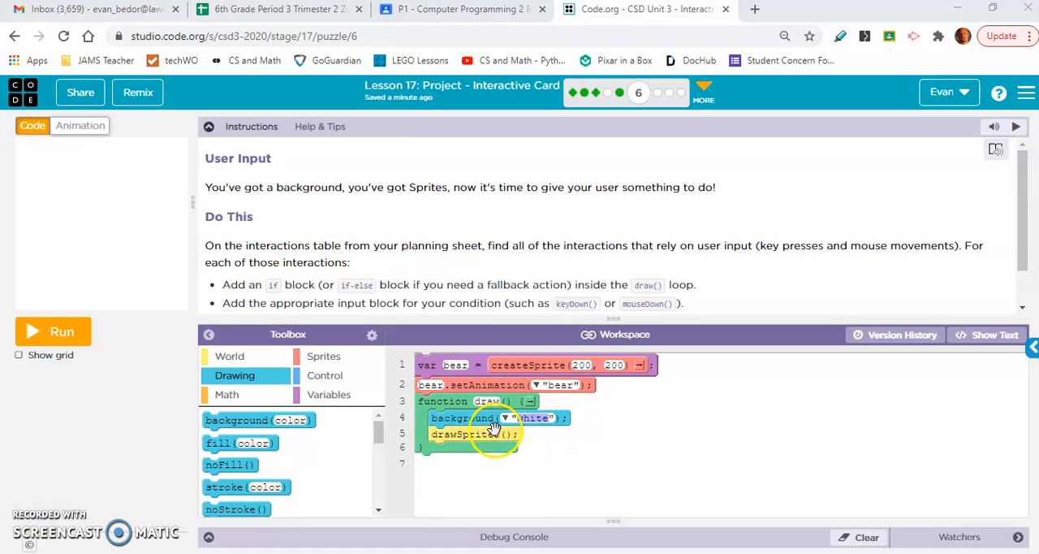
mouse_move(536, 104)
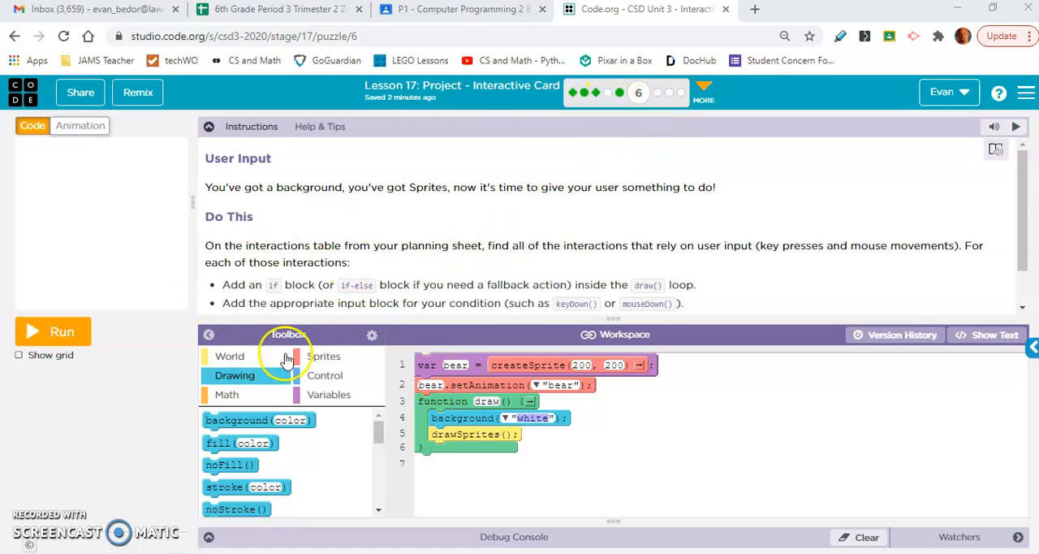
- Place an if block in draw with keyDown("up") as its condition and a sprite.y assignment inside
click(324, 375)
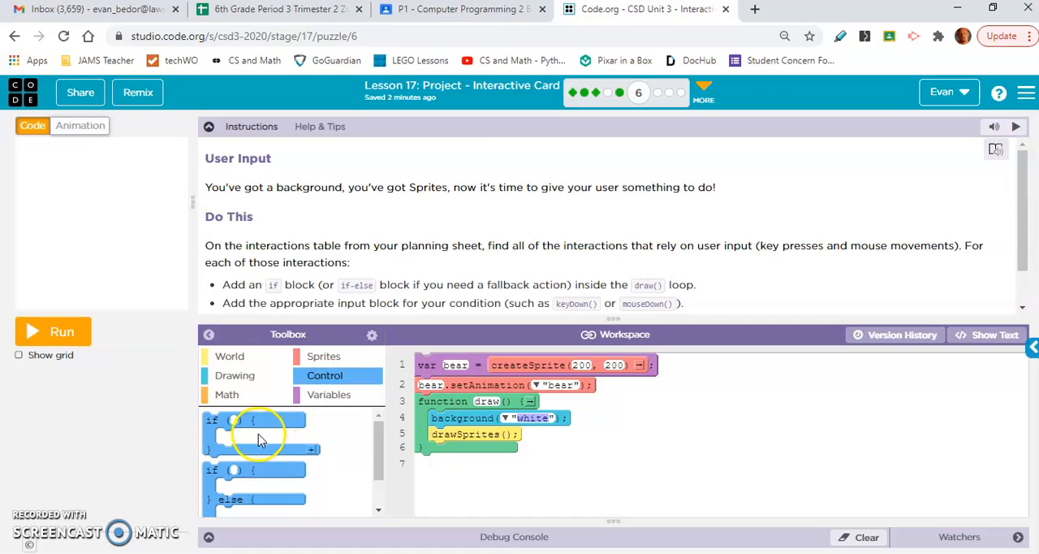
drag(257, 435, 491, 438)
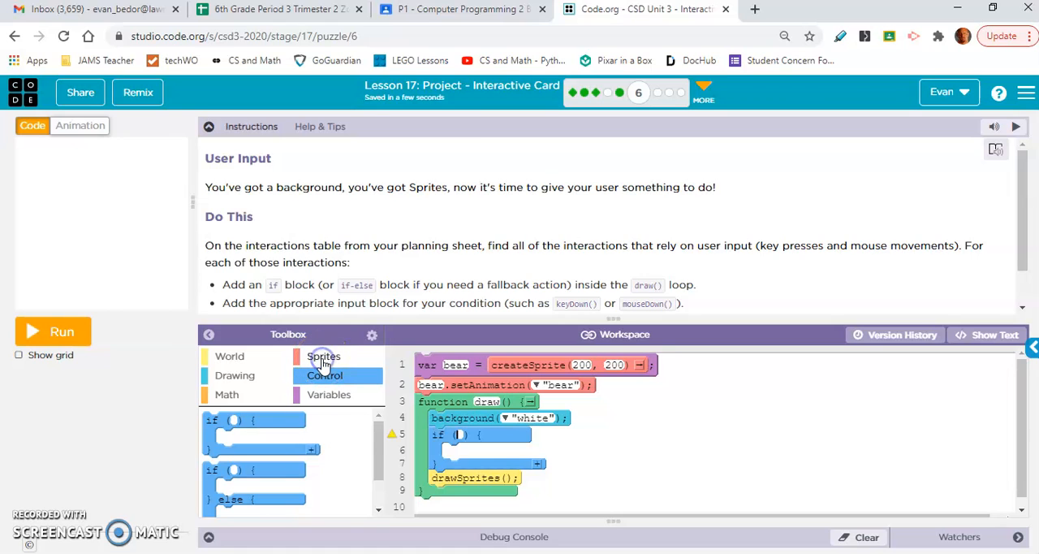
click(324, 356)
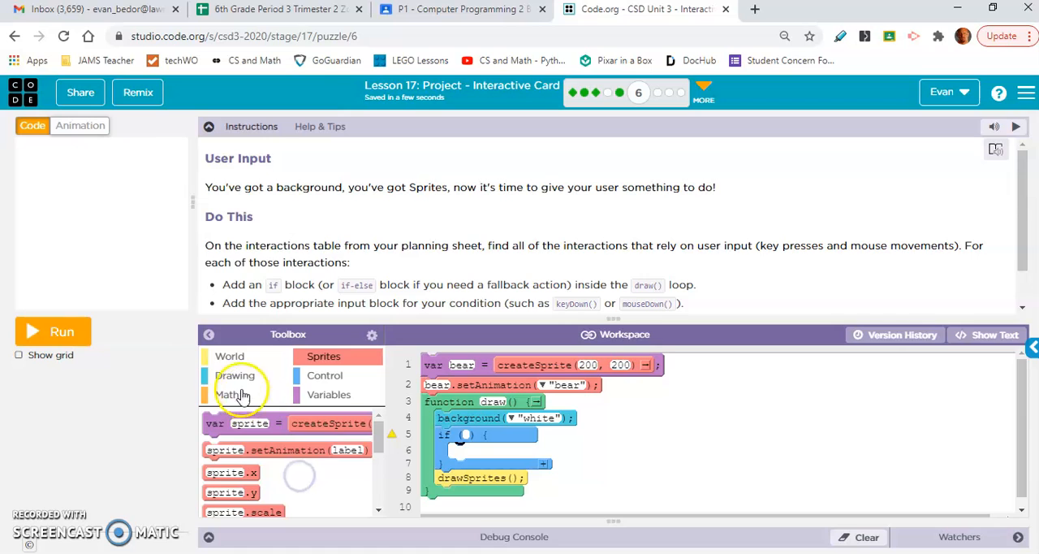
click(230, 356)
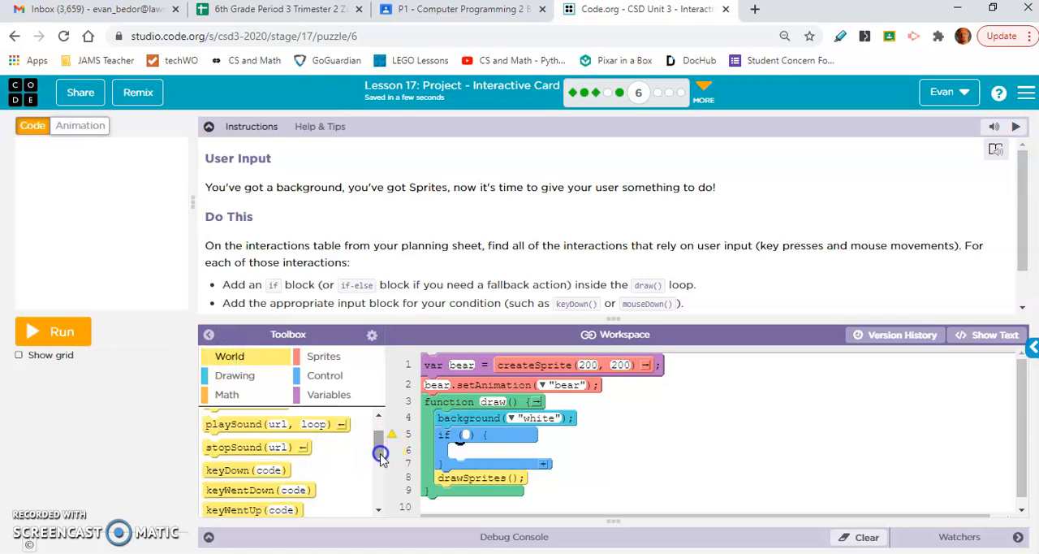
drag(247, 469, 488, 437)
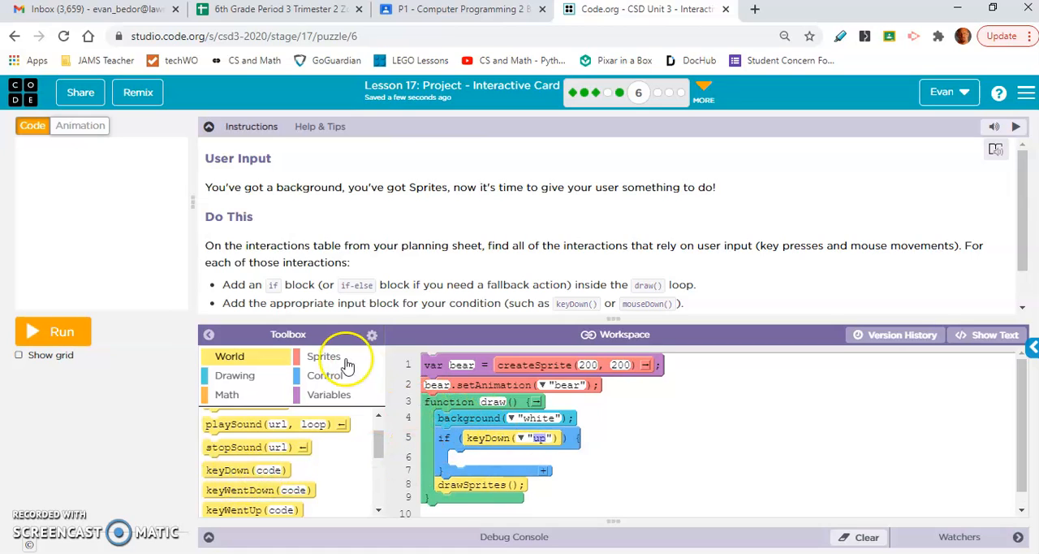
click(324, 356)
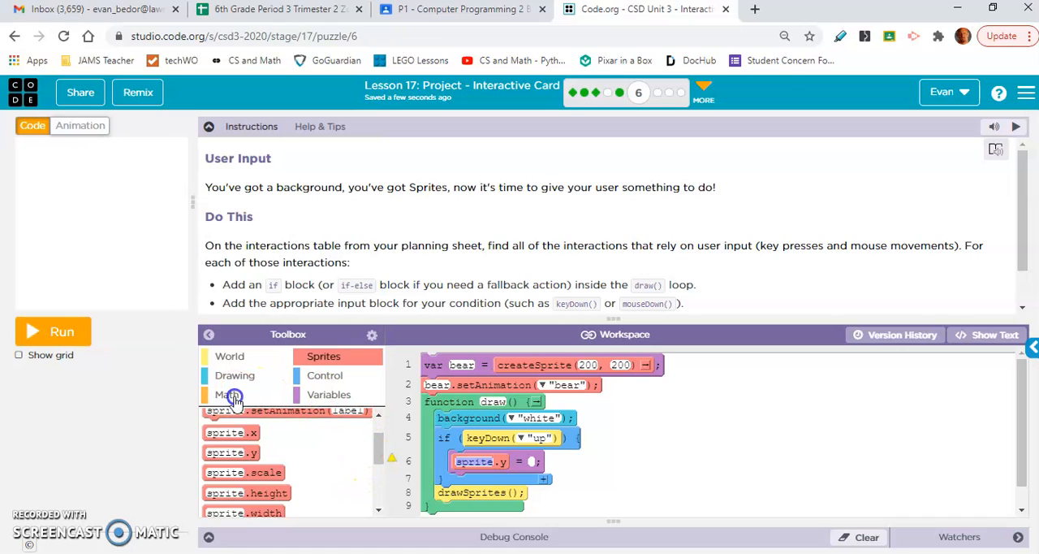
- Set bear.y to bear.y minus 4 inside the up-key check and run the card
click(228, 393)
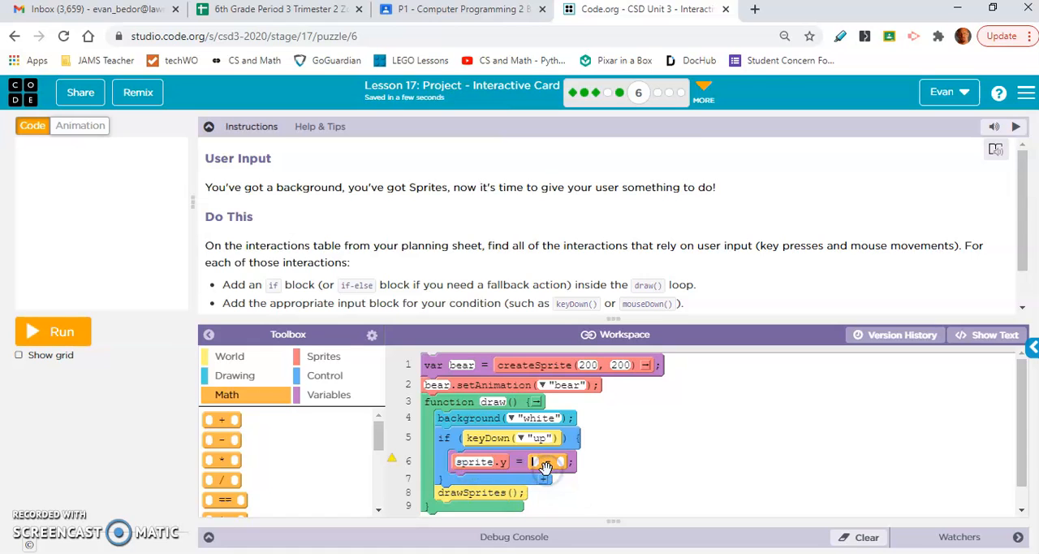
click(324, 356)
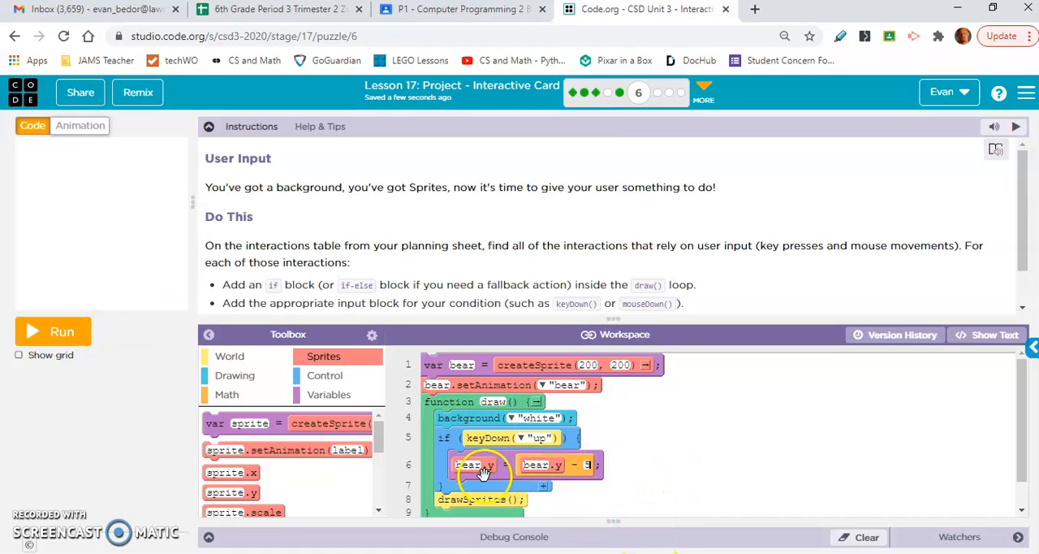
click(52, 332)
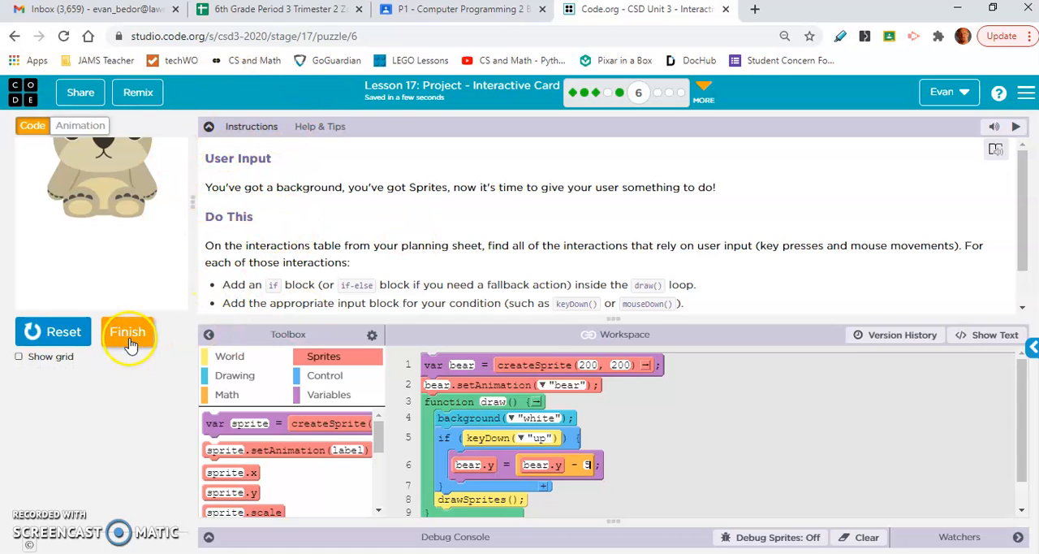
- Finish the User Input level and continue to the Other Conditionals level
click(126, 332)
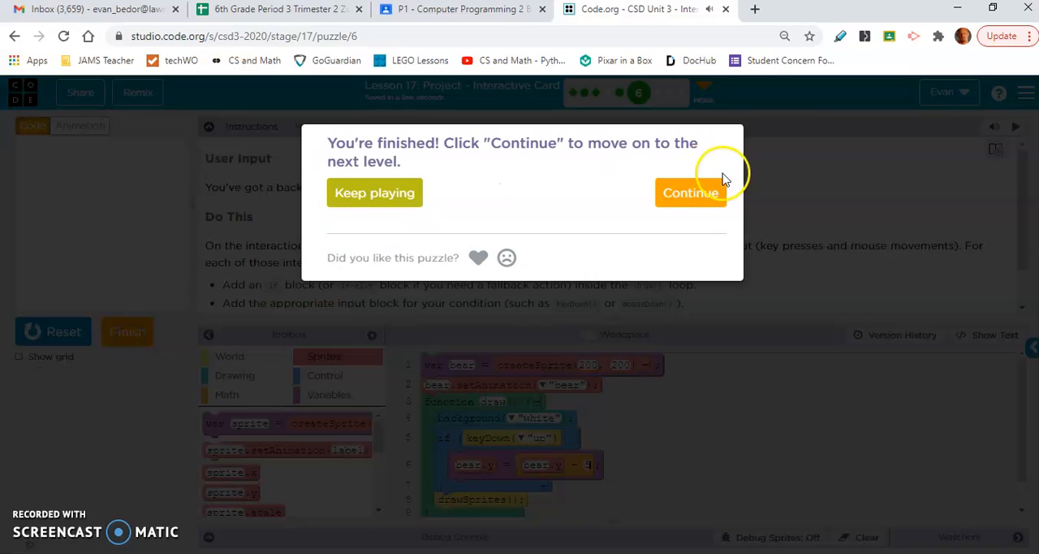
click(690, 193)
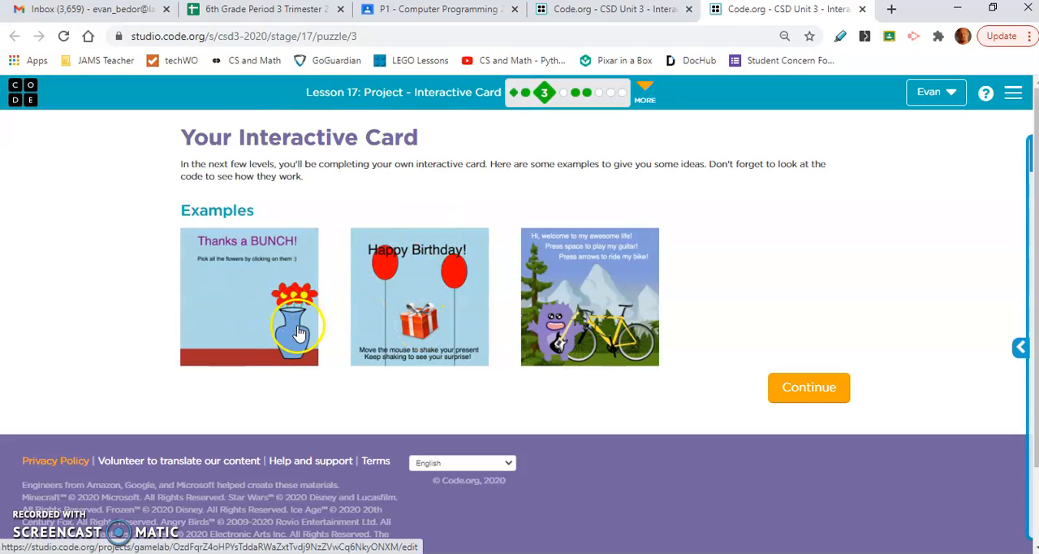
click(295, 328)
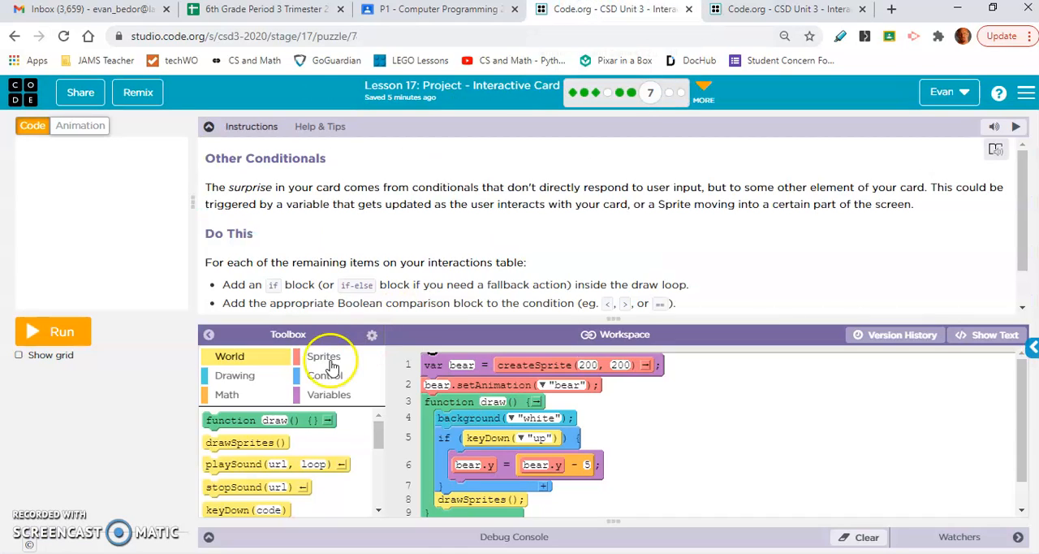
- Show the Sprites toolbox, then advance to level 8 from the progress bar
click(324, 356)
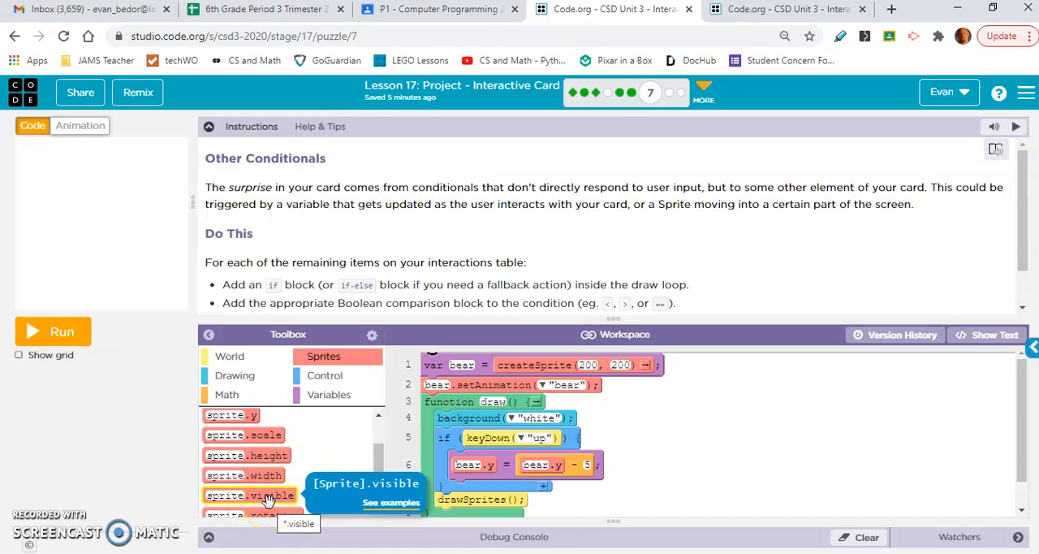
mouse_move(745, 15)
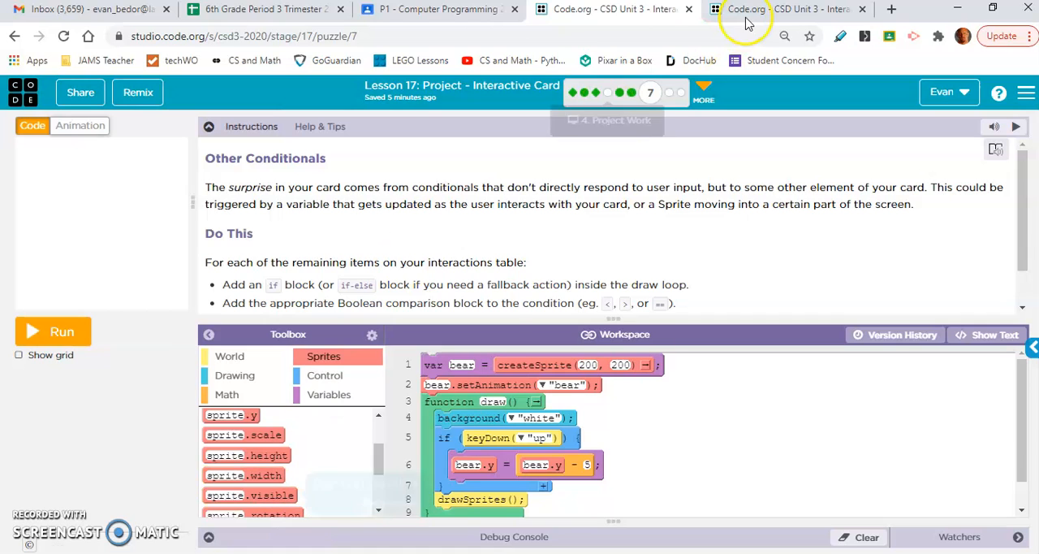
click(783, 10)
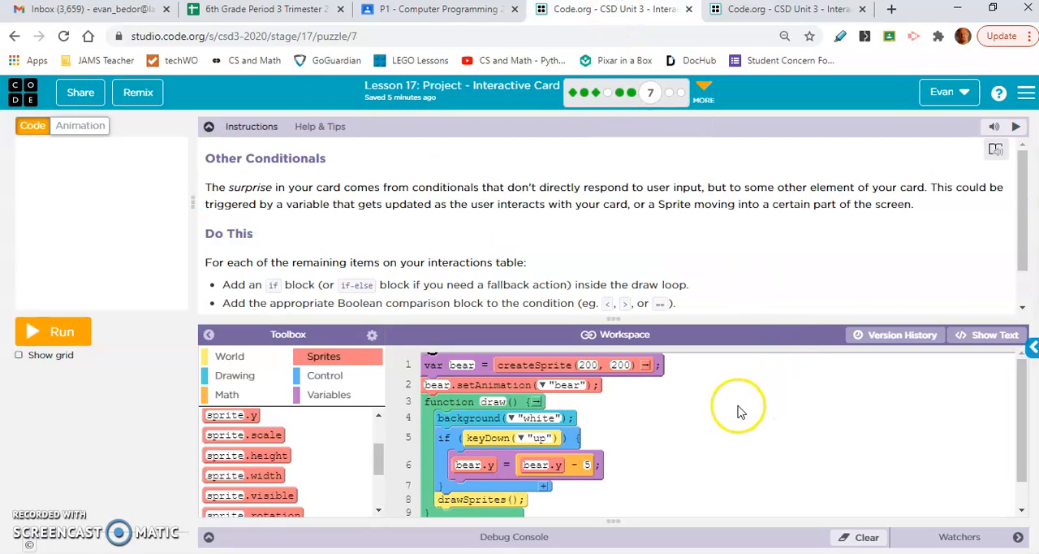
mouse_move(641, 276)
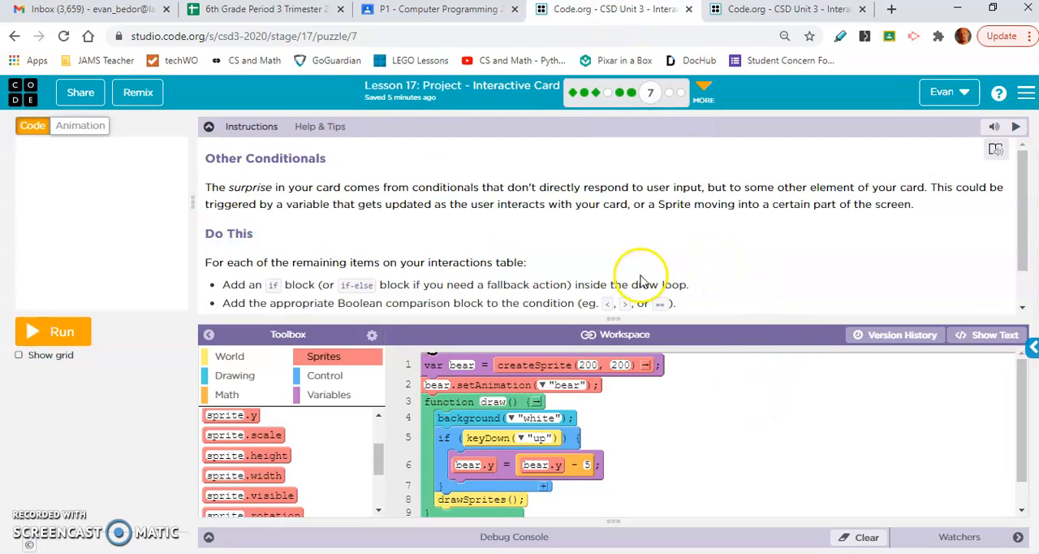
mouse_move(32, 519)
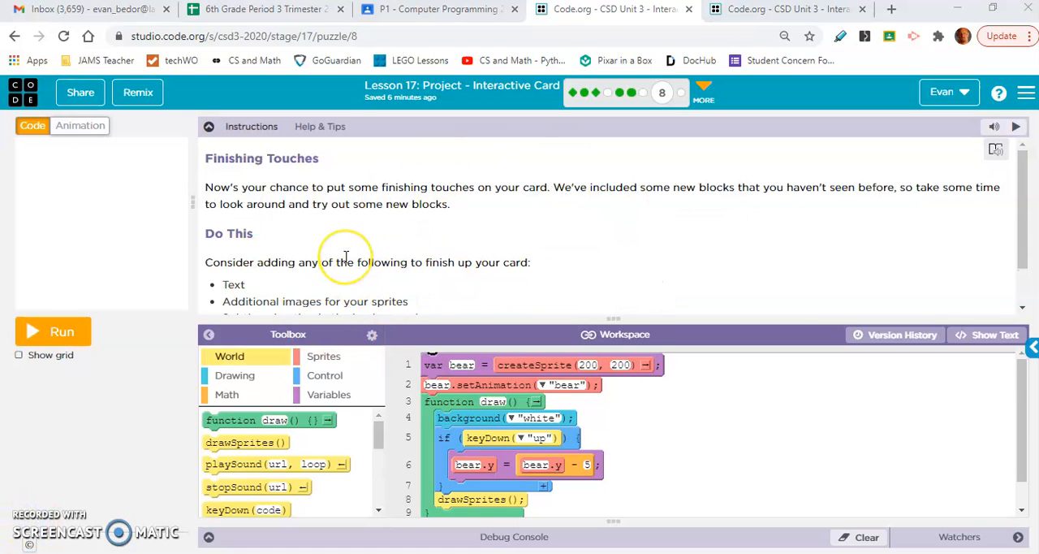
mouse_move(393, 171)
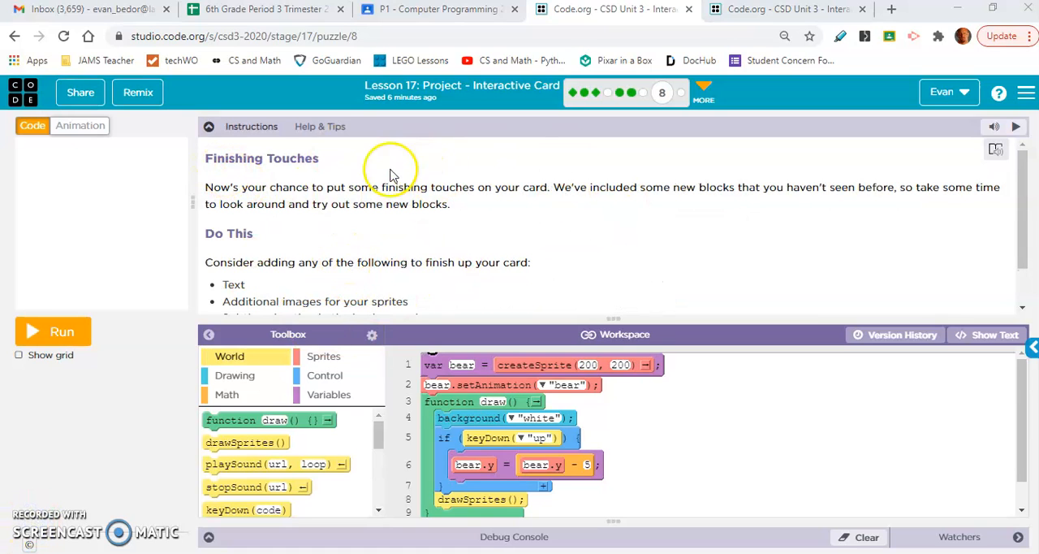
- Find text(str, x, y) in the Drawing category and place it in draw() below the if block
scroll(down, 3)
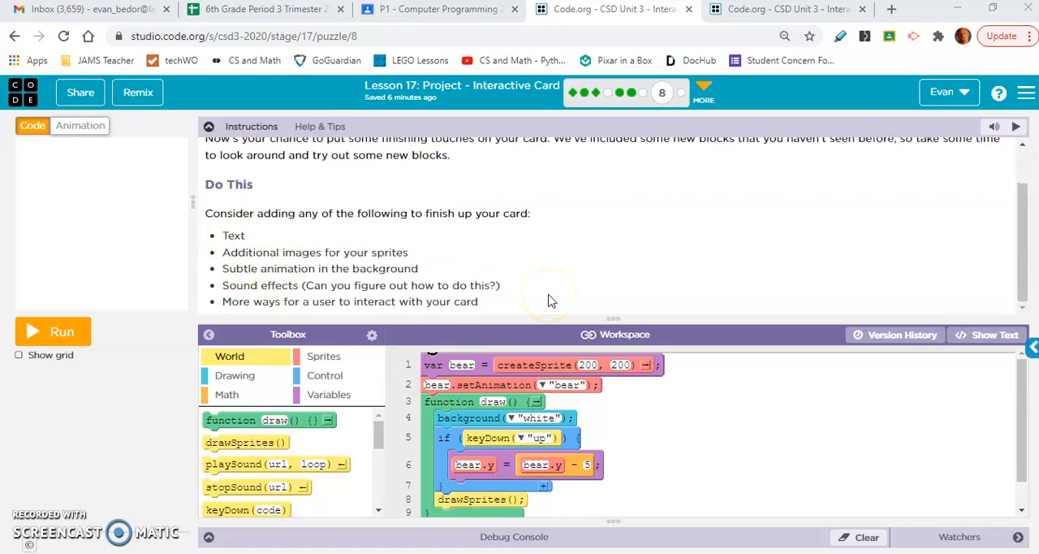
mouse_move(257, 381)
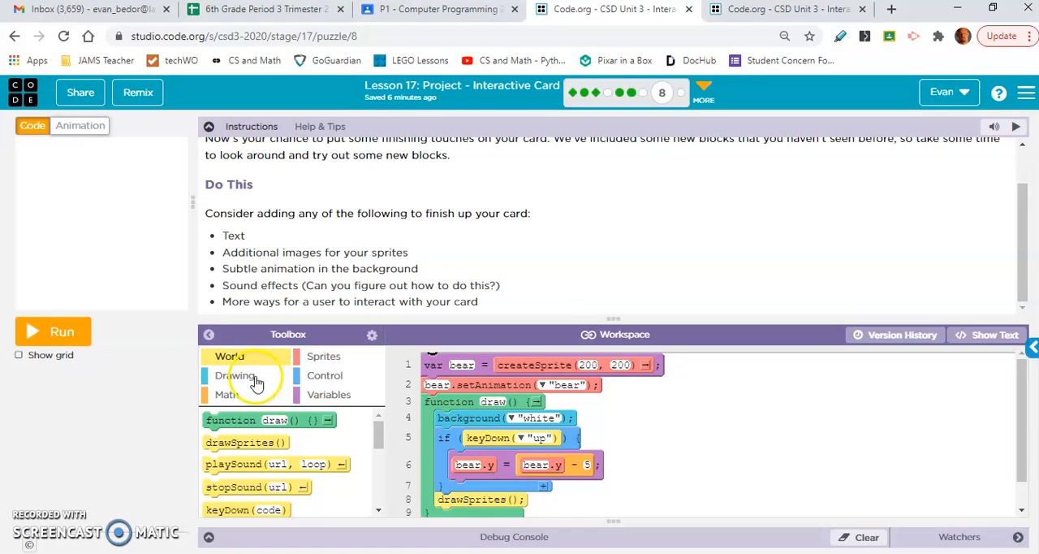
click(234, 376)
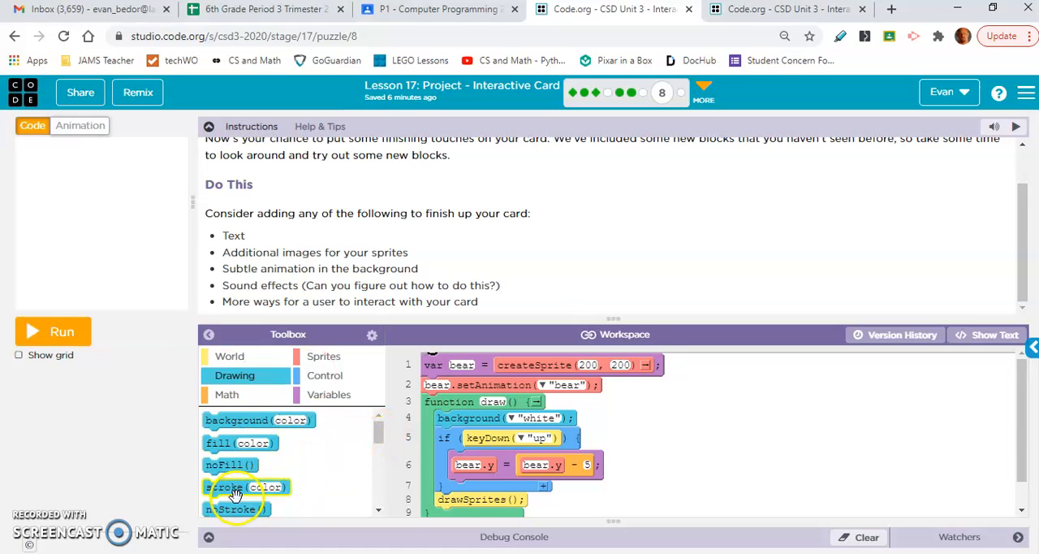
scroll(down, 3)
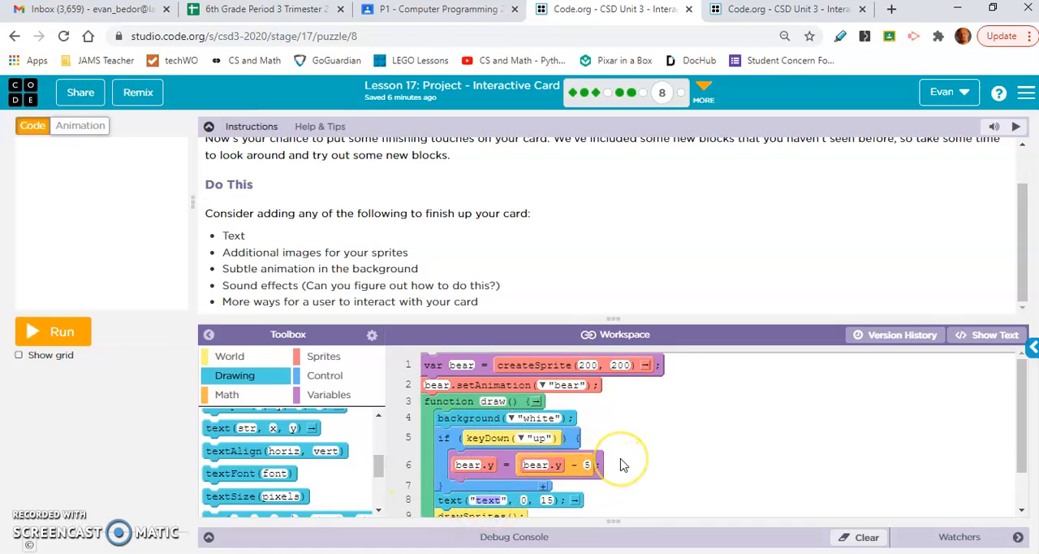
- Make the text block read "Press up to make the bear move up" and run the card
text(Press up to make the bear move up)
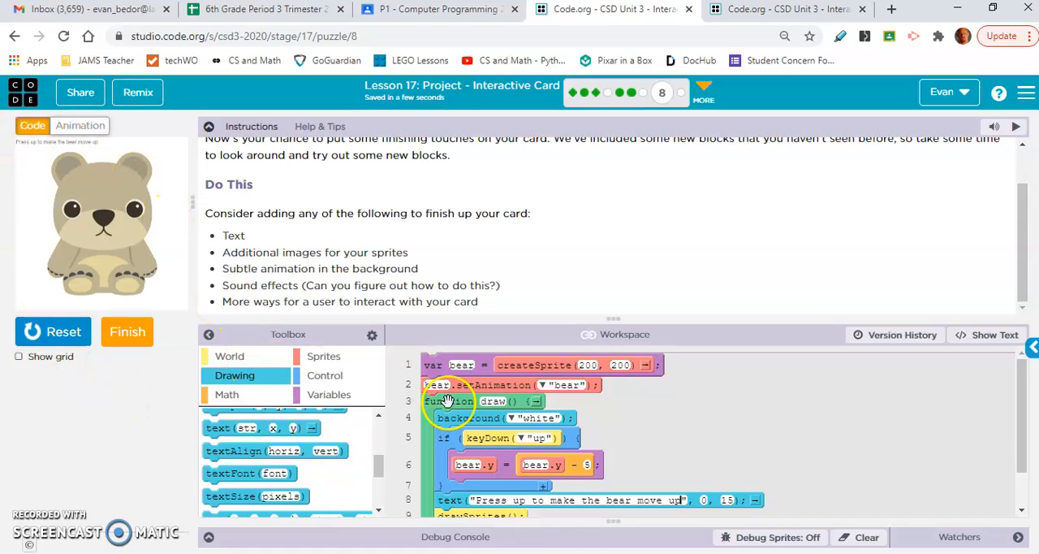
mouse_move(390, 198)
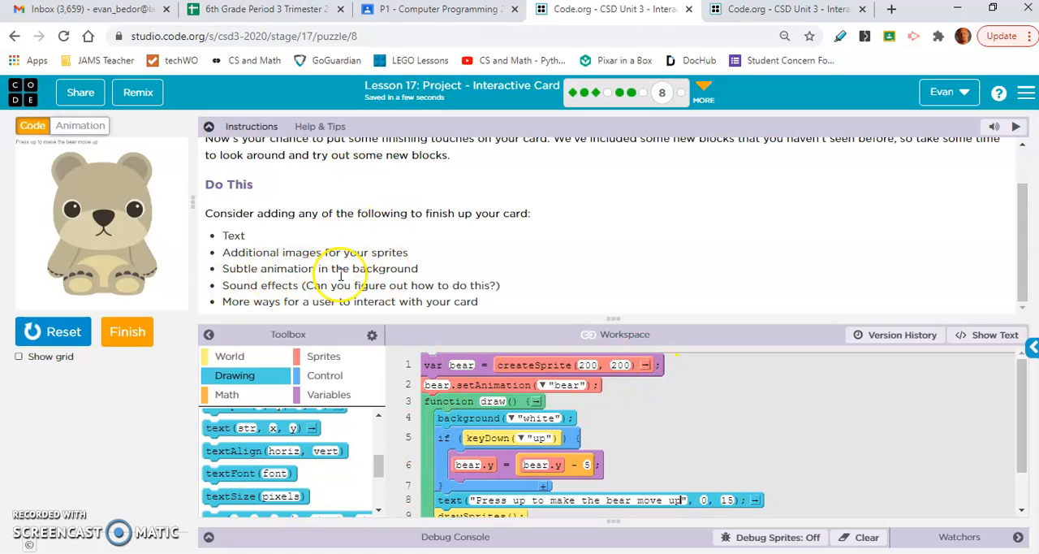
mouse_move(302, 291)
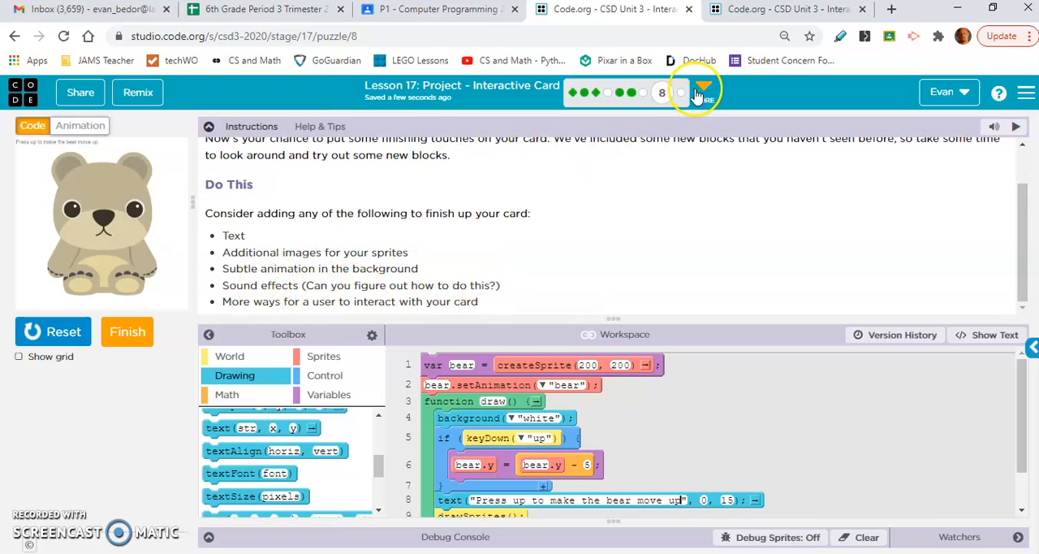
mouse_move(214, 110)
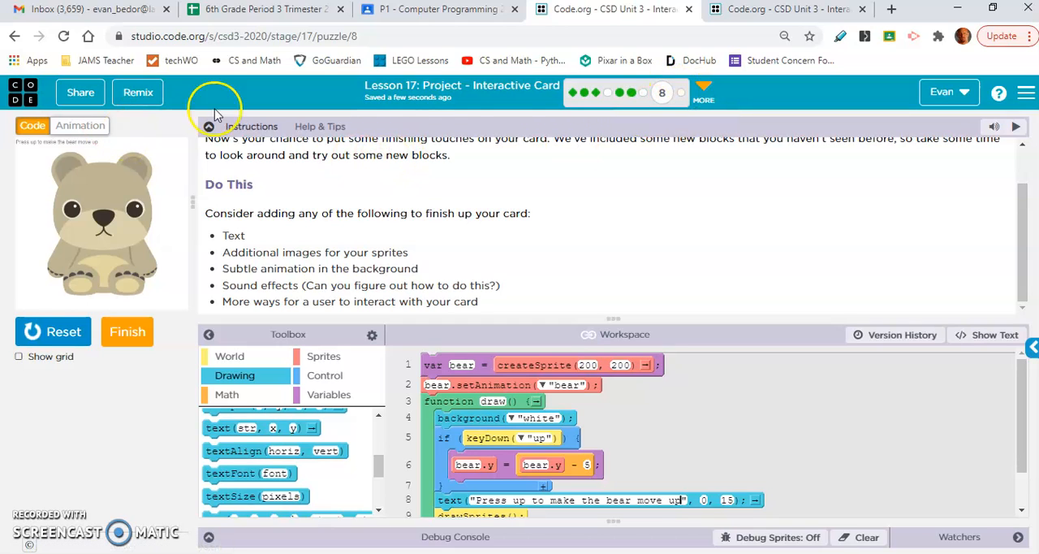
mouse_move(90, 409)
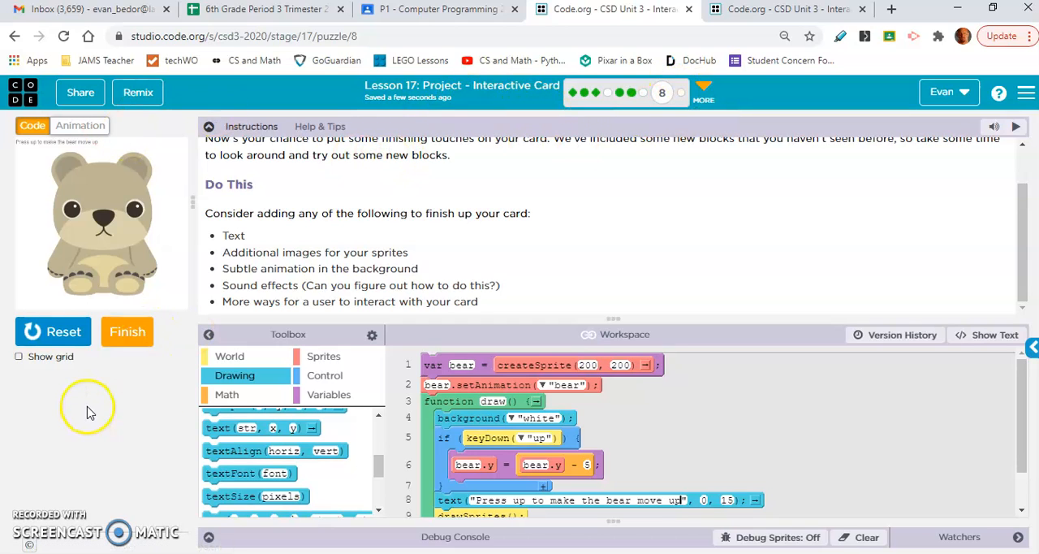
mouse_move(75, 447)
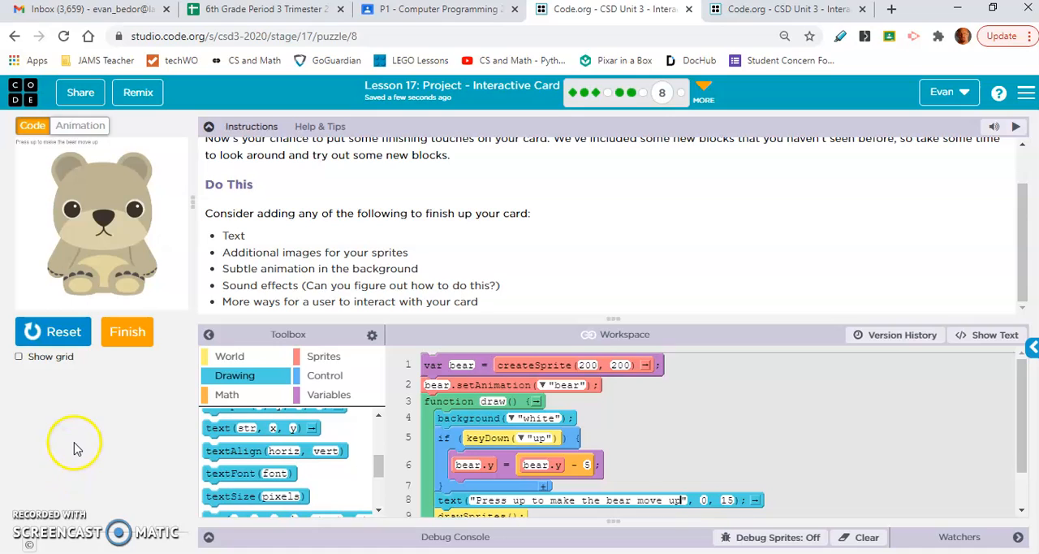